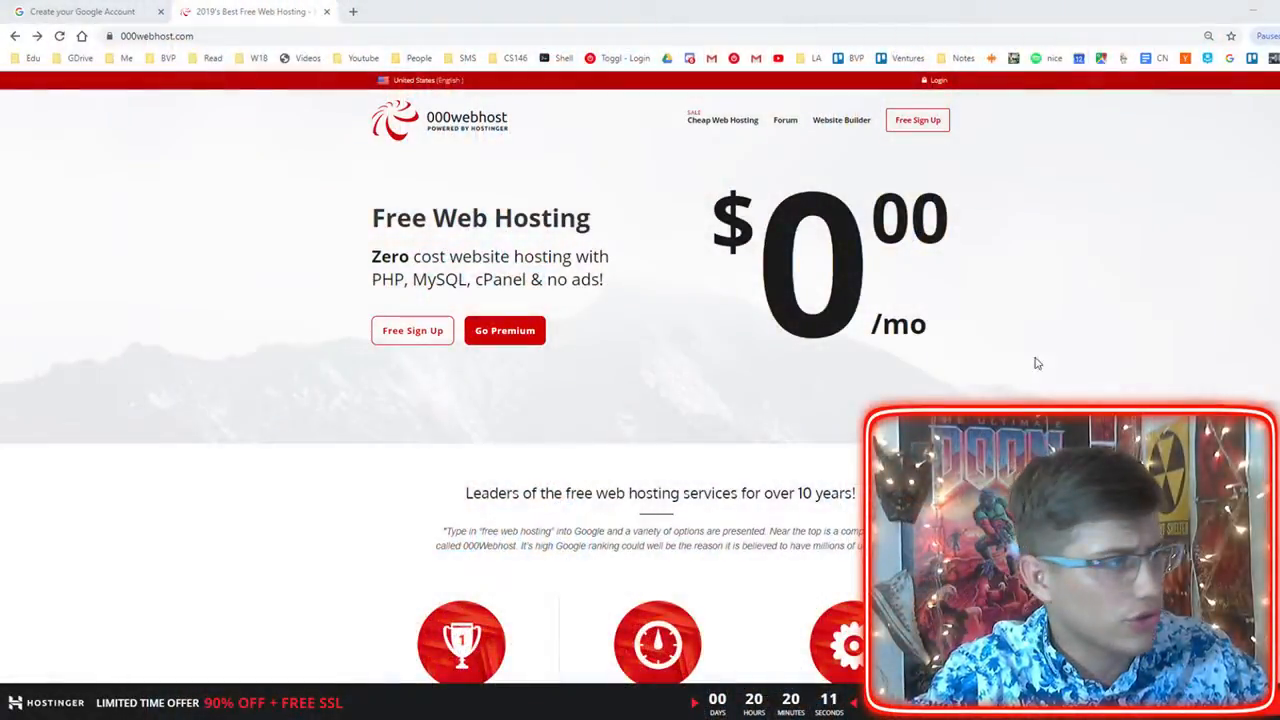
- Enter the first name Coder and last name Boy in the Google signup form
{"action": "left_click", "coordinate": [80, 12]}
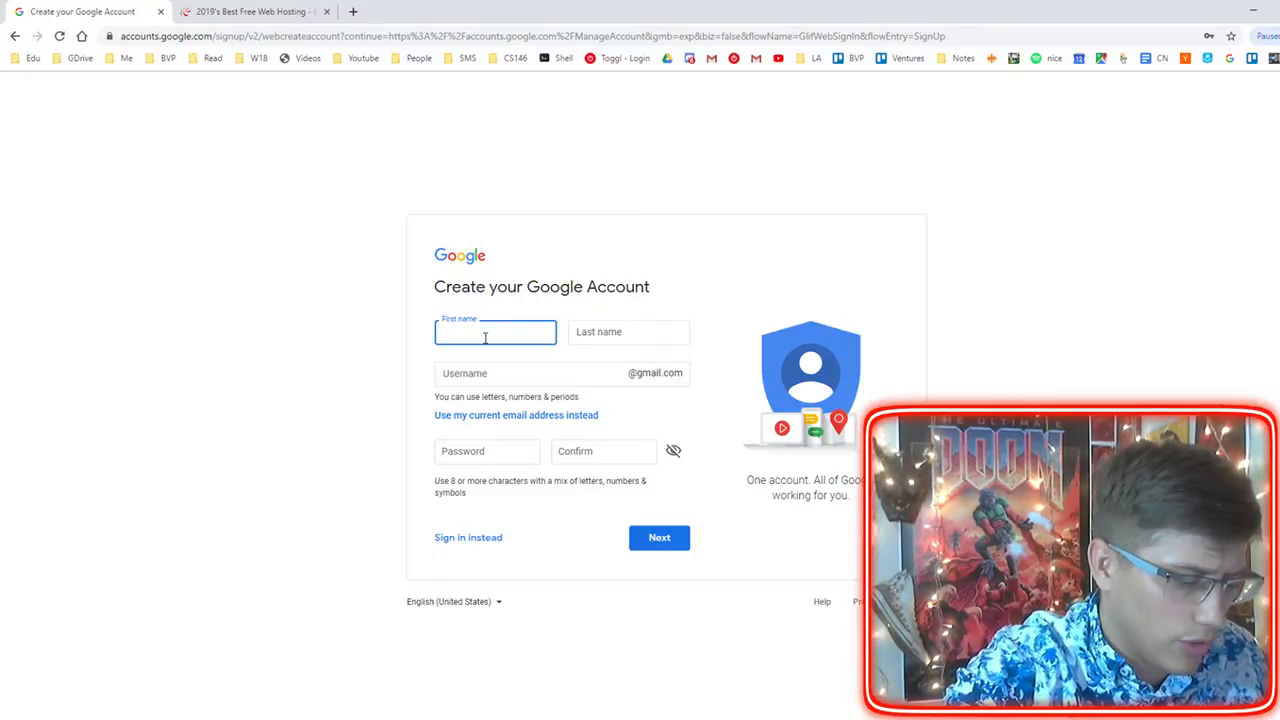
{"action": "type", "text": "D"}
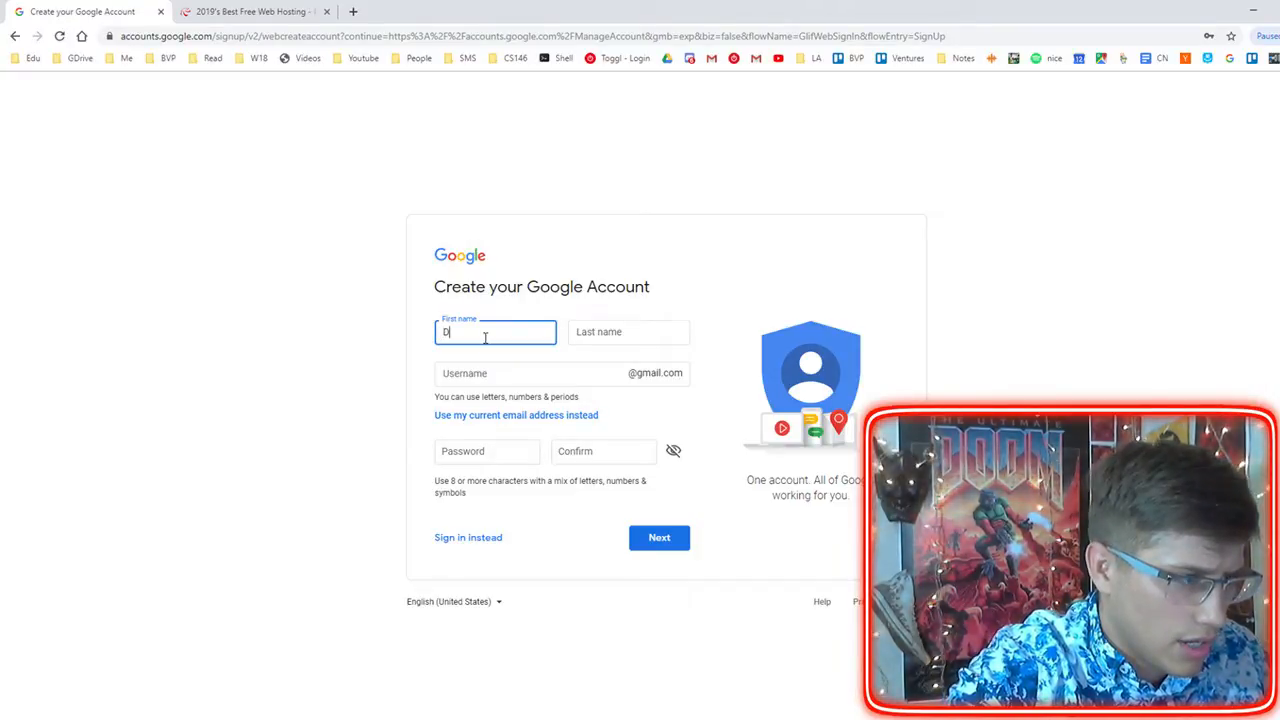
{"action": "type", "text": "oder"}
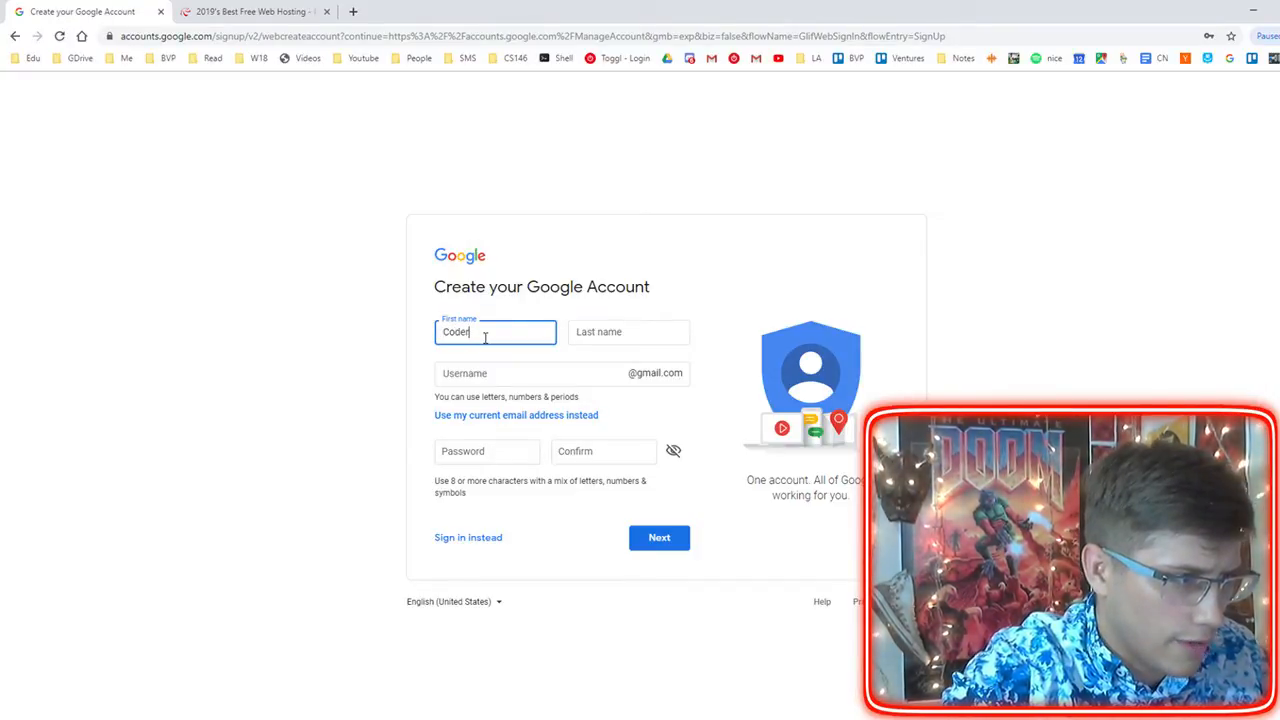
{"action": "type", "text": "Boy"}
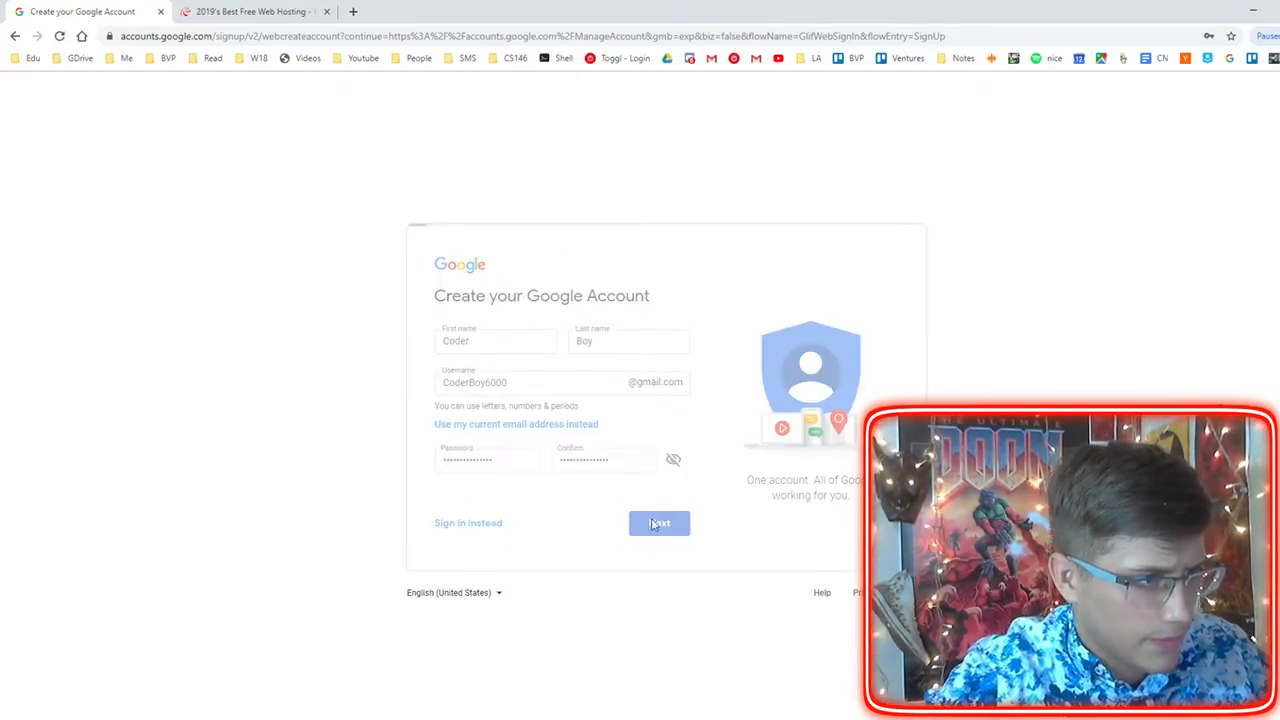
- Submit the details, then give birthday September 11, 2001 and gender Rather not say and continue
{"action": "left_click", "coordinate": [660, 524]}
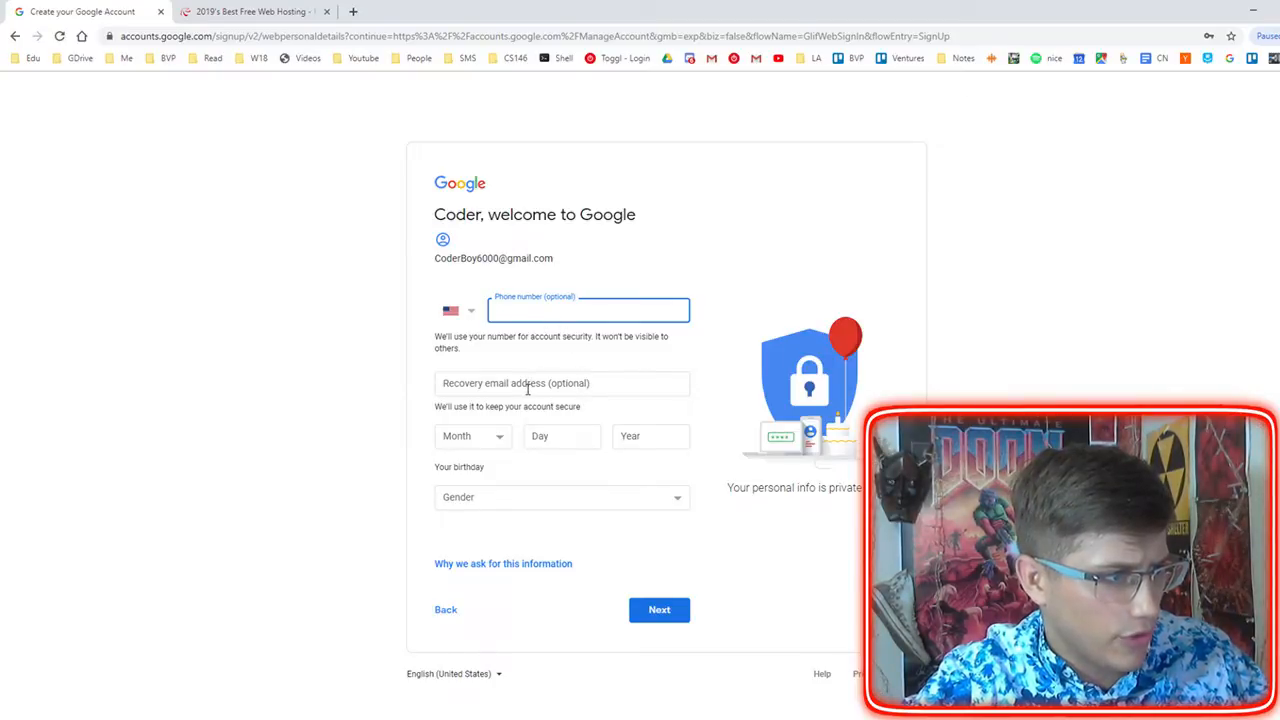
{"action": "left_click", "coordinate": [472, 436]}
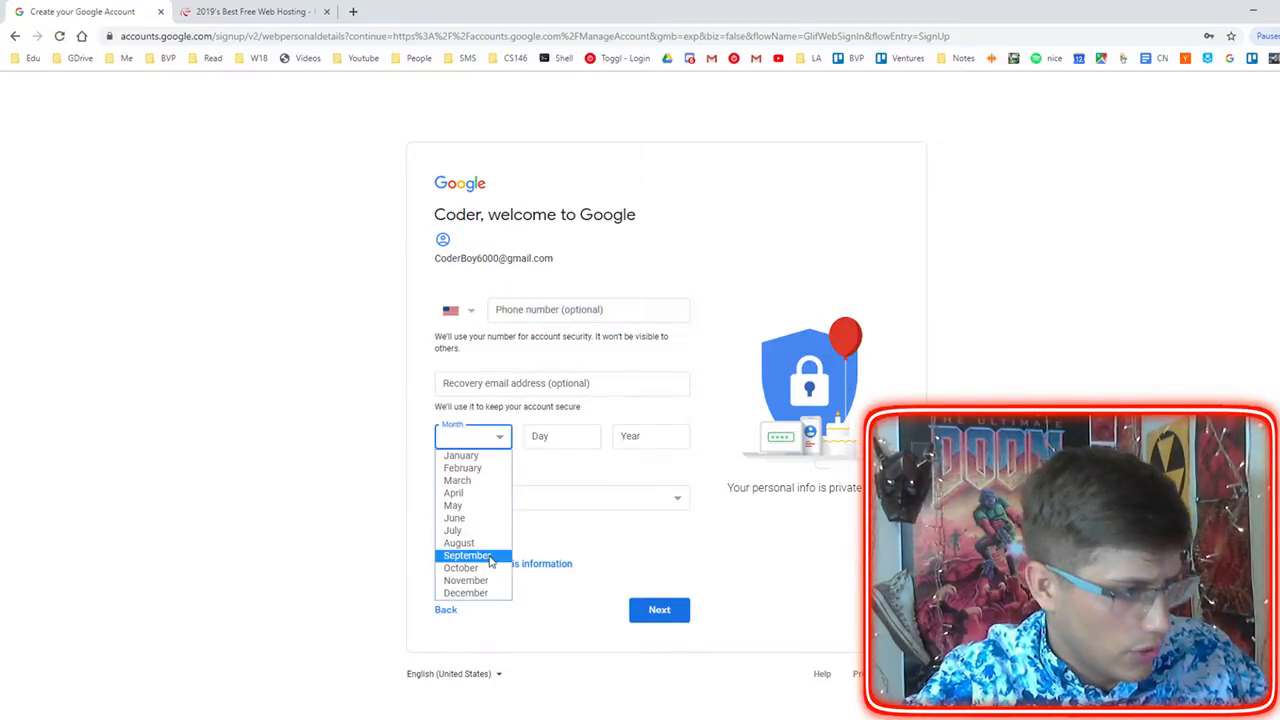
{"action": "left_click", "coordinate": [468, 556]}
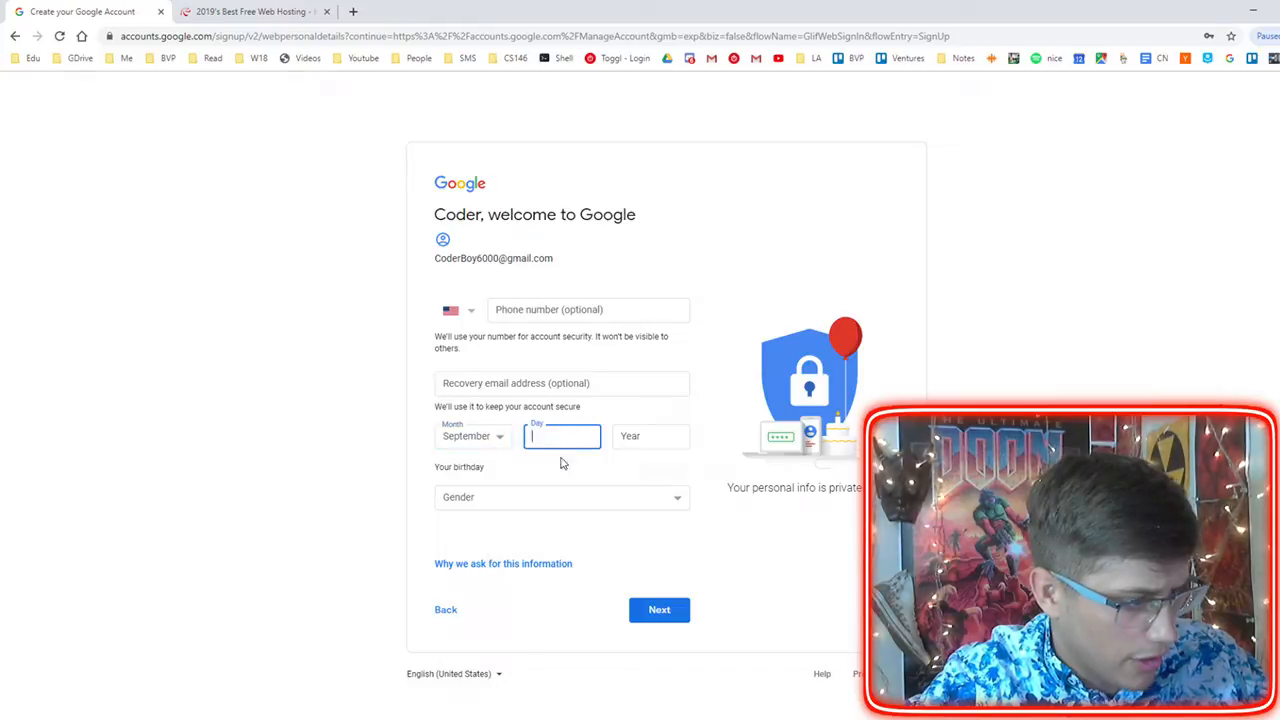
{"action": "type", "text": "2001"}
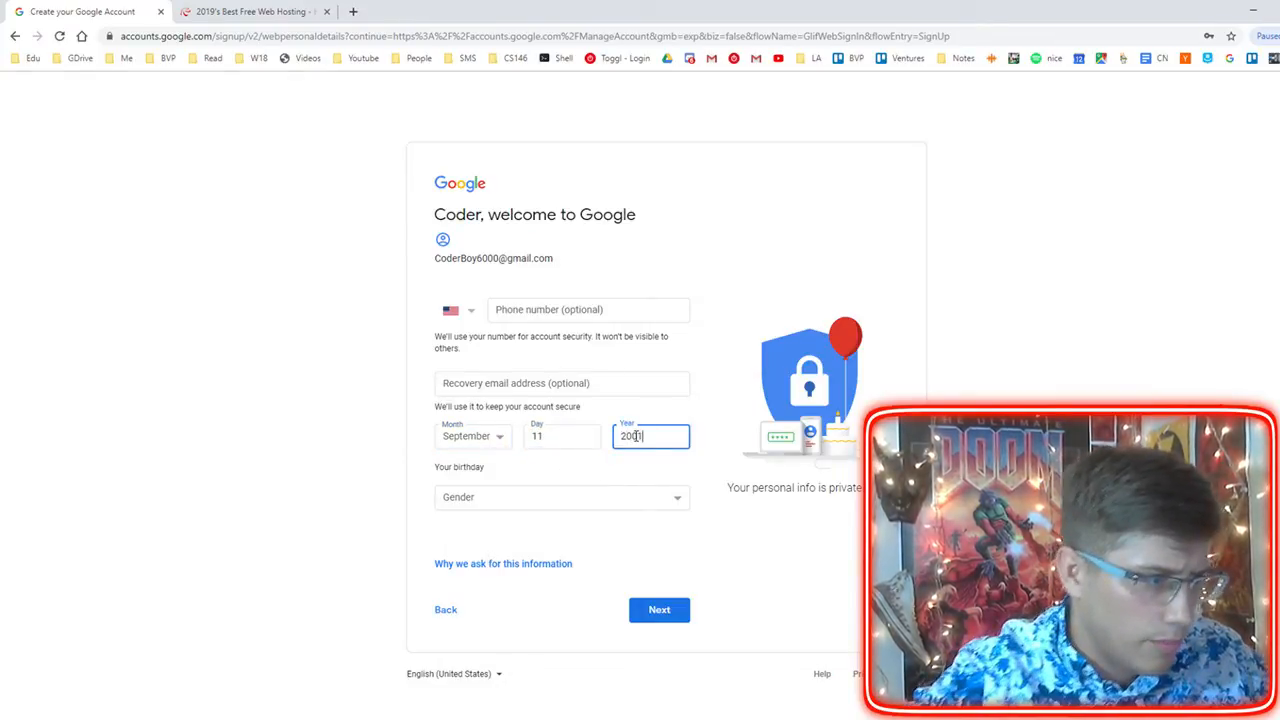
{"action": "left_click", "coordinate": [560, 496]}
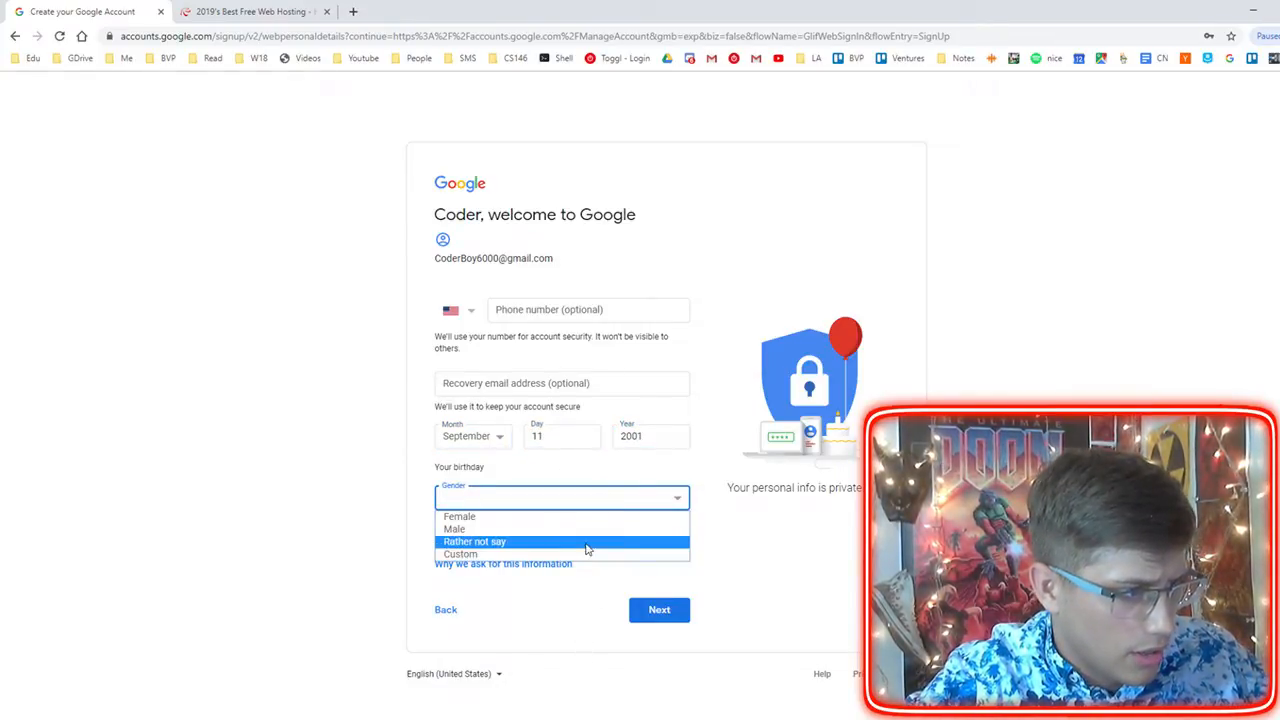
{"action": "left_click", "coordinate": [660, 608]}
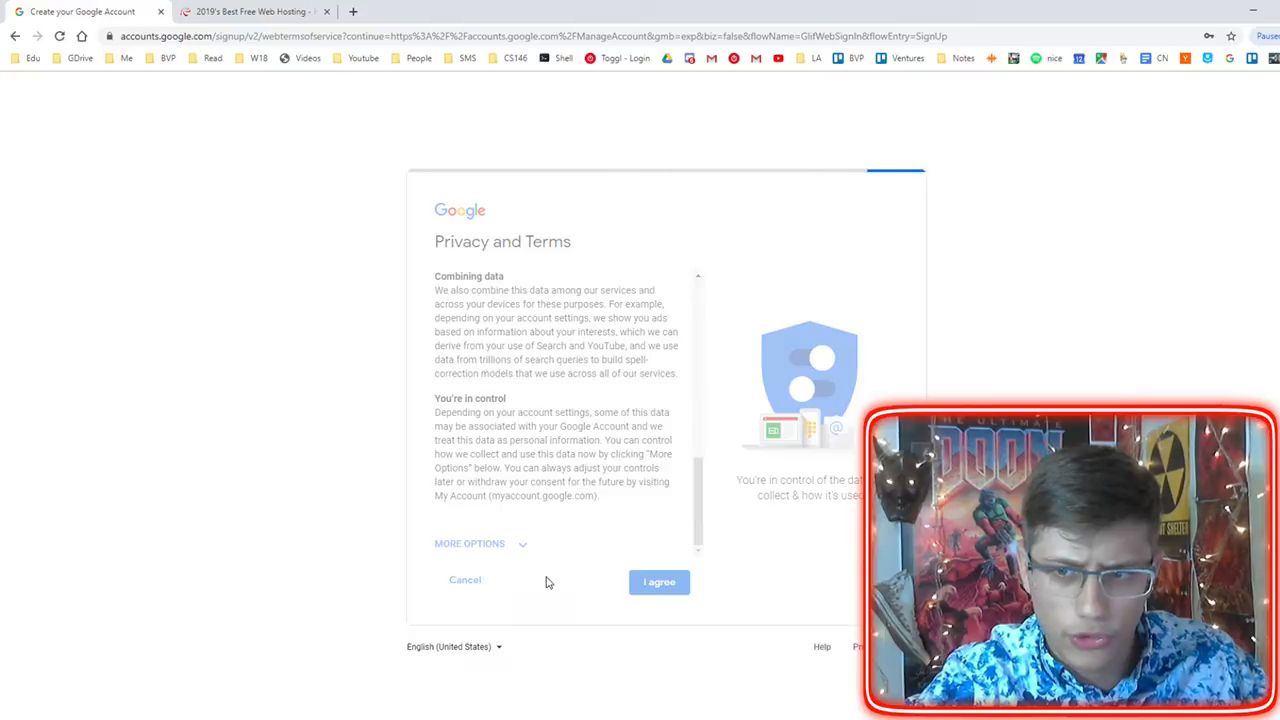
{"action": "left_click", "coordinate": [660, 582]}
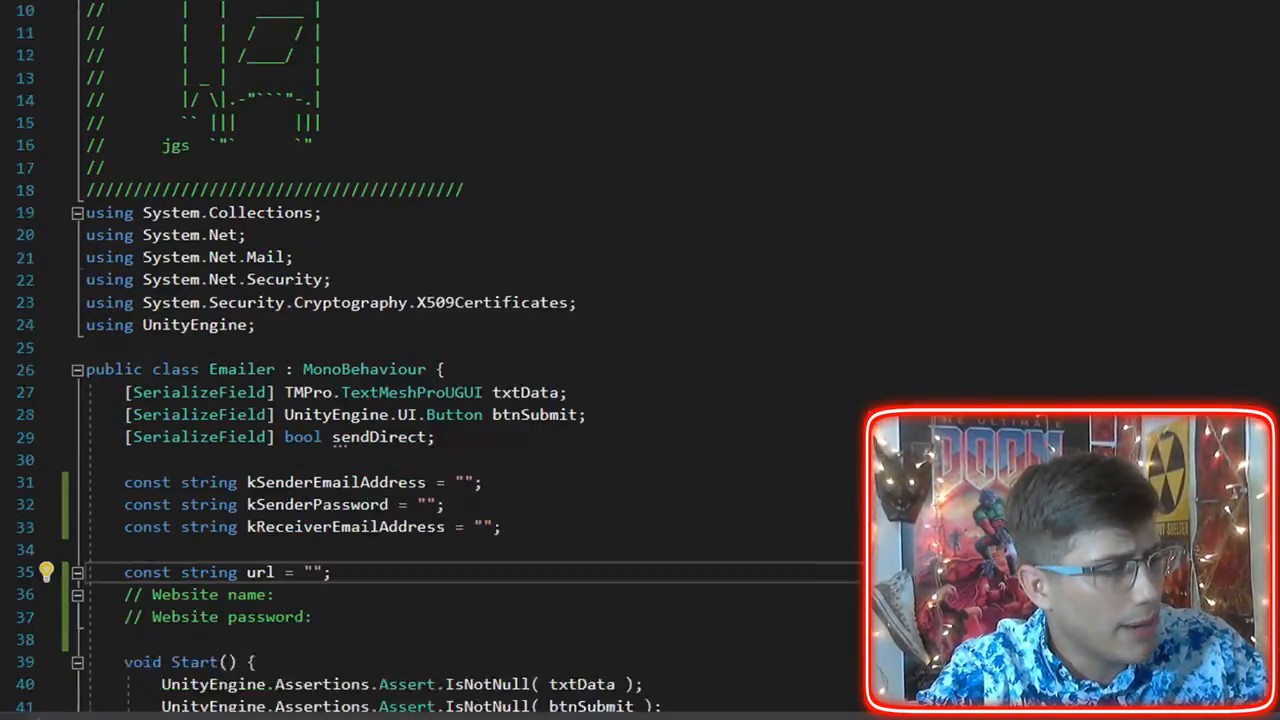
{"action": "scroll", "scroll_direction": "down", "scroll_amount": 3}
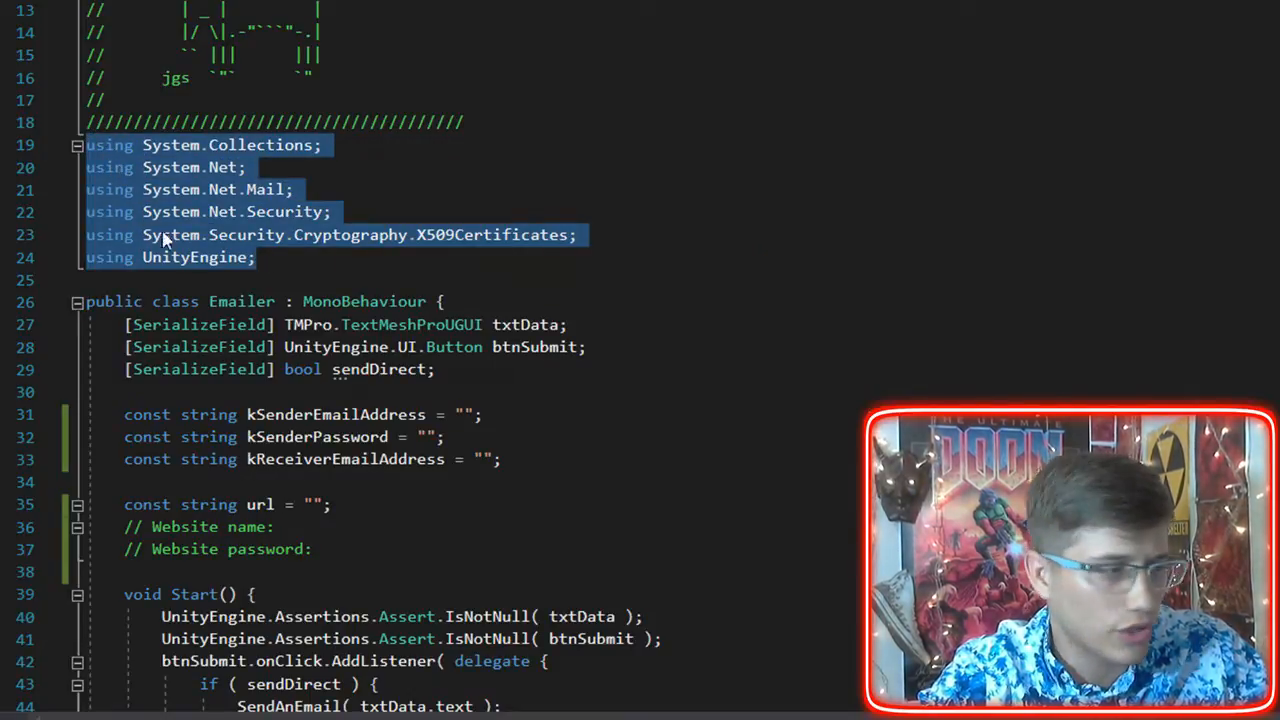
{"action": "scroll", "scroll_direction": "down", "scroll_amount": 3}
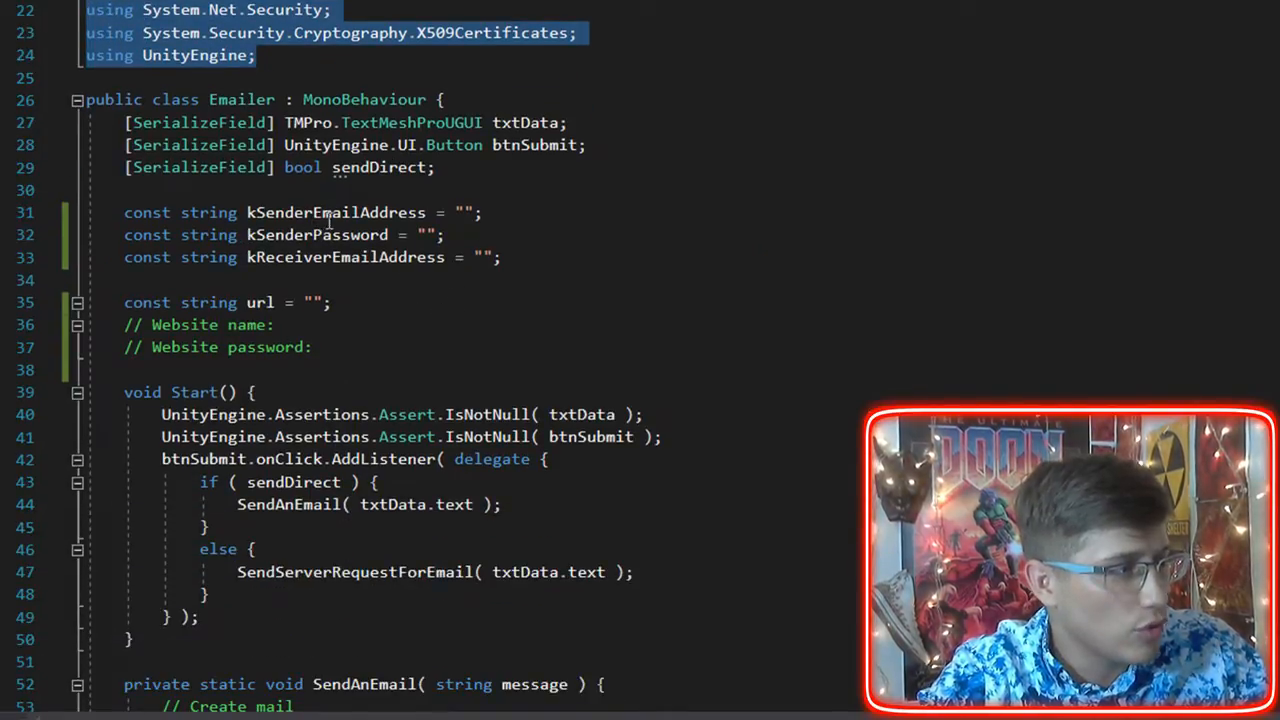
{"action": "double_click", "coordinate": [336, 212]}
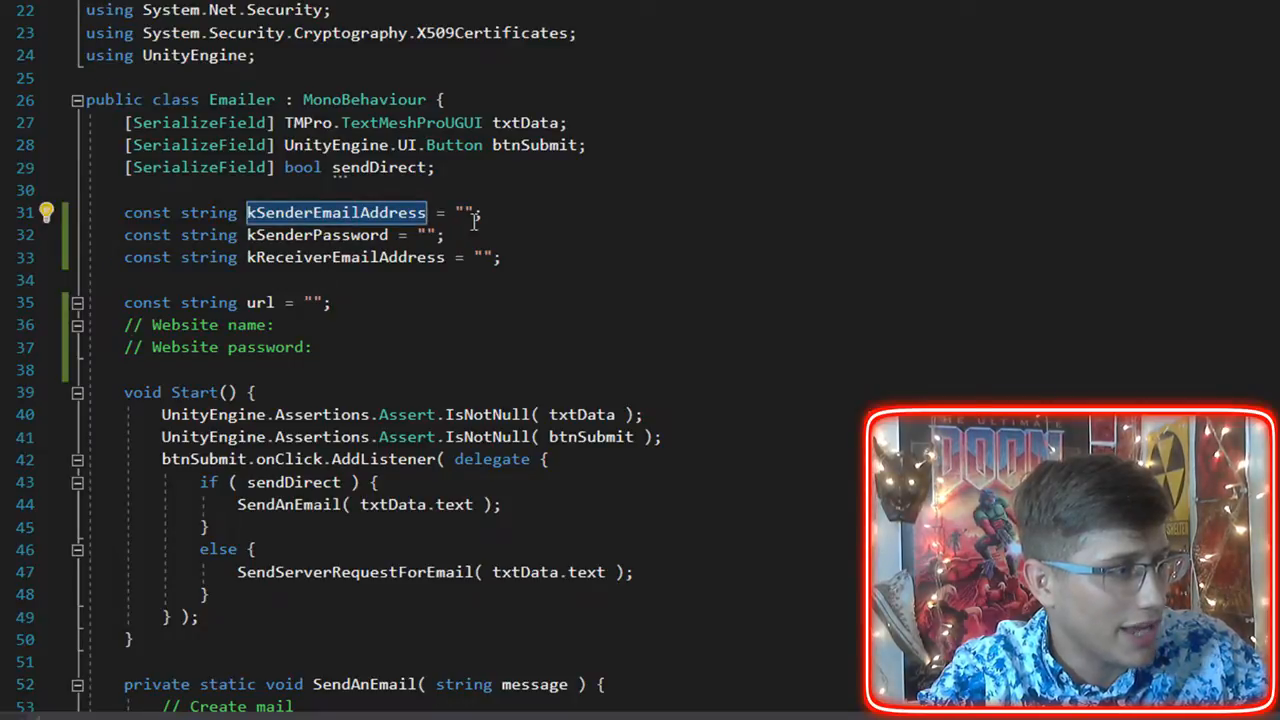
{"action": "left_click", "coordinate": [508, 284]}
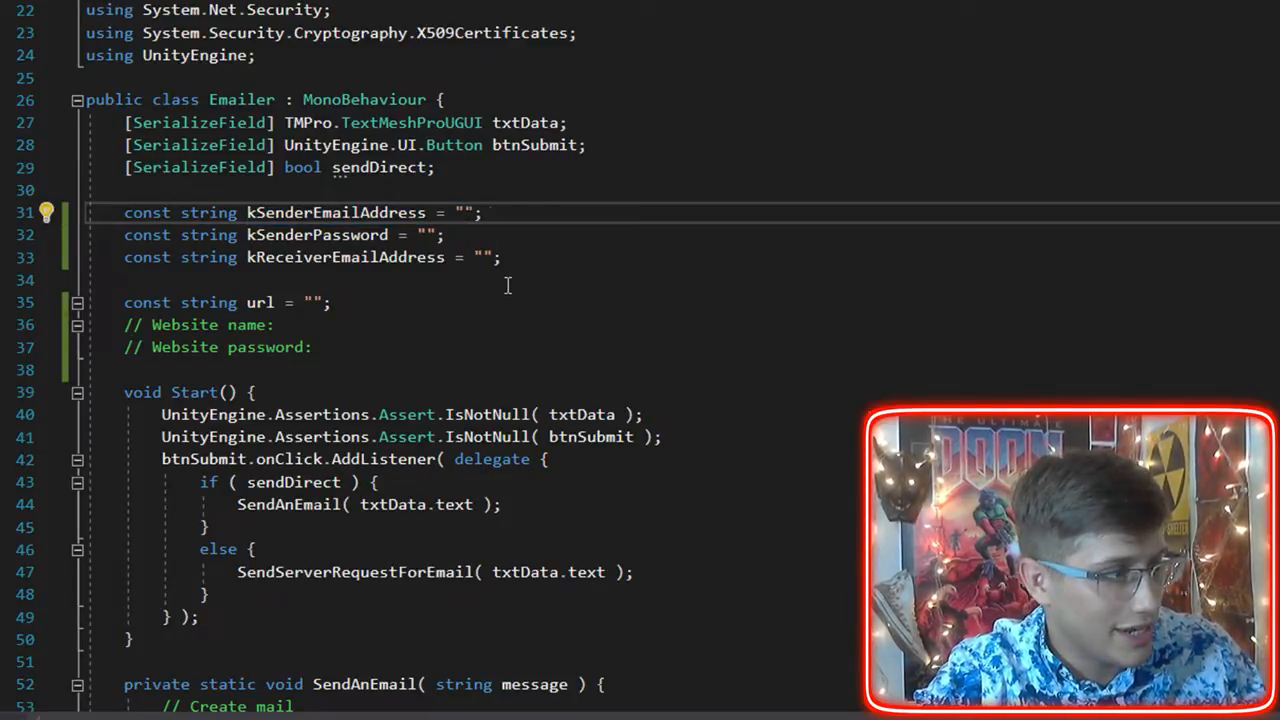
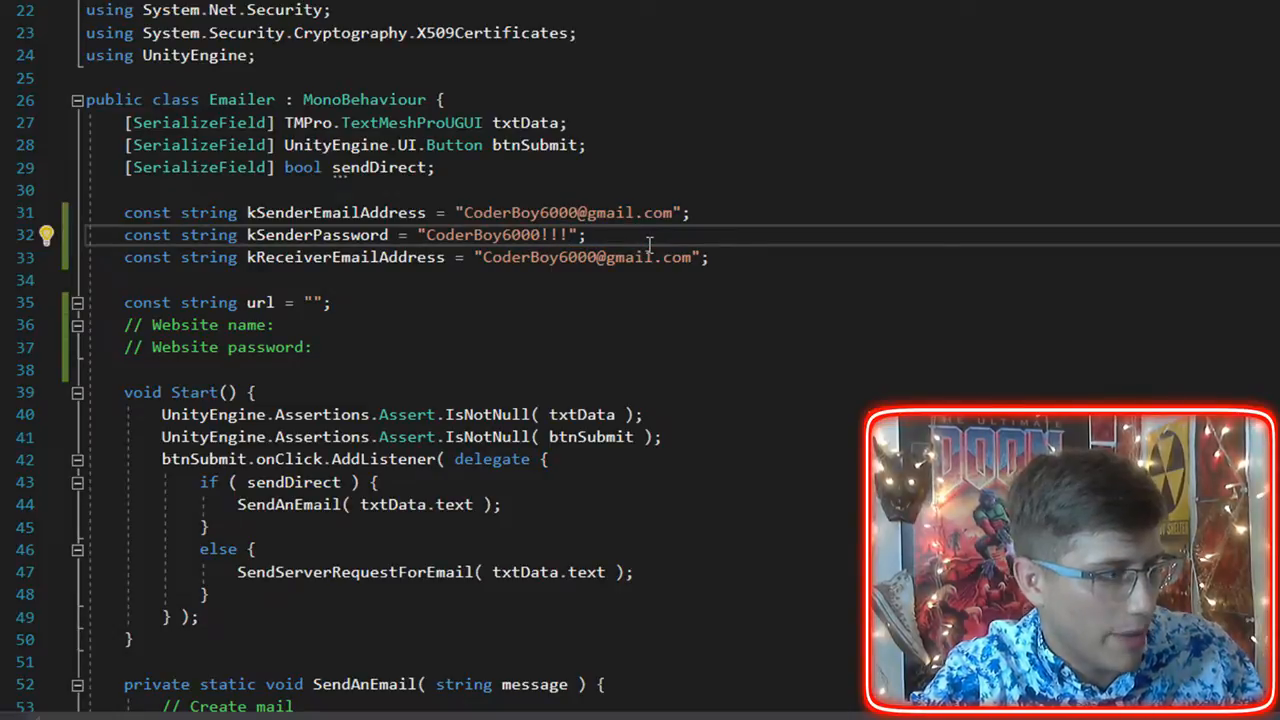
{"action": "scroll", "scroll_direction": "down", "scroll_amount": 3}
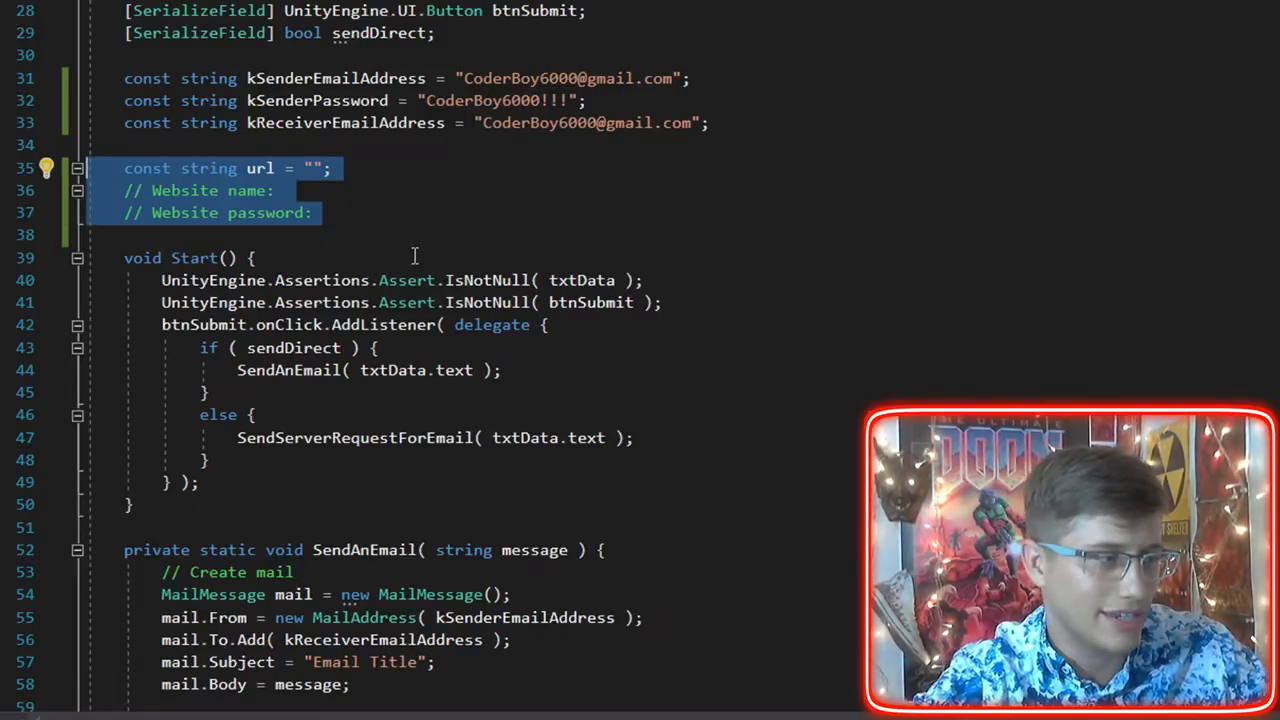
{"action": "double_click", "coordinate": [184, 280]}
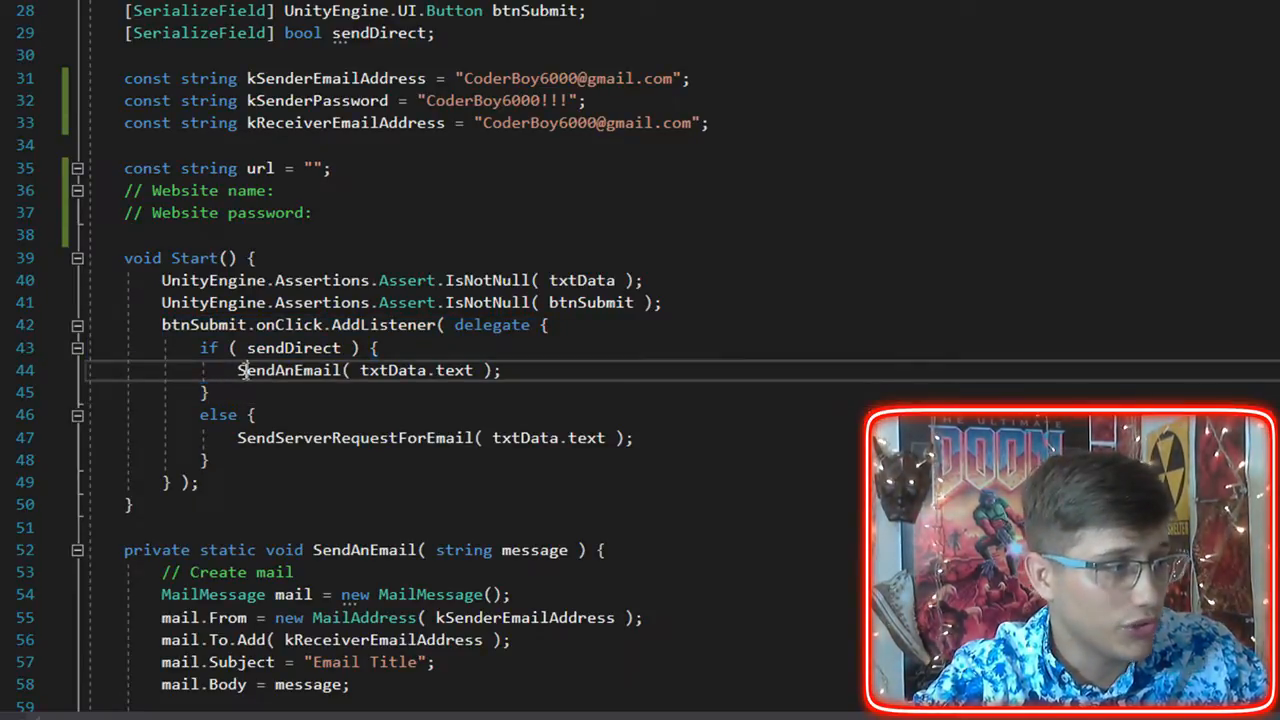
{"action": "double_click", "coordinate": [290, 370]}
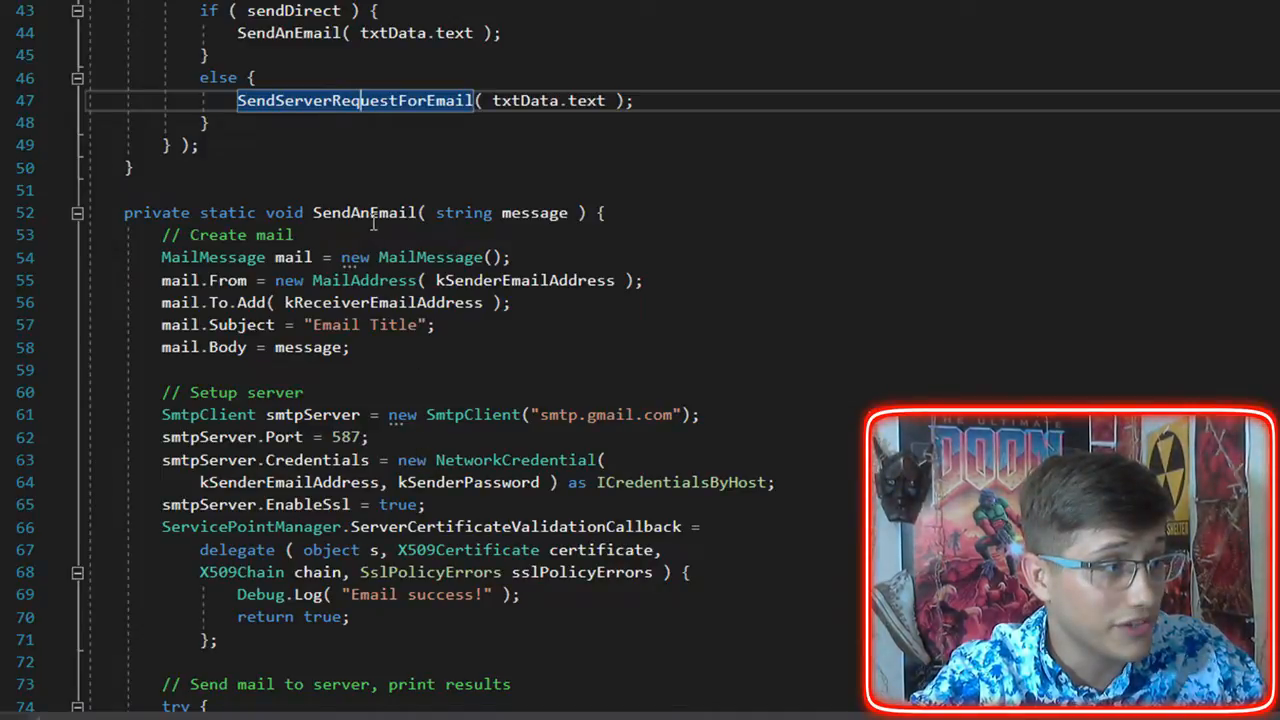
- Review the MailMessage and SmtpClient send code before returning to the Unity scene
{"action": "scroll", "scroll_direction": "down", "scroll_amount": 3}
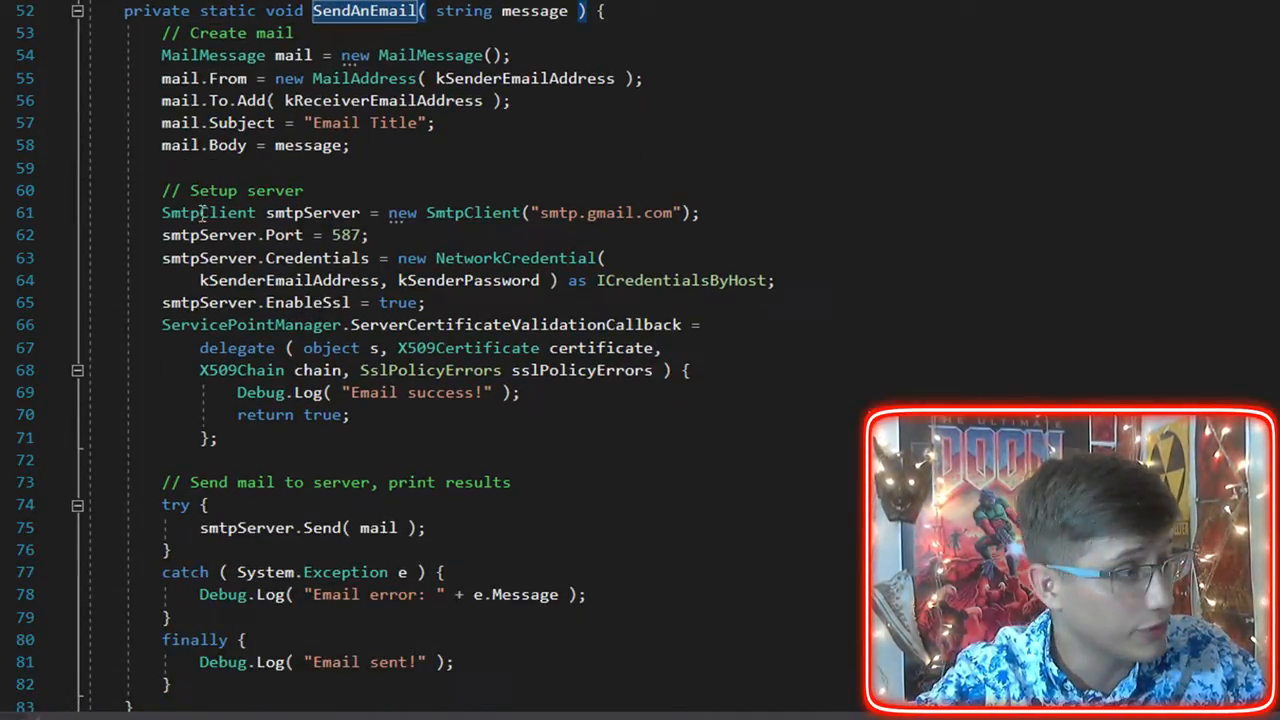
{"action": "left_click", "coordinate": [216, 56]}
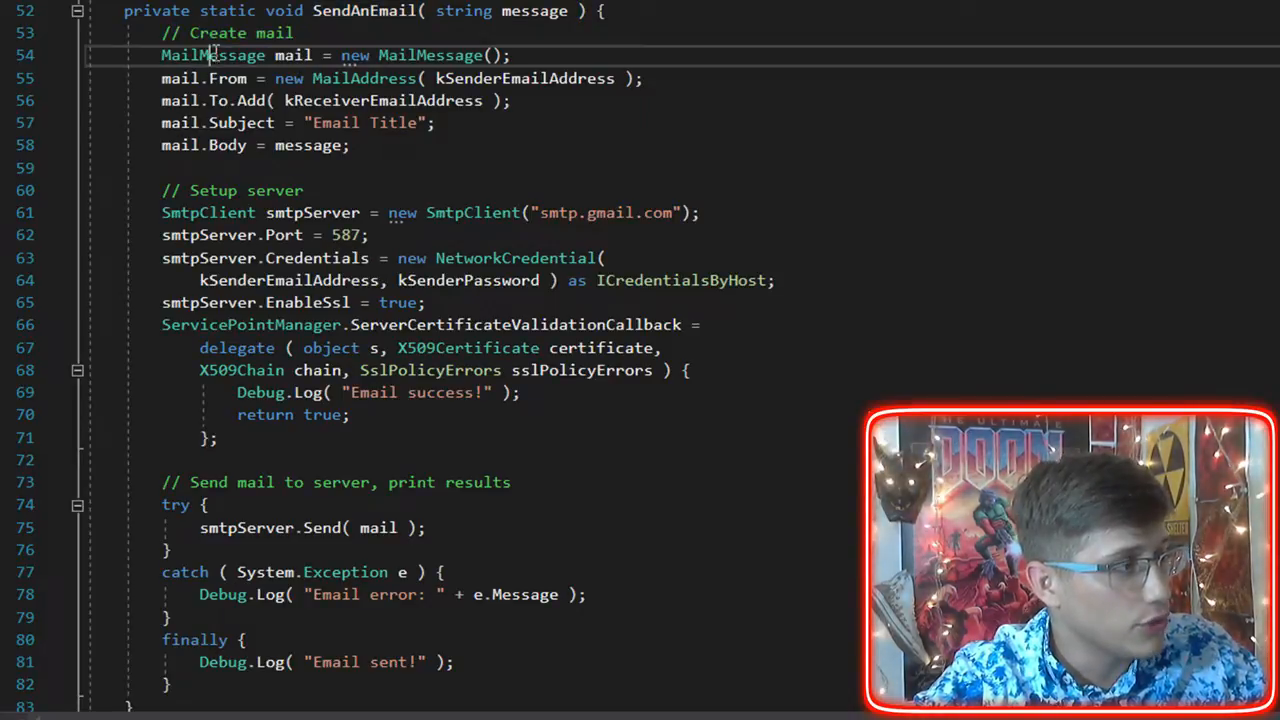
{"action": "left_click", "coordinate": [212, 56]}
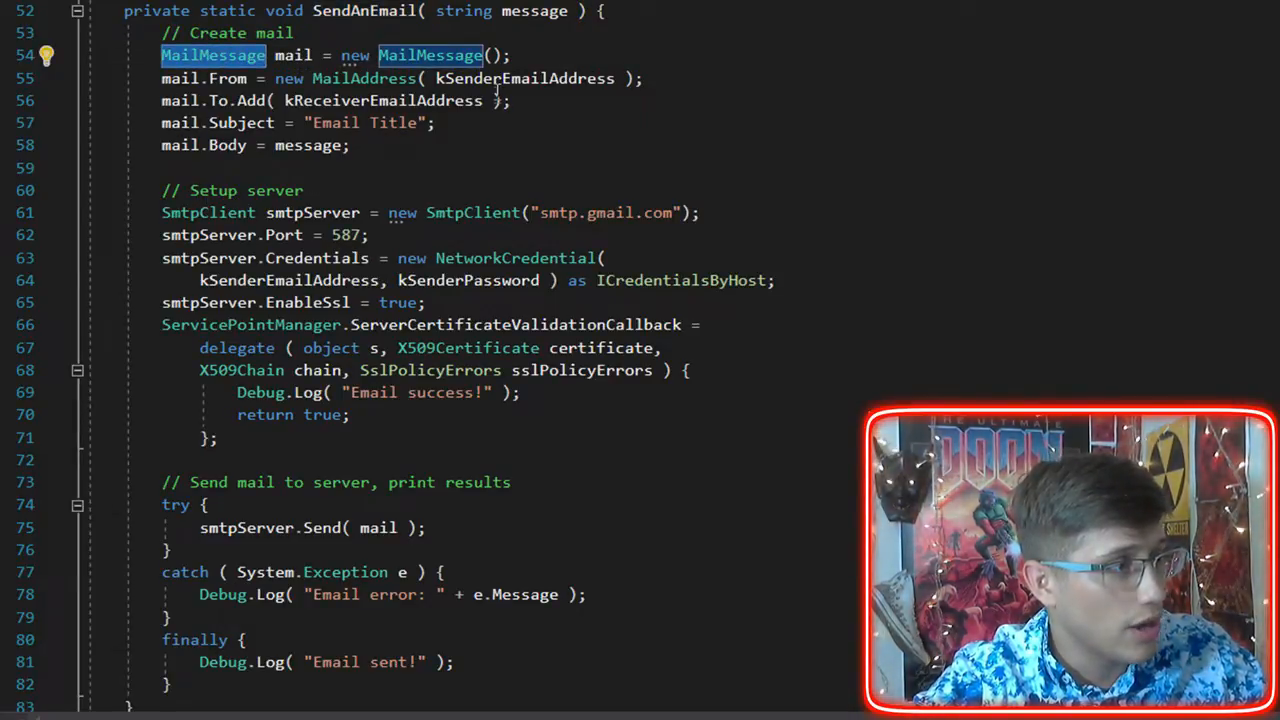
{"action": "double_click", "coordinate": [384, 100]}
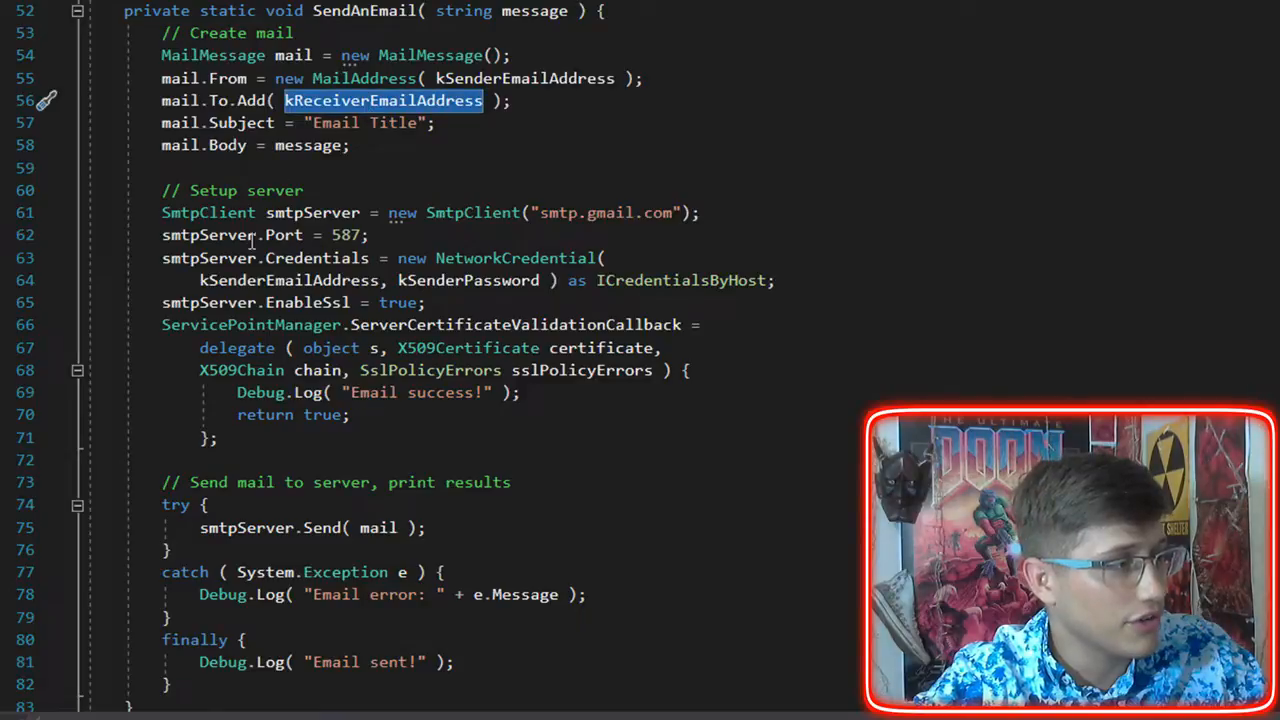
{"action": "double_click", "coordinate": [208, 212]}
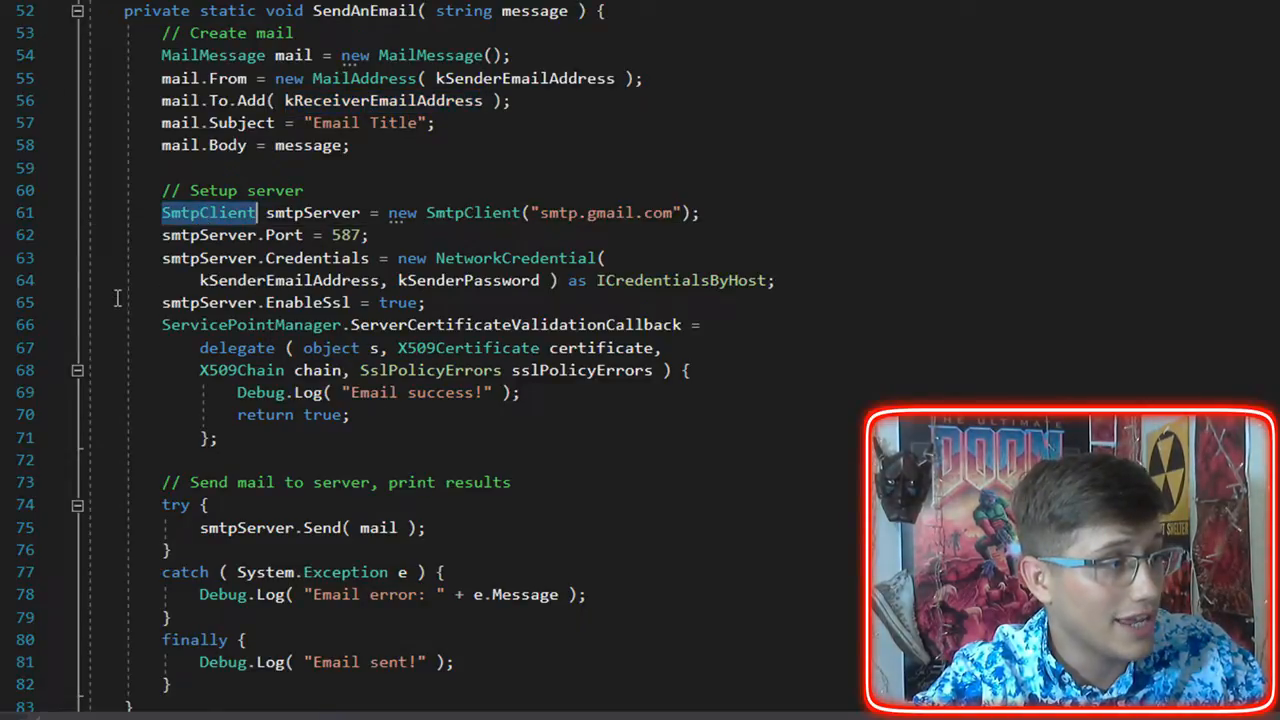
{"action": "double_click", "coordinate": [208, 212]}
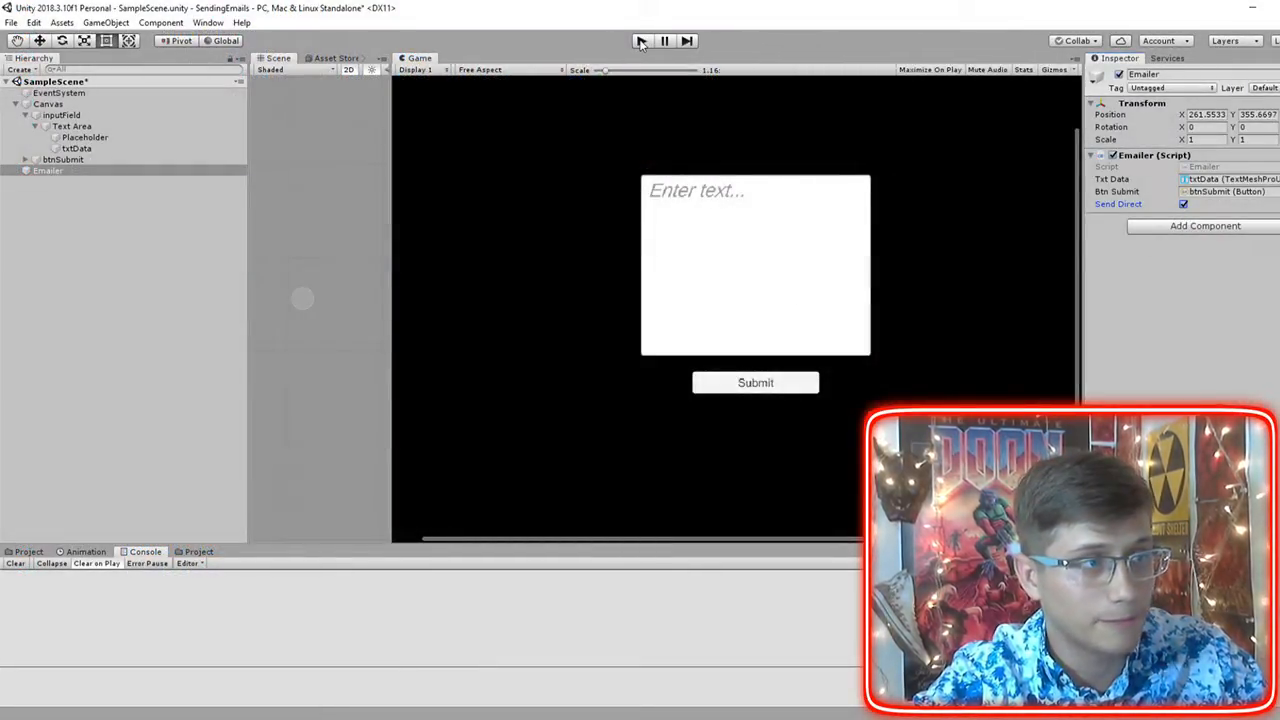
- Run the scene and enter 'This is a direct message (8:43pm)' in the email form
{"action": "left_click", "coordinate": [640, 40]}
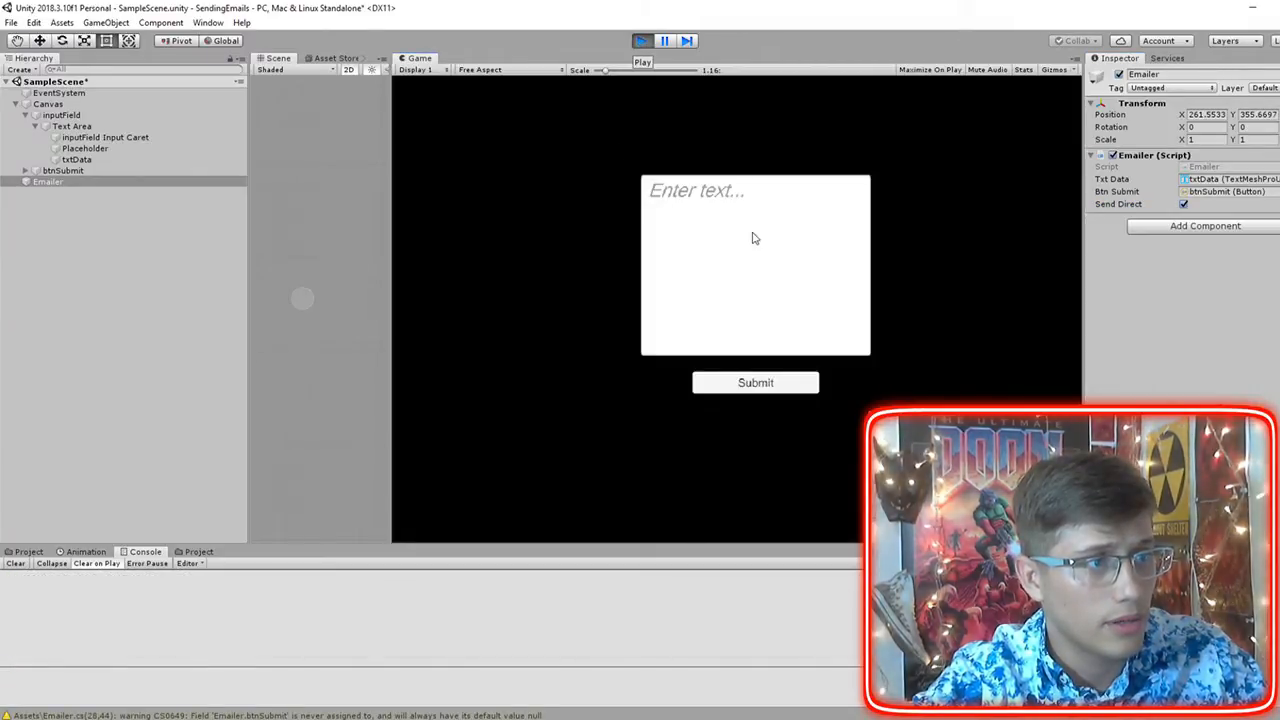
{"action": "type", "text": "s"}
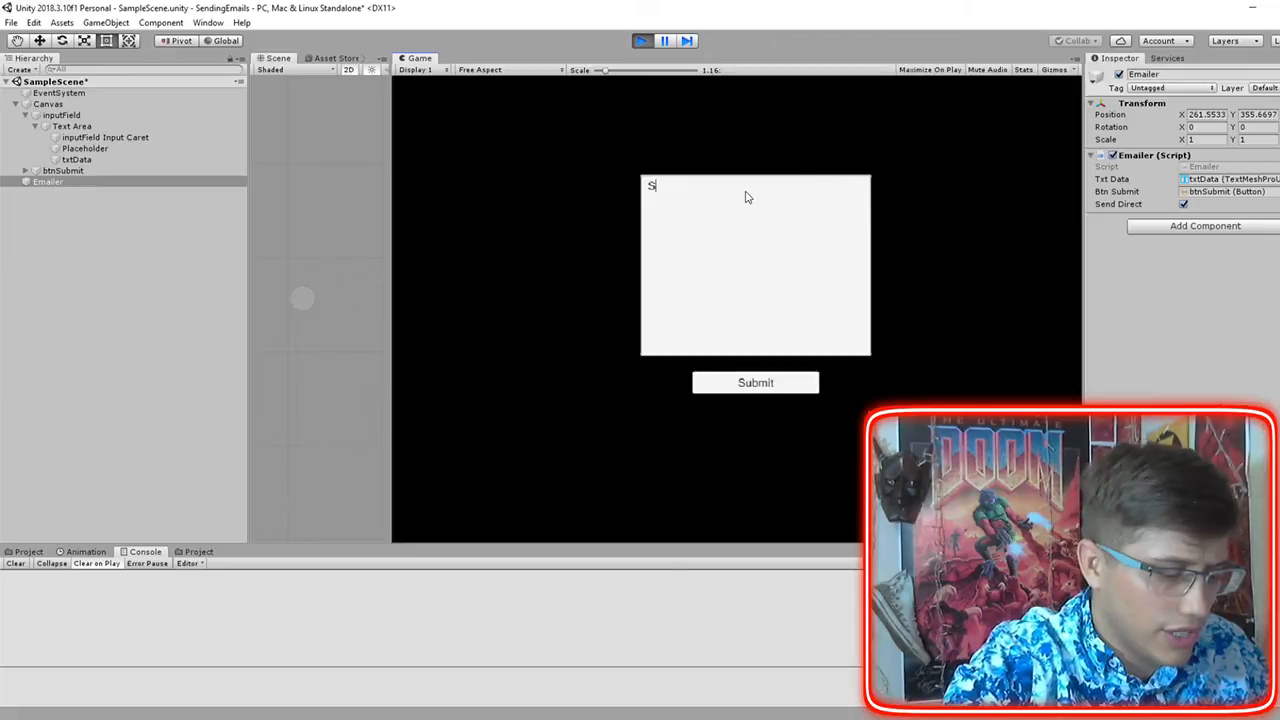
{"action": "type", "text": "This is a"}
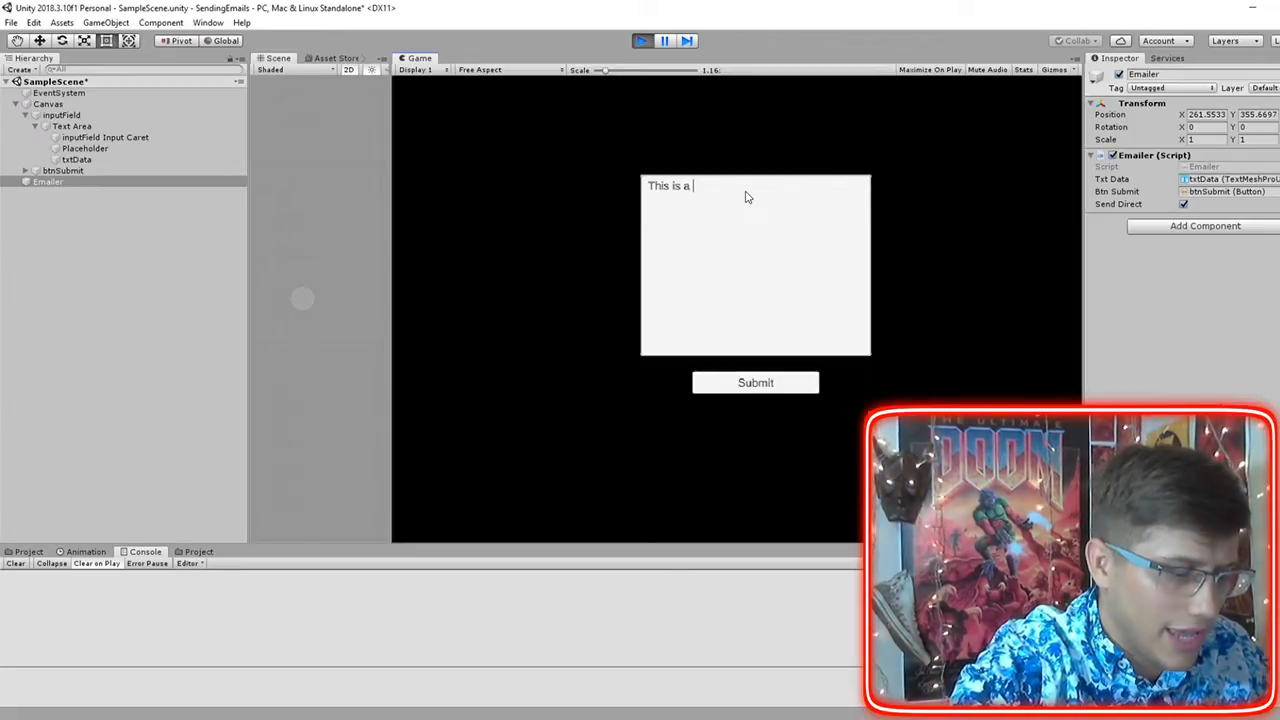
{"action": "type", "text": "direct message"}
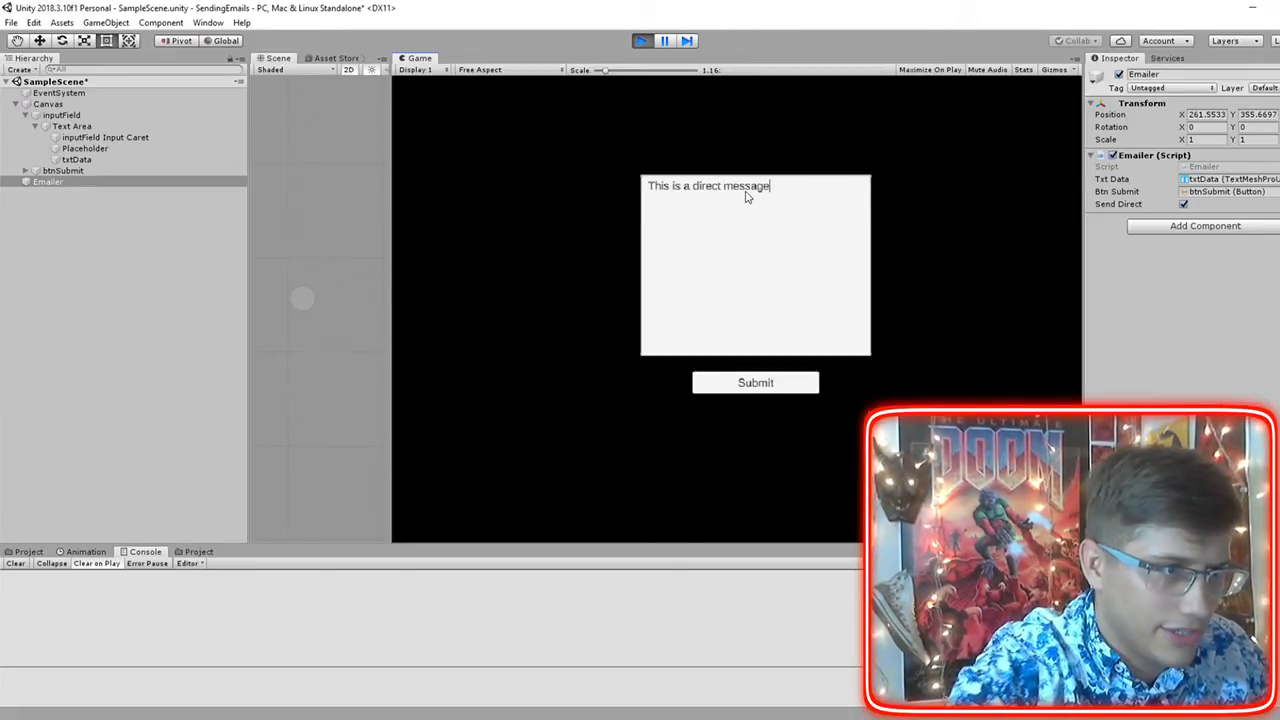
{"action": "type", "text": "("}
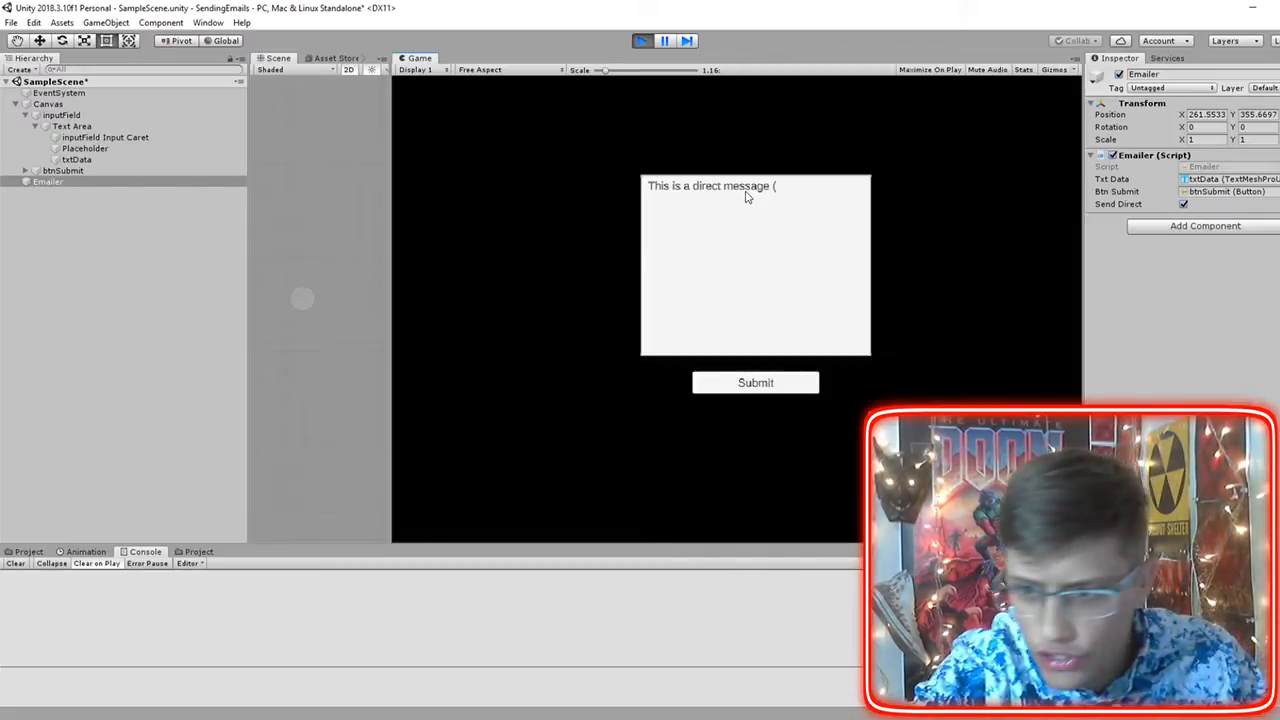
{"action": "type", "text": "8L"}
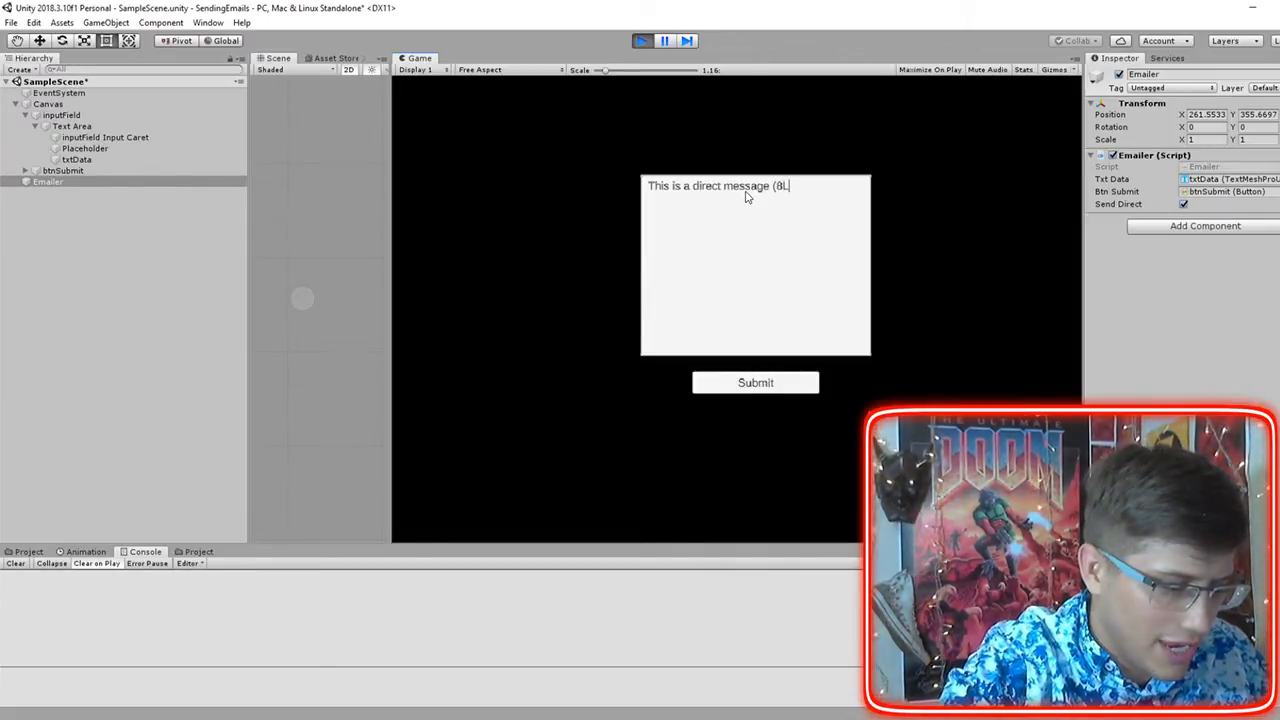
{"action": "type", "text": "43pm)"}
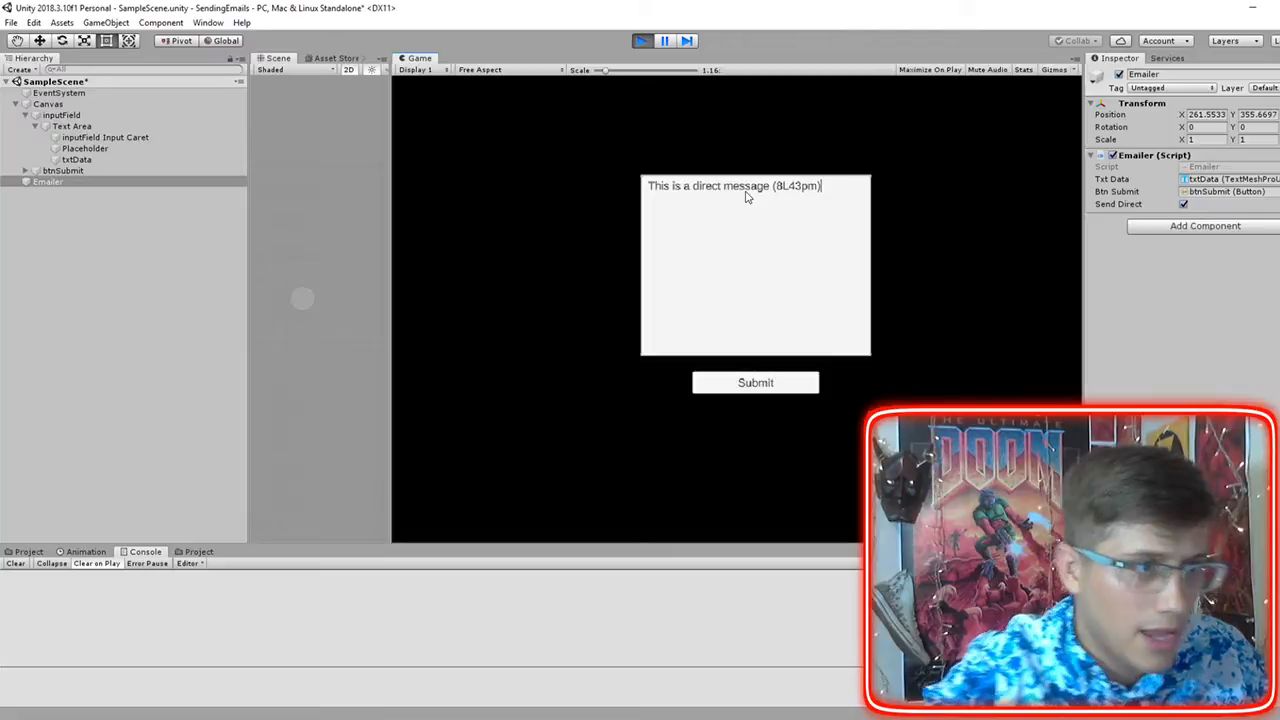
{"action": "mouse_move", "coordinate": [830, 190]}
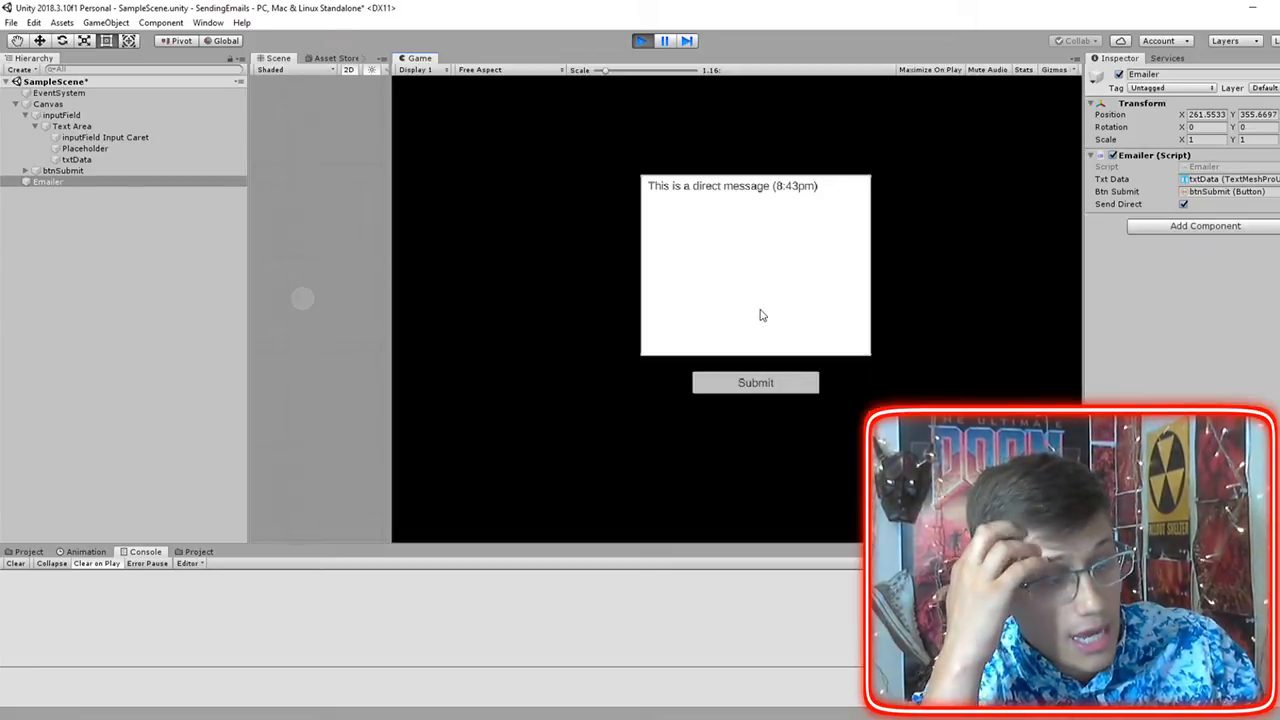
{"action": "mouse_move", "coordinate": [730, 326]}
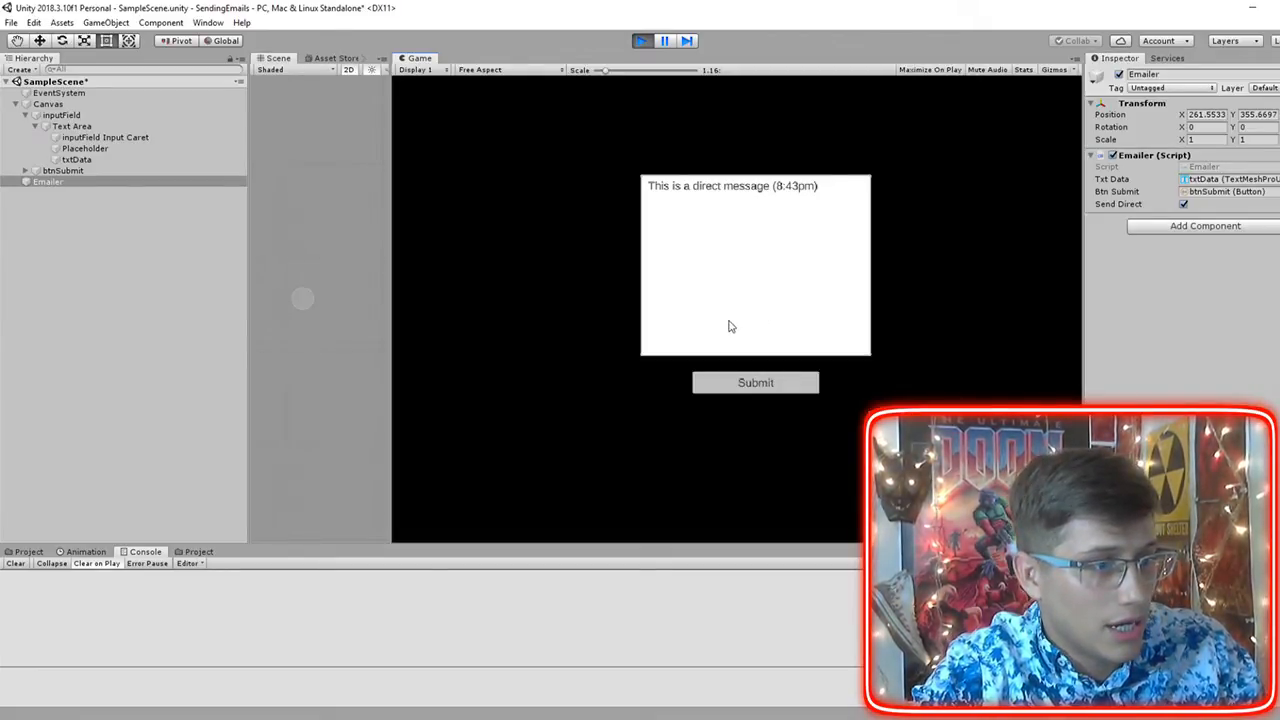
- Open Gmail in Chrome and view the newly arrived Email Title message
{"action": "left_click", "coordinate": [756, 382]}
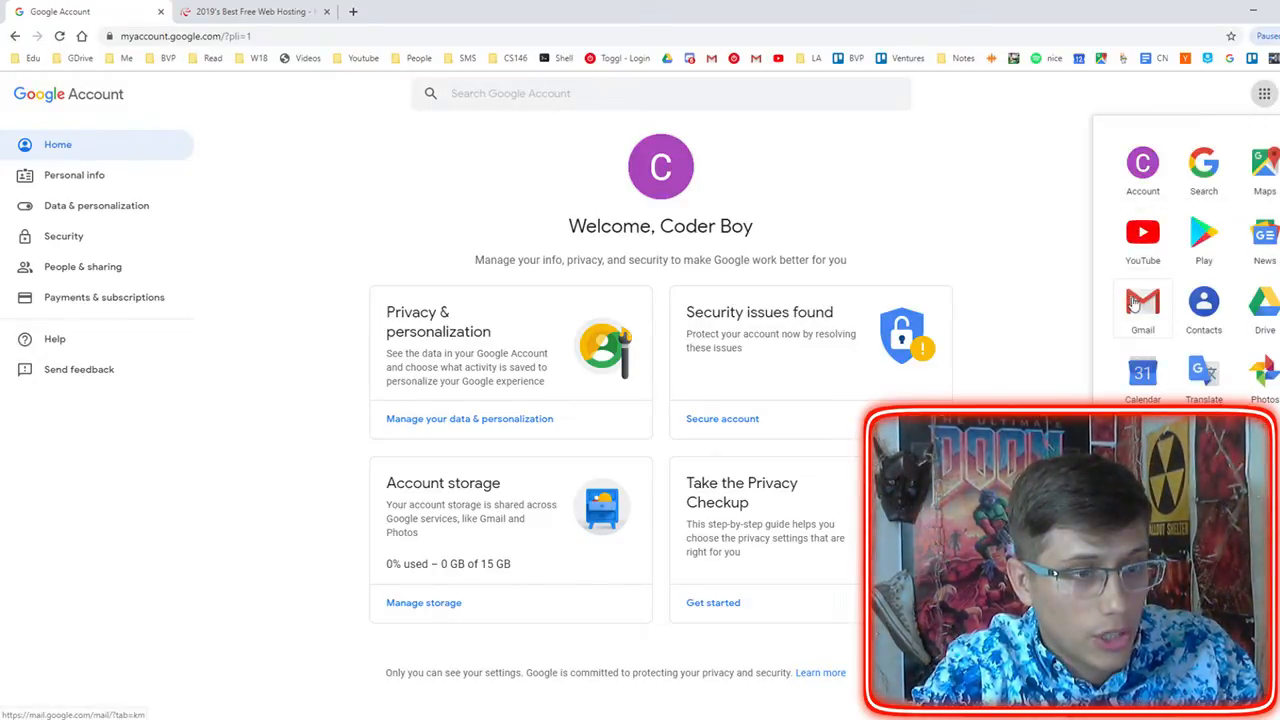
{"action": "left_click", "coordinate": [1142, 308]}
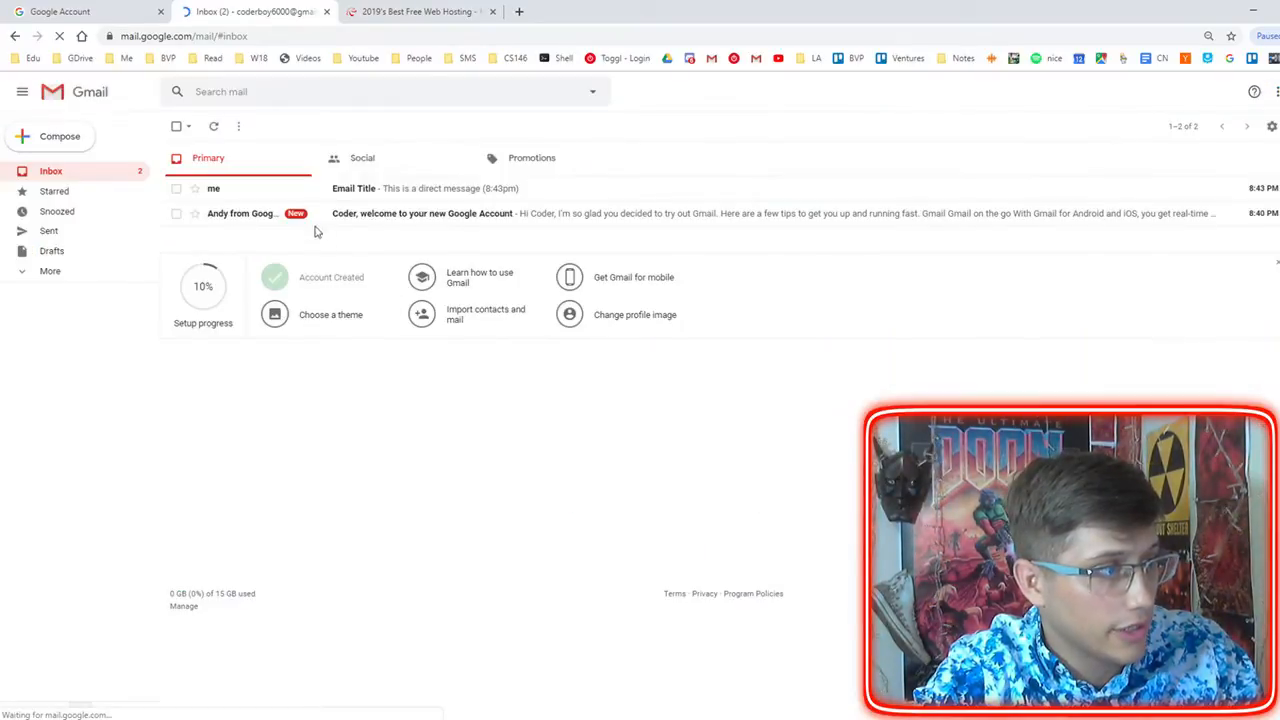
{"action": "left_click", "coordinate": [176, 212]}
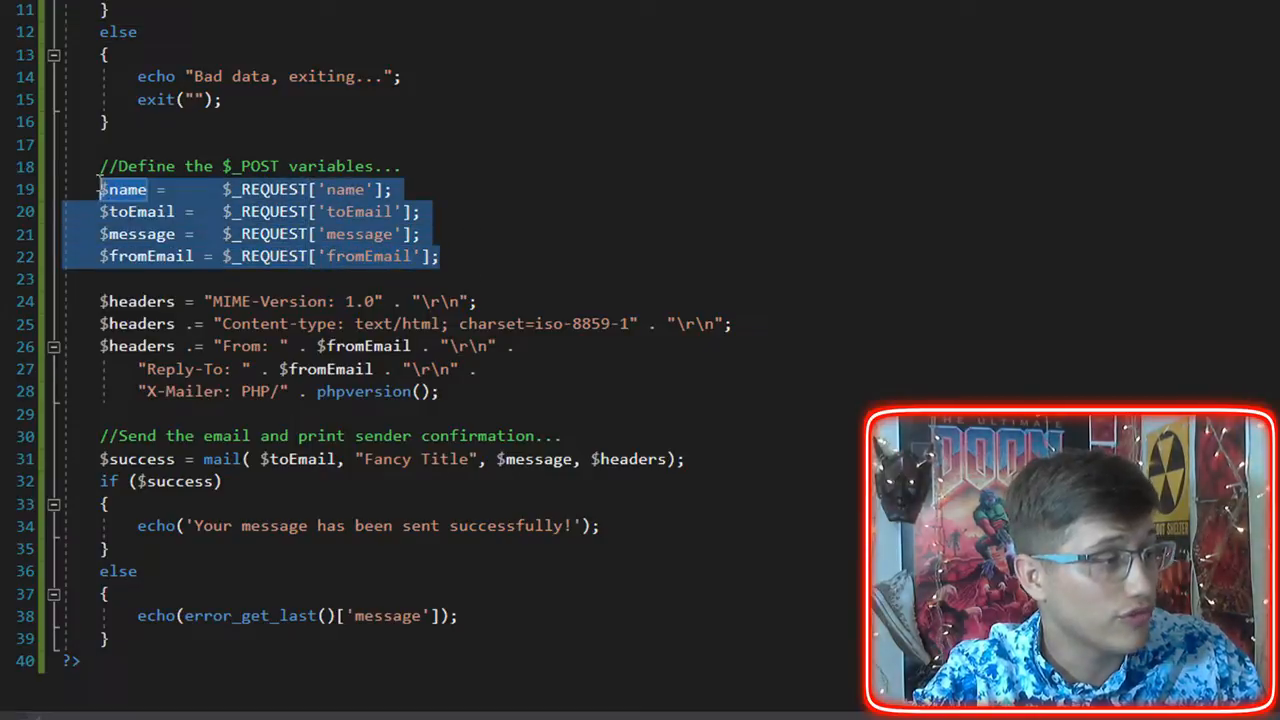
{"action": "left_click", "coordinate": [124, 188]}
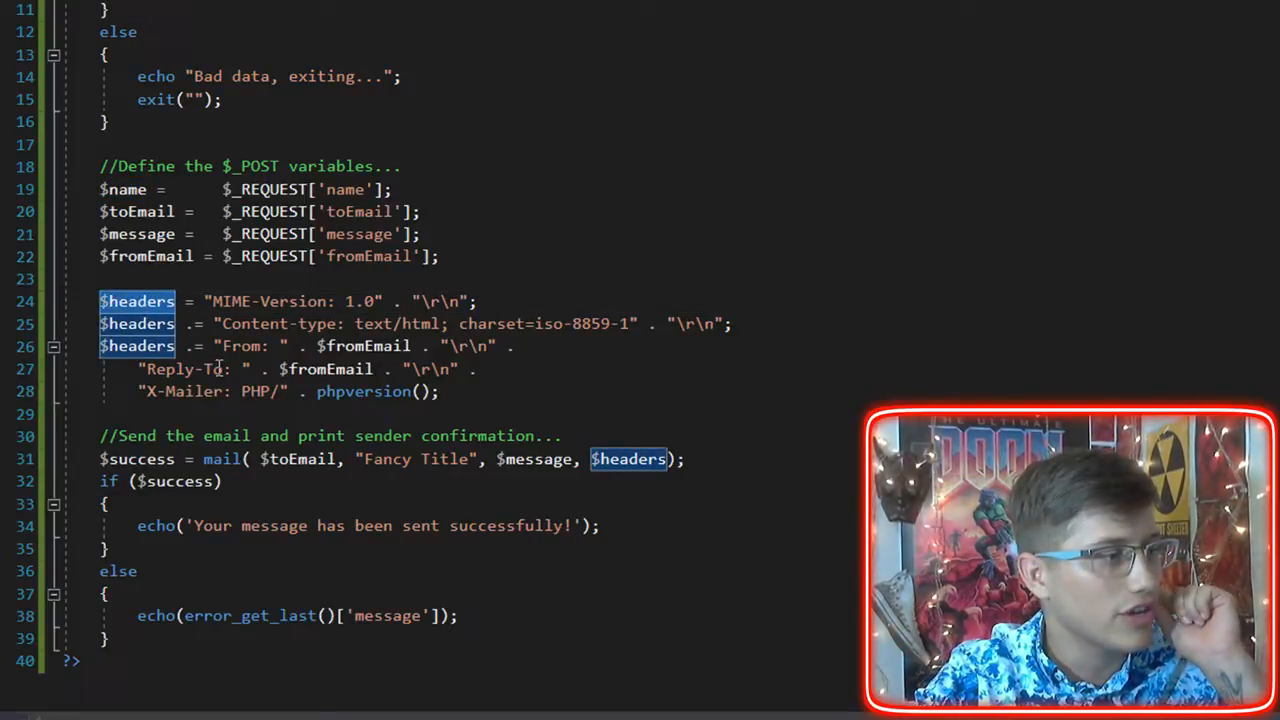
{"action": "scroll", "scroll_direction": "down", "scroll_amount": 3}
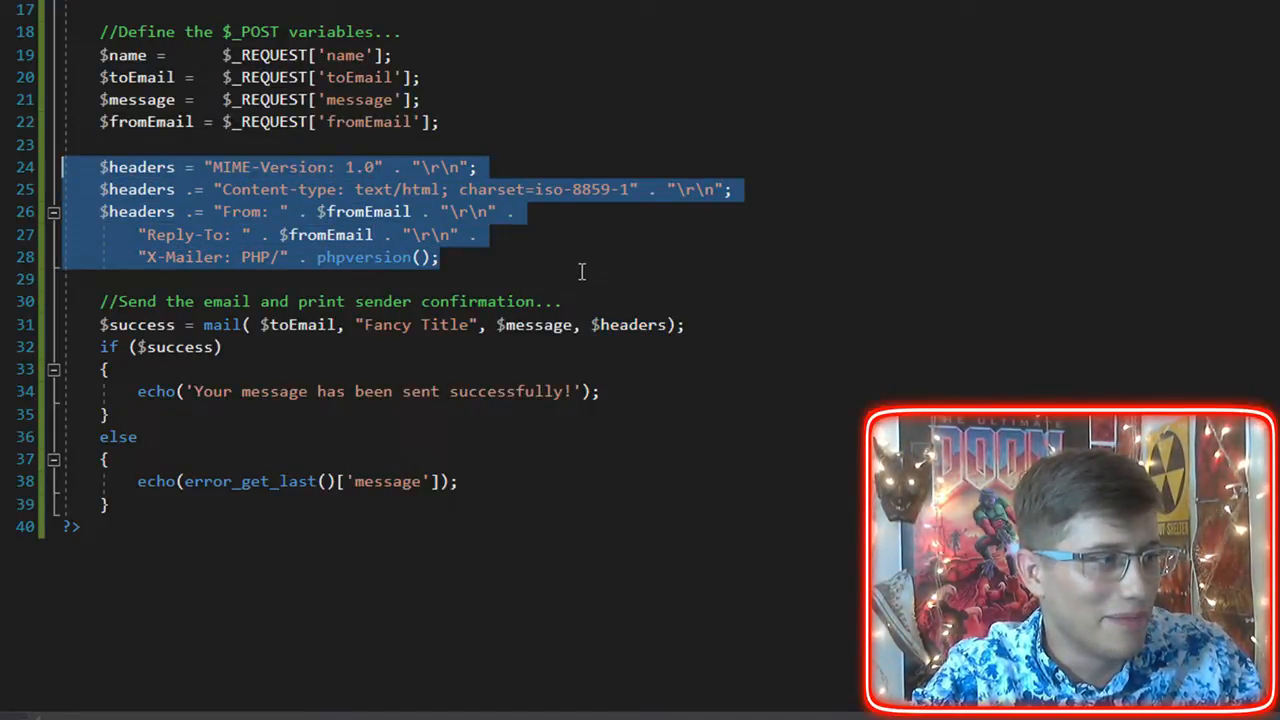
{"action": "left_click", "coordinate": [580, 256]}
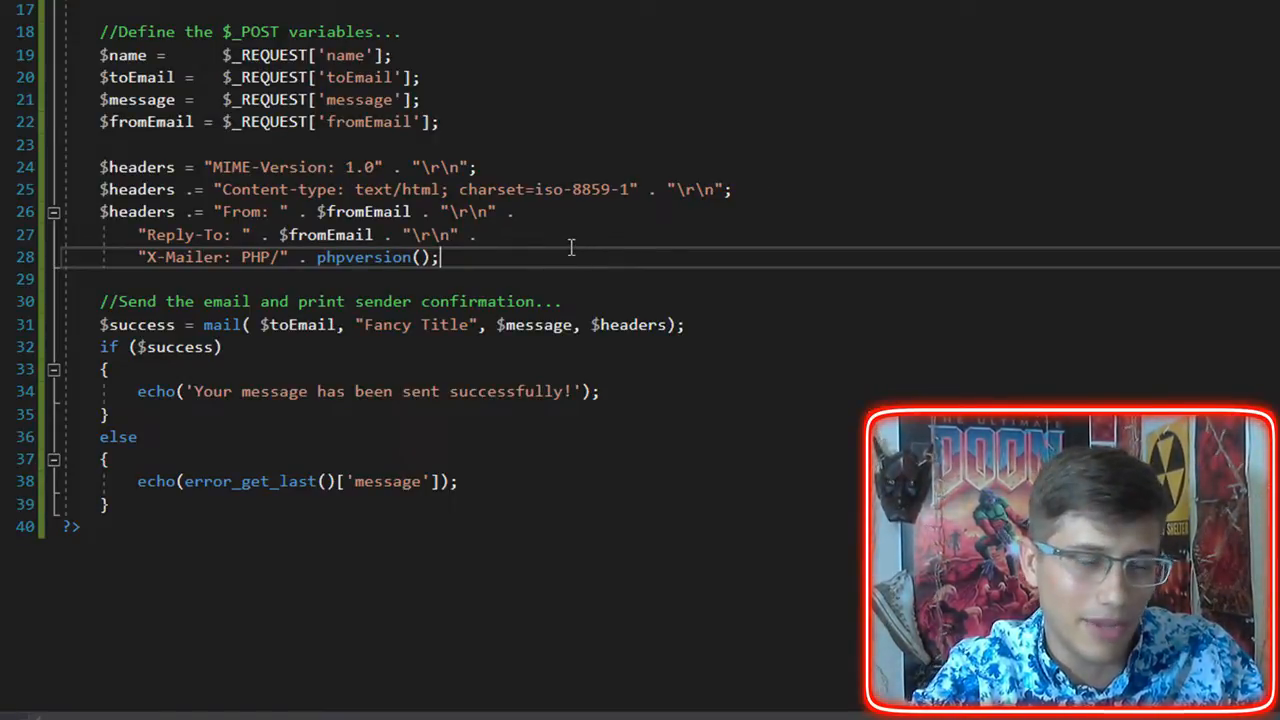
{"action": "scroll", "scroll_direction": "down", "scroll_amount": 3}
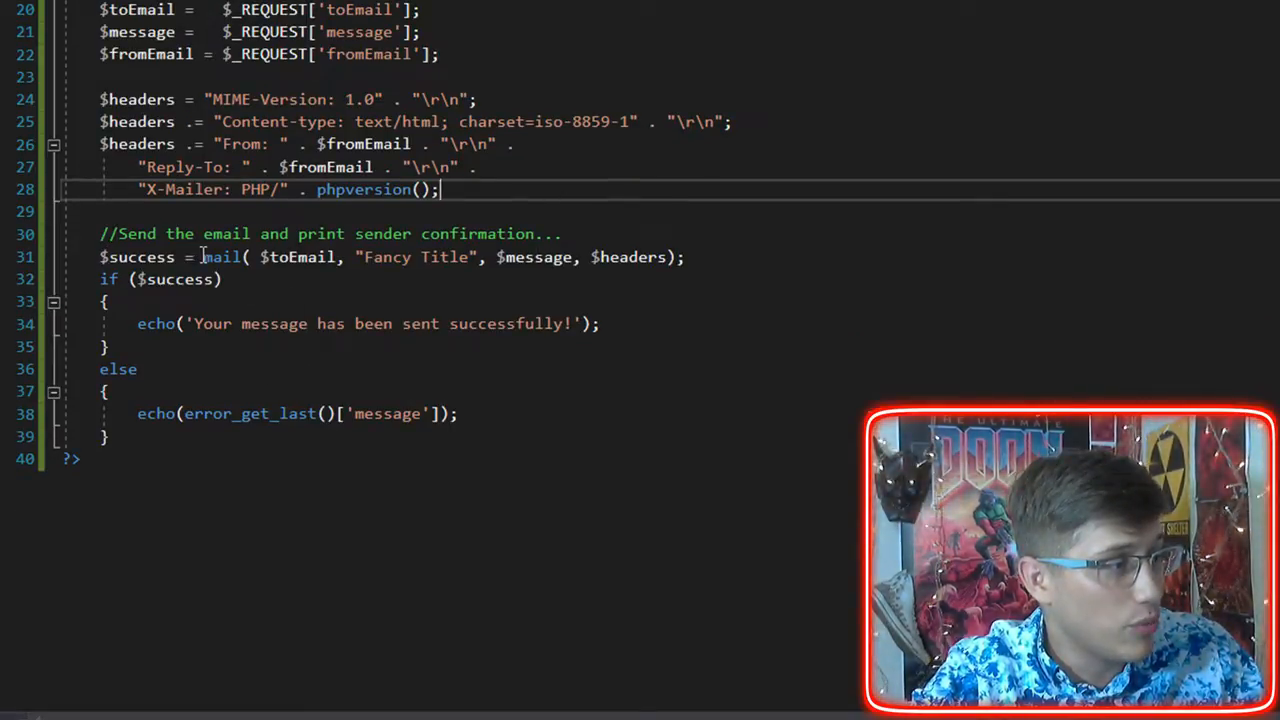
{"action": "left_click_drag", "start_coordinate": [204, 256], "coordinate": [688, 256]}
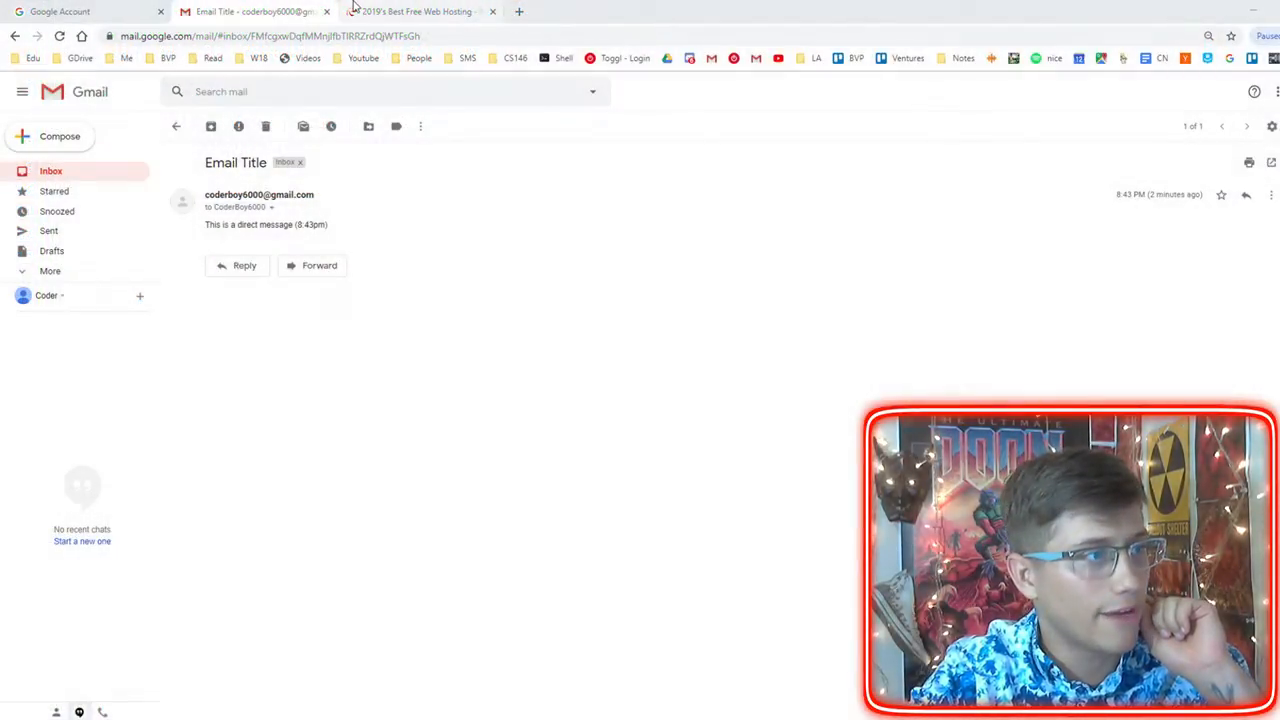
{"action": "left_click", "coordinate": [416, 12]}
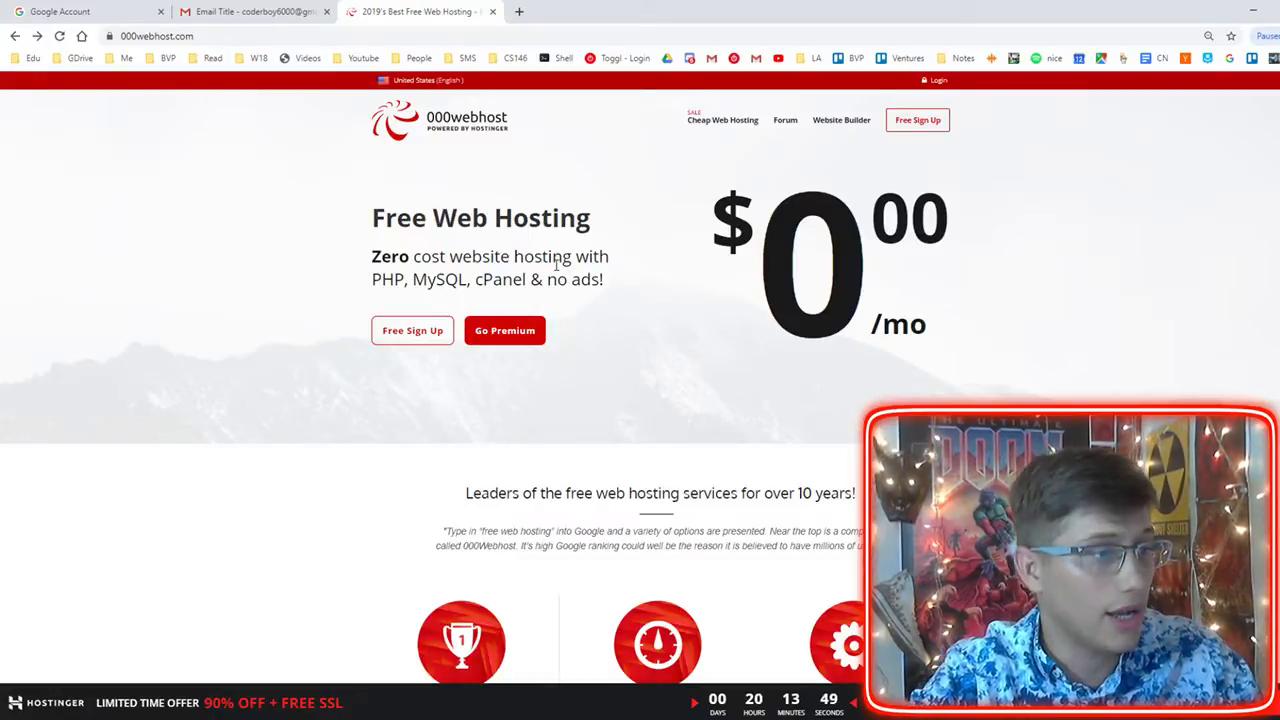
{"action": "left_click", "coordinate": [412, 330]}
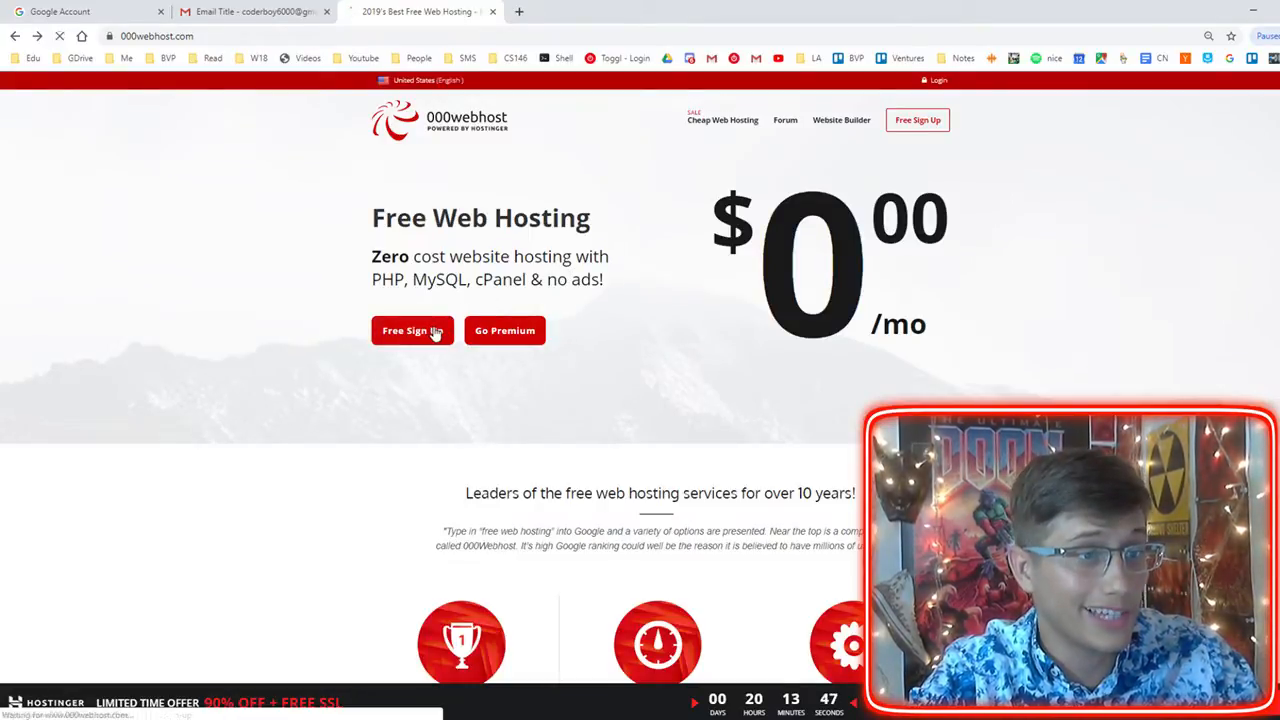
{"action": "left_click", "coordinate": [412, 330]}
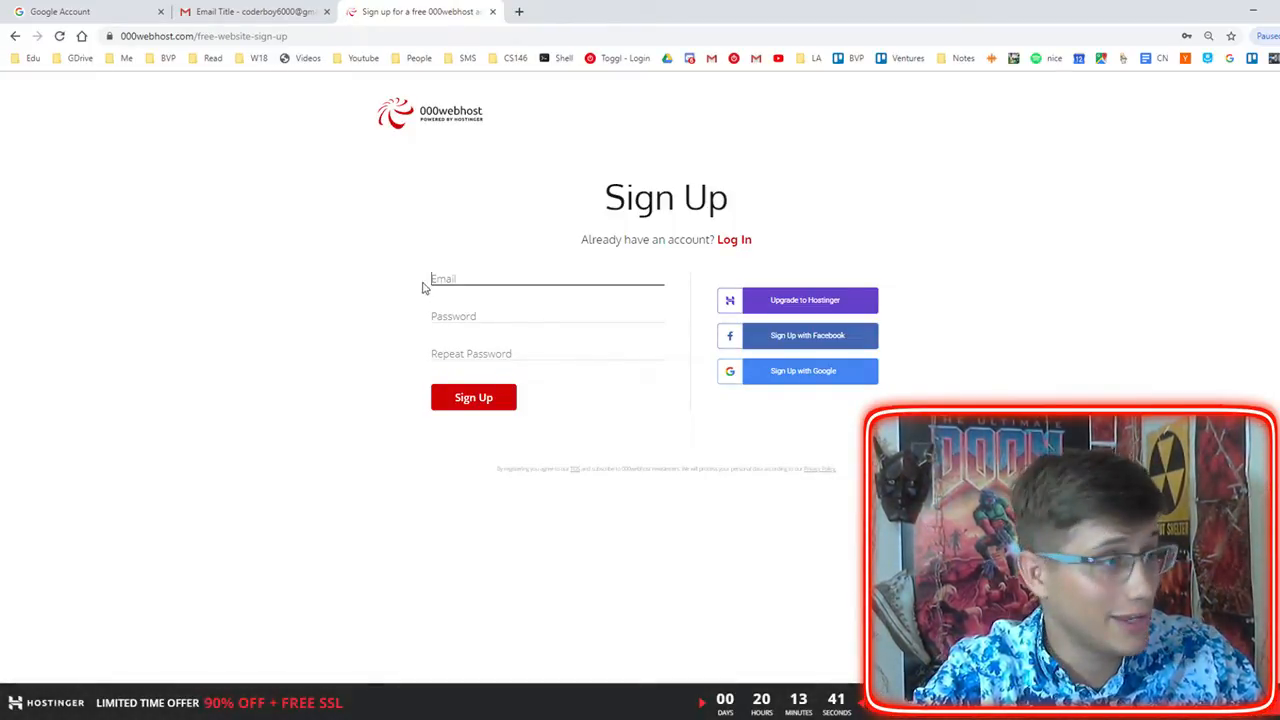
{"action": "left_click", "coordinate": [472, 396]}
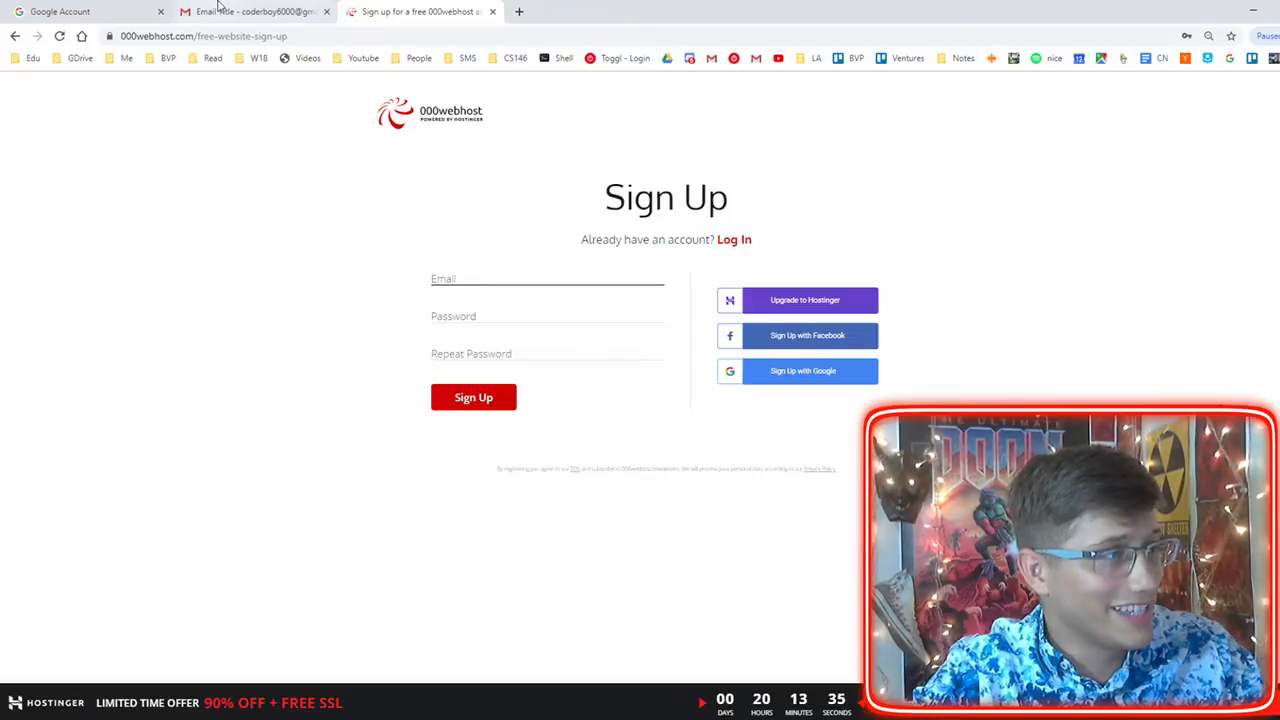
{"action": "left_click", "coordinate": [252, 12]}
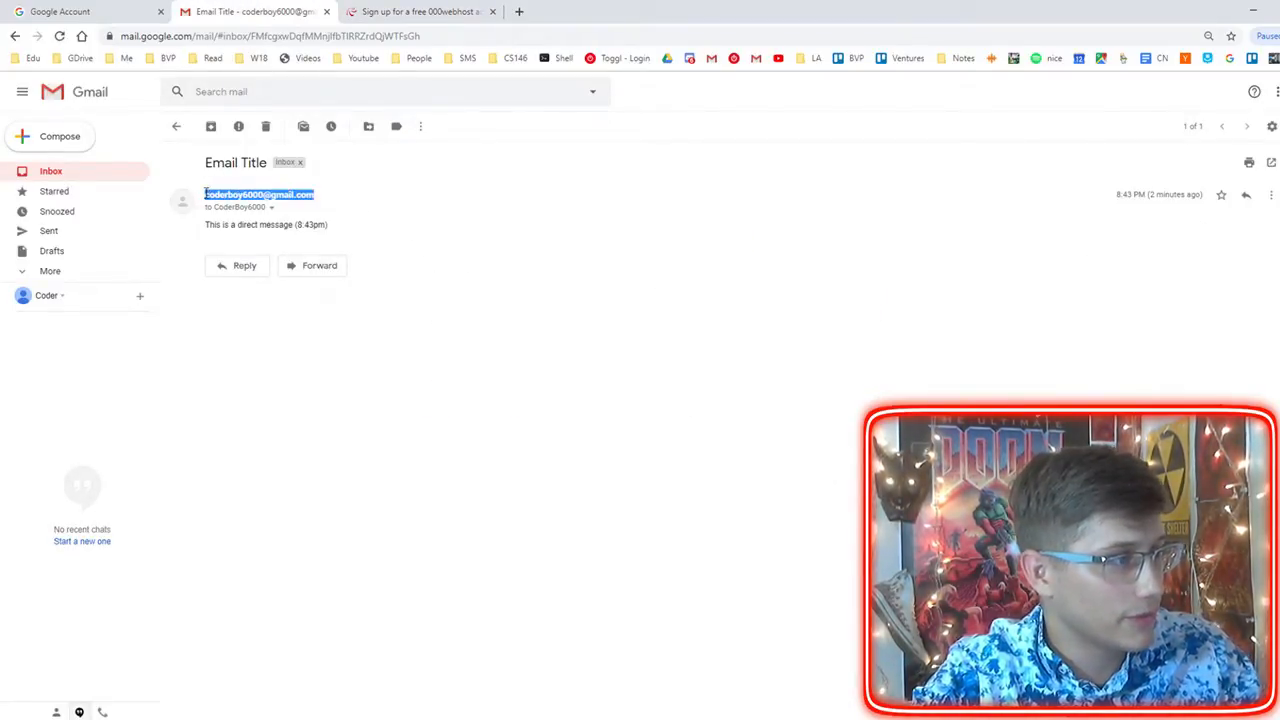
{"action": "left_click", "coordinate": [420, 12]}
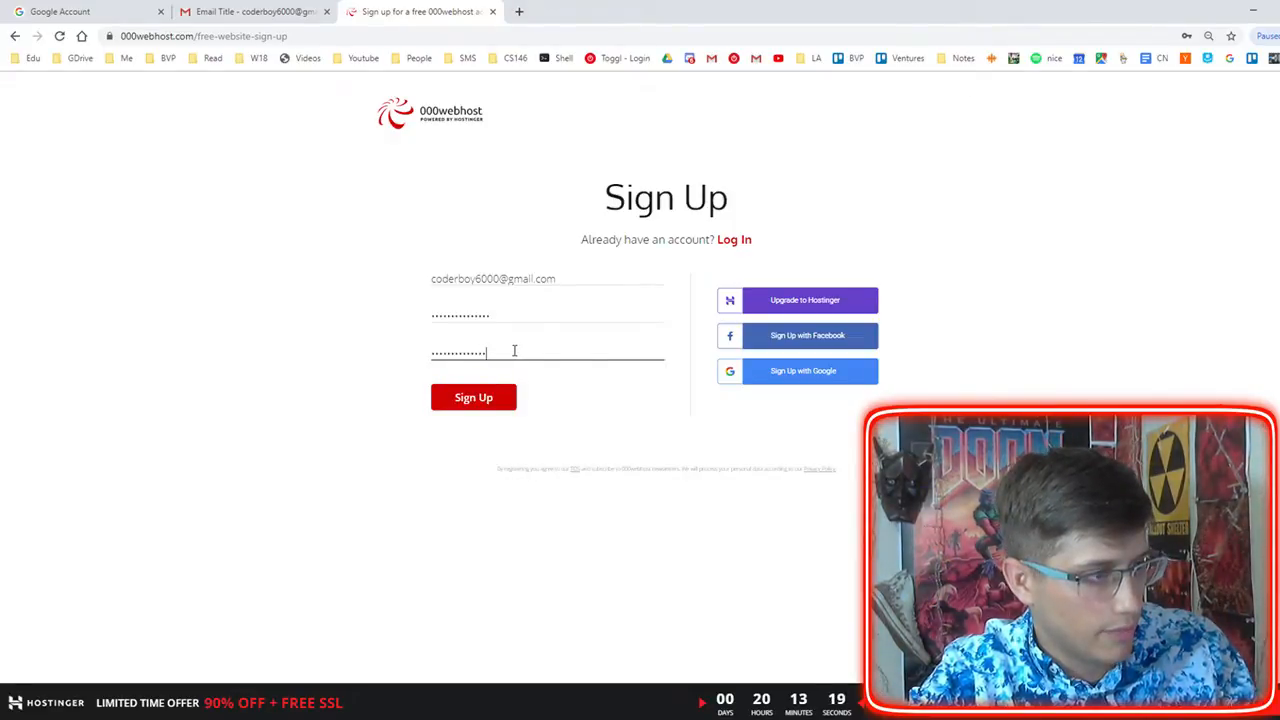
{"action": "left_click", "coordinate": [472, 396]}
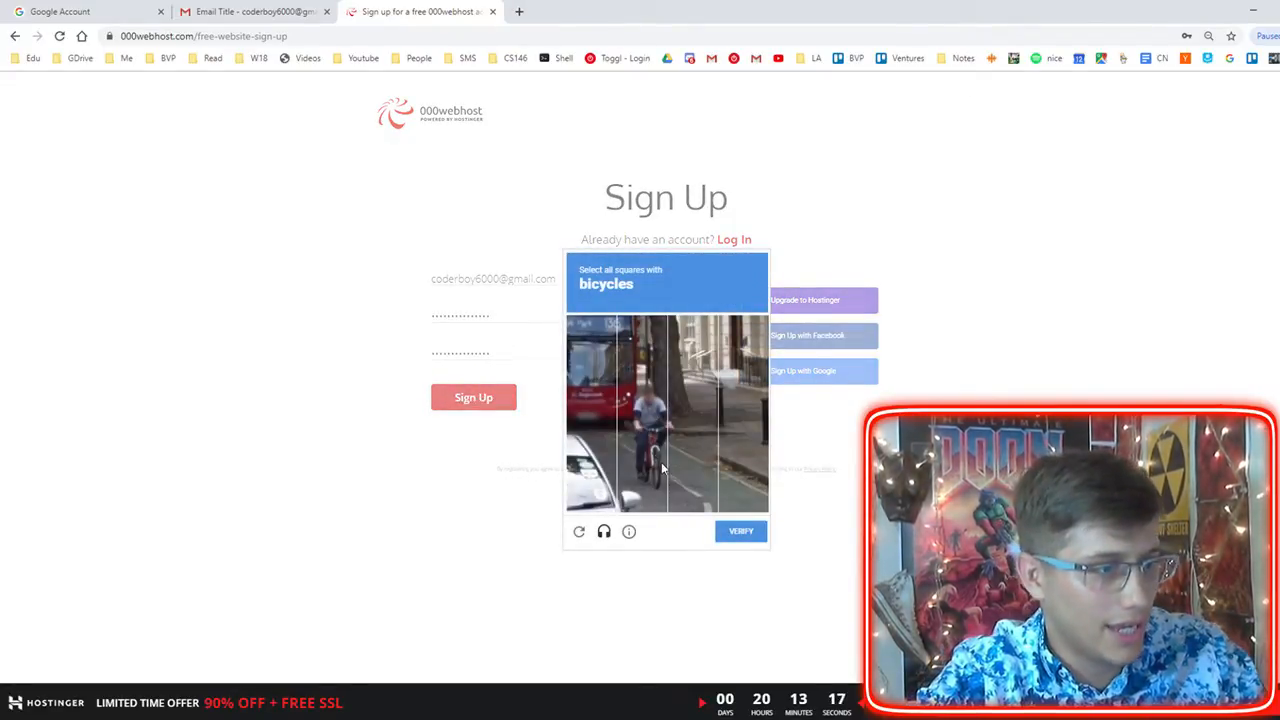
- Solve the bicycle reCAPTCHA image check and submit the sign-up
{"action": "left_click", "coordinate": [640, 440]}
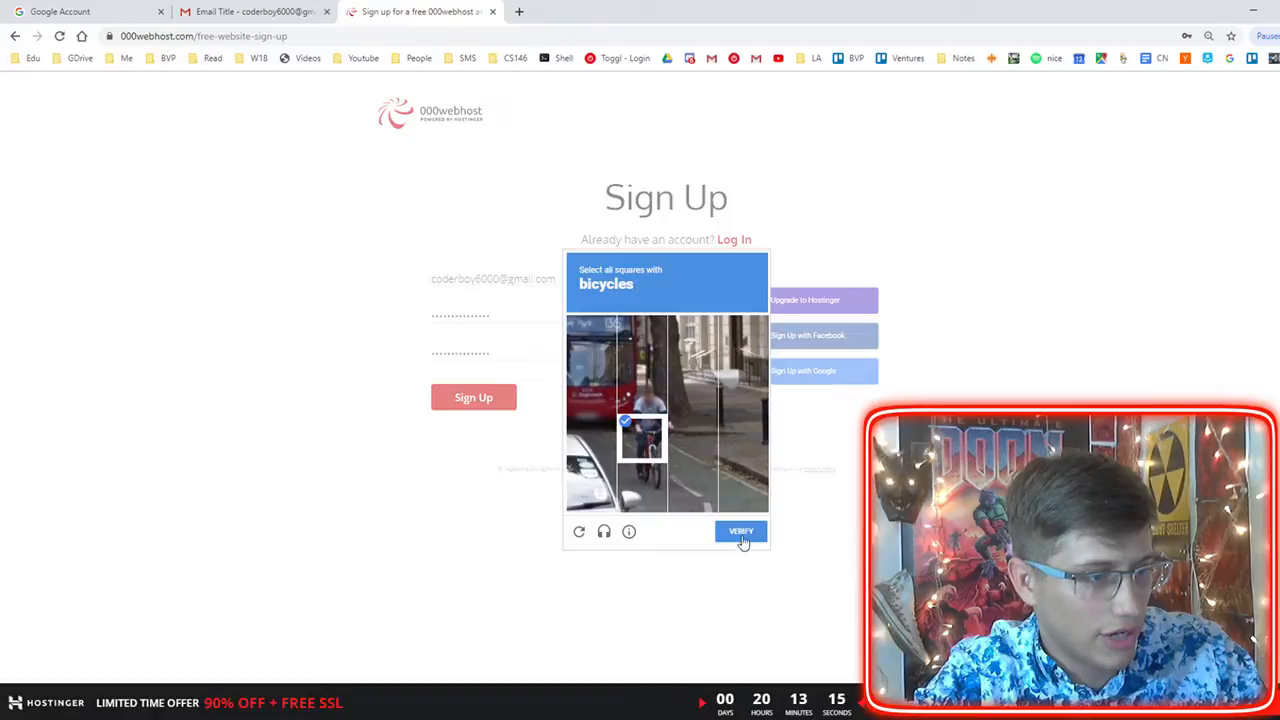
{"action": "left_click", "coordinate": [640, 486]}
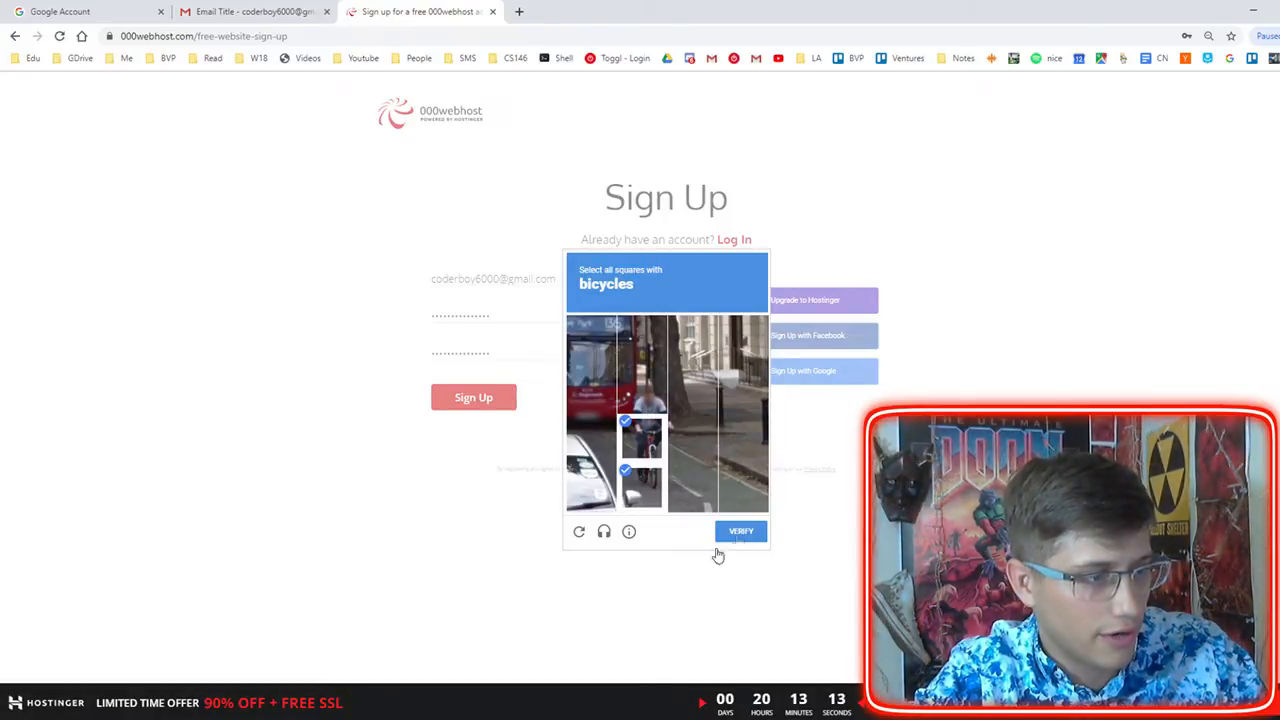
{"action": "left_click", "coordinate": [740, 532]}
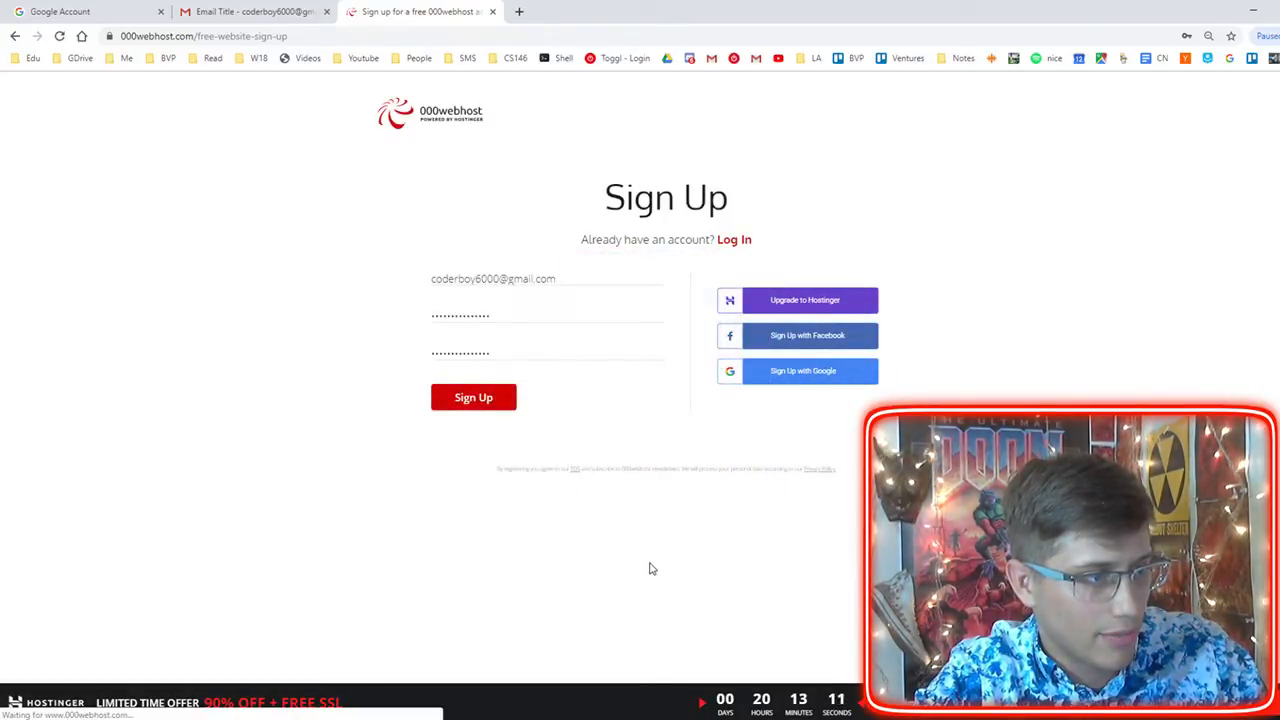
{"action": "left_click", "coordinate": [472, 396]}
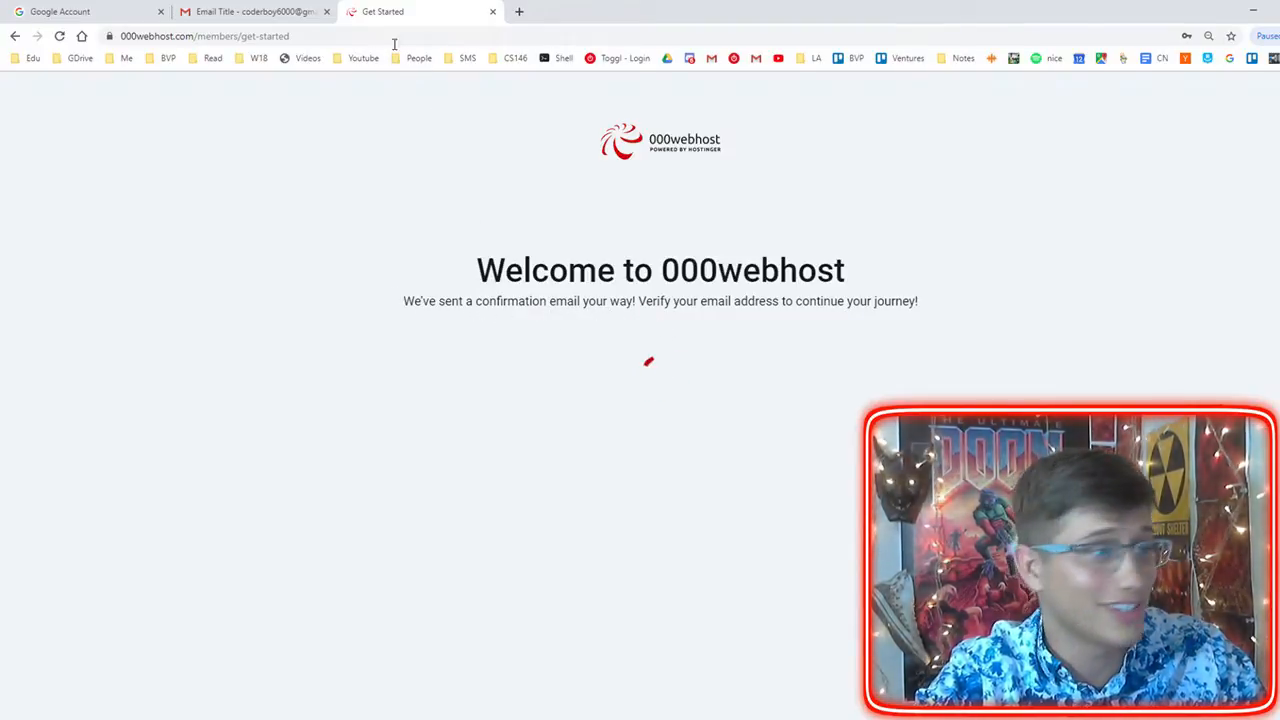
- Verify the address from the 000webhost confirmation email and continue to the dashboard
{"action": "left_click", "coordinate": [250, 12]}
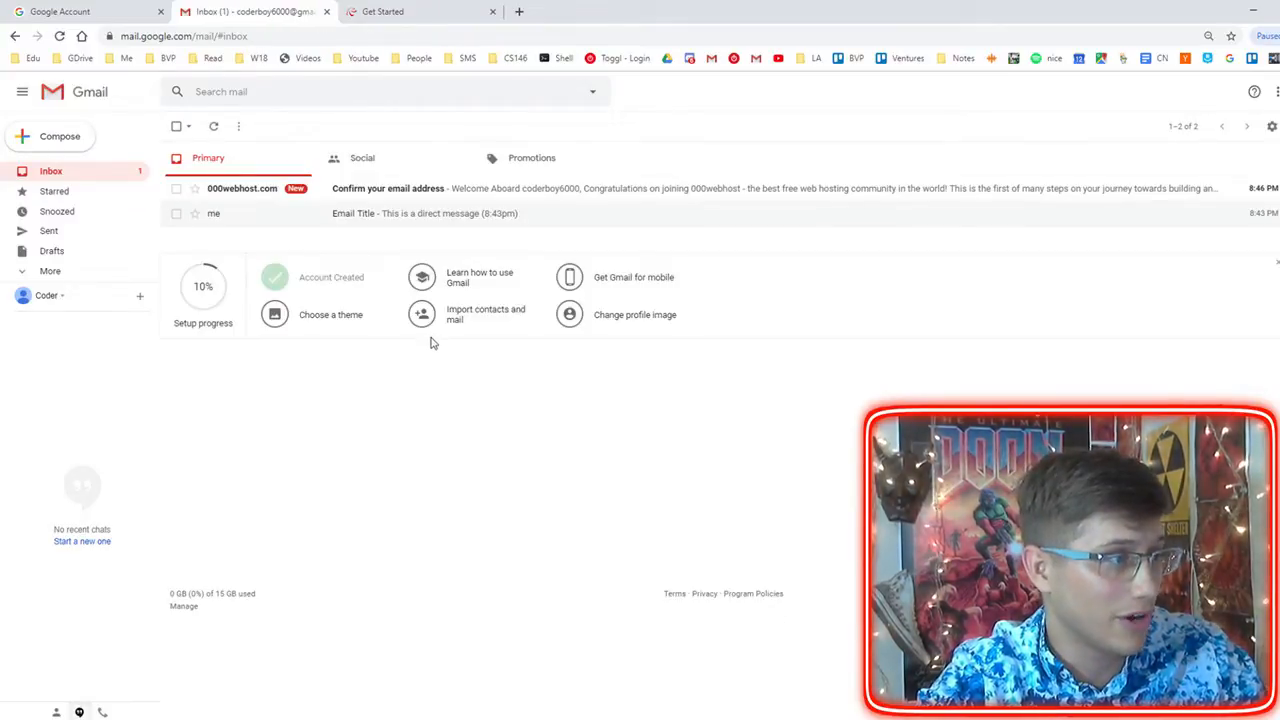
{"action": "left_click", "coordinate": [388, 188]}
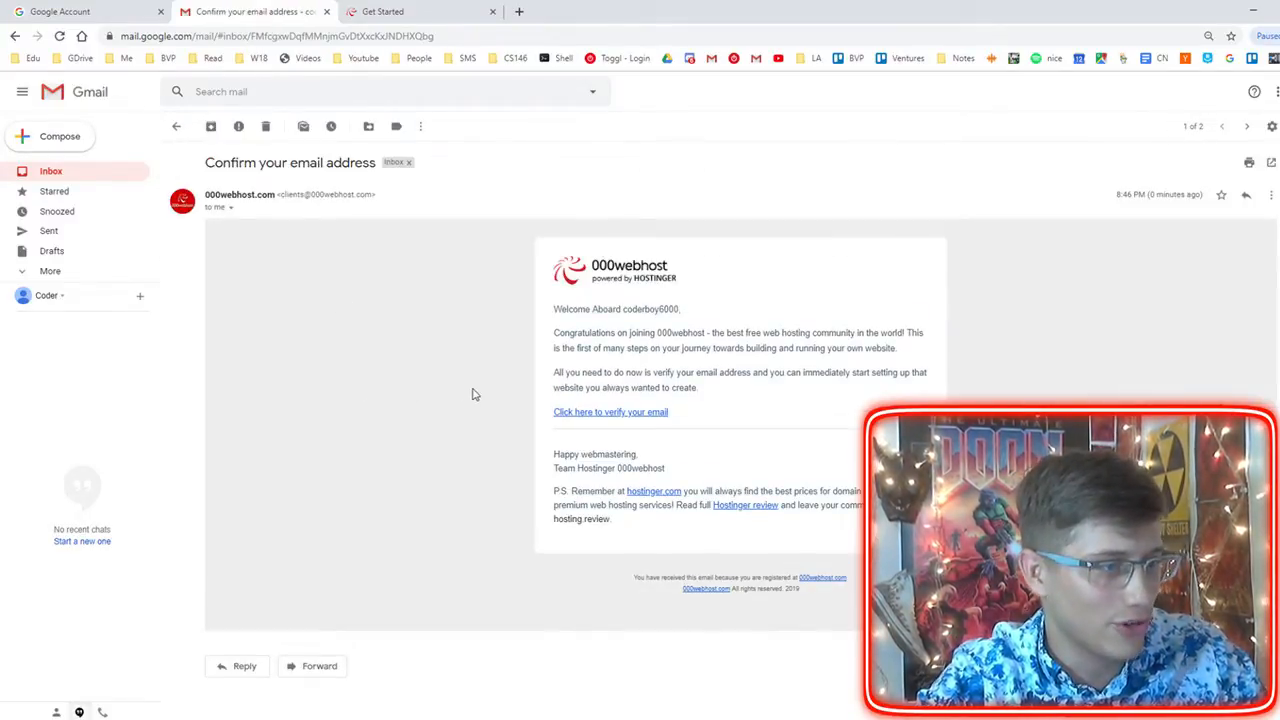
{"action": "left_click", "coordinate": [608, 412]}
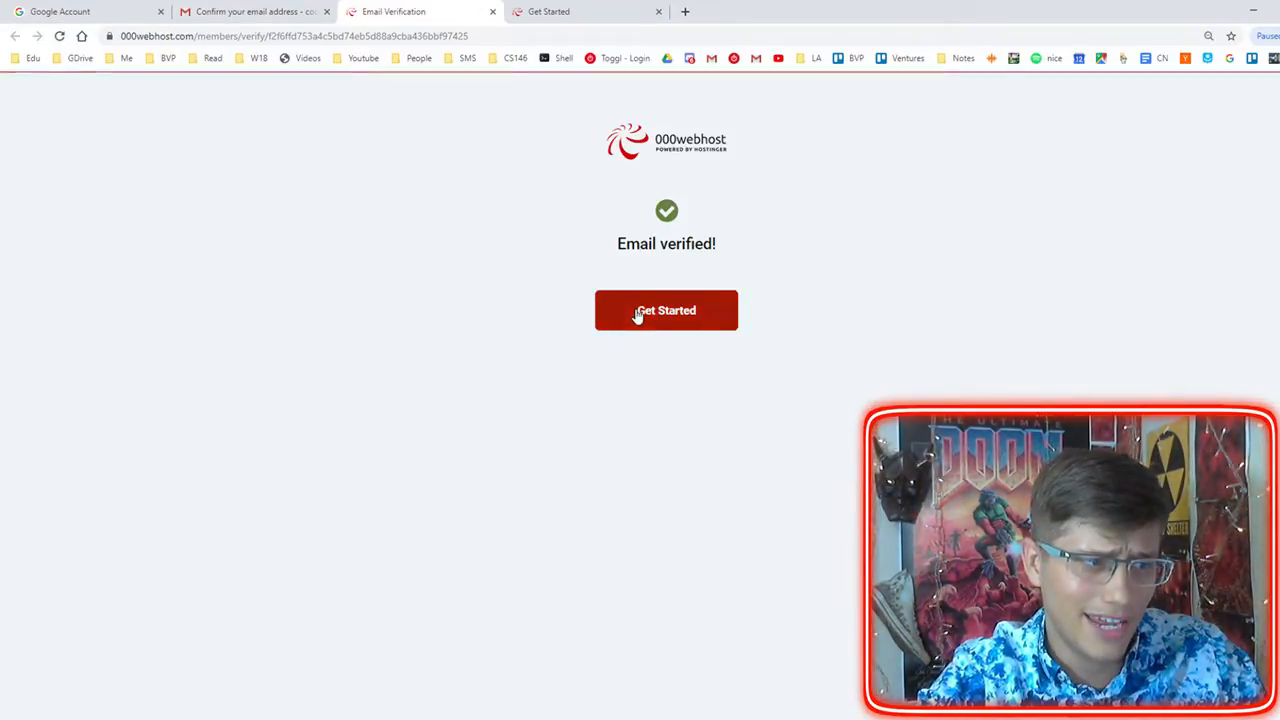
{"action": "left_click", "coordinate": [666, 310]}
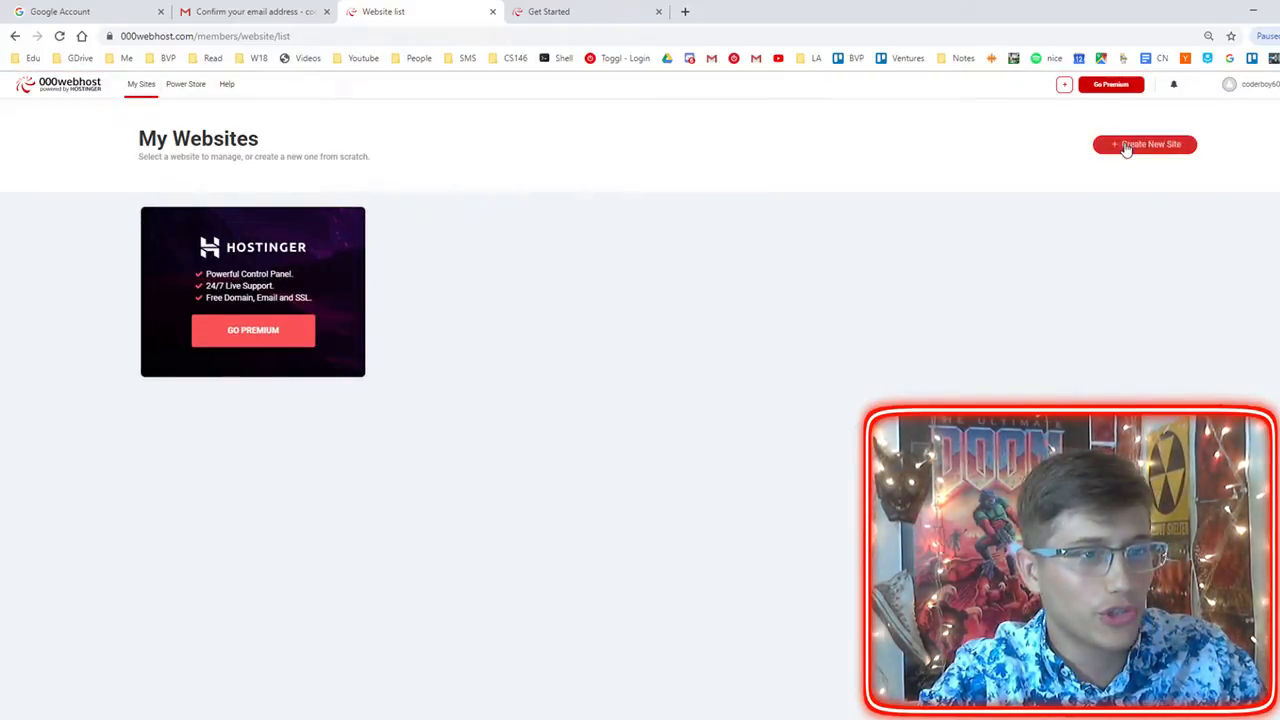
{"action": "left_click", "coordinate": [1144, 144]}
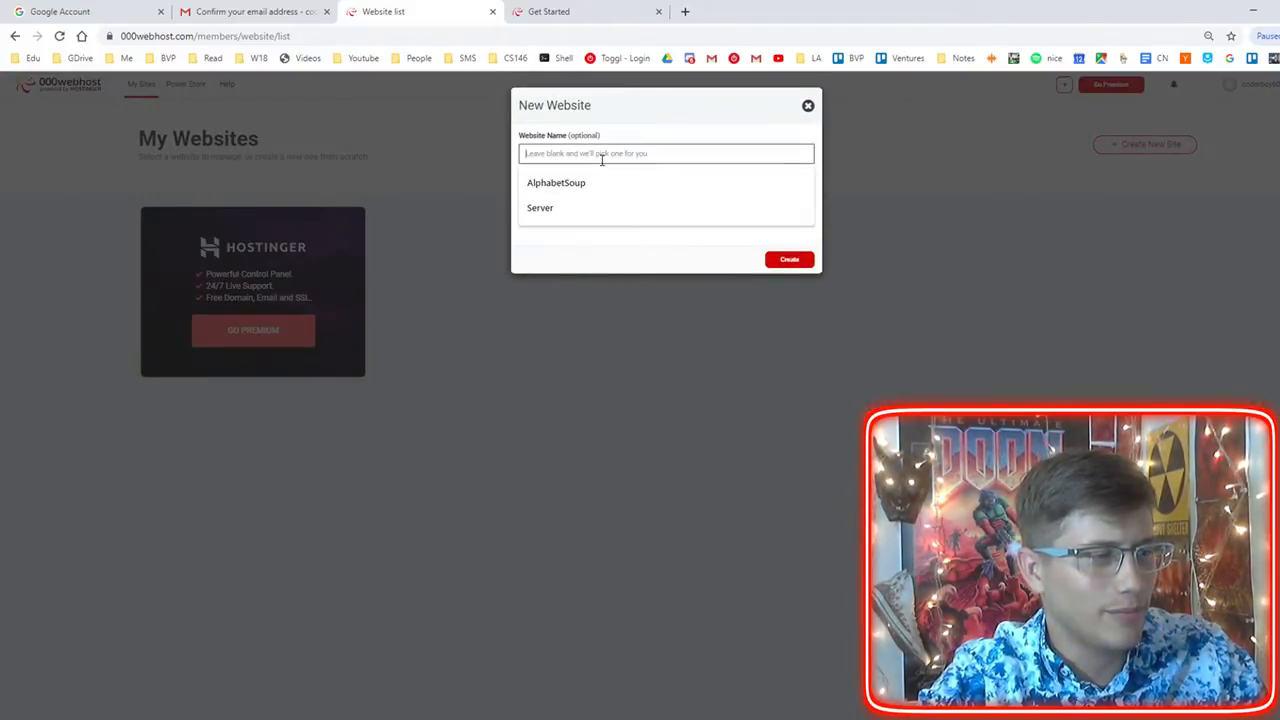
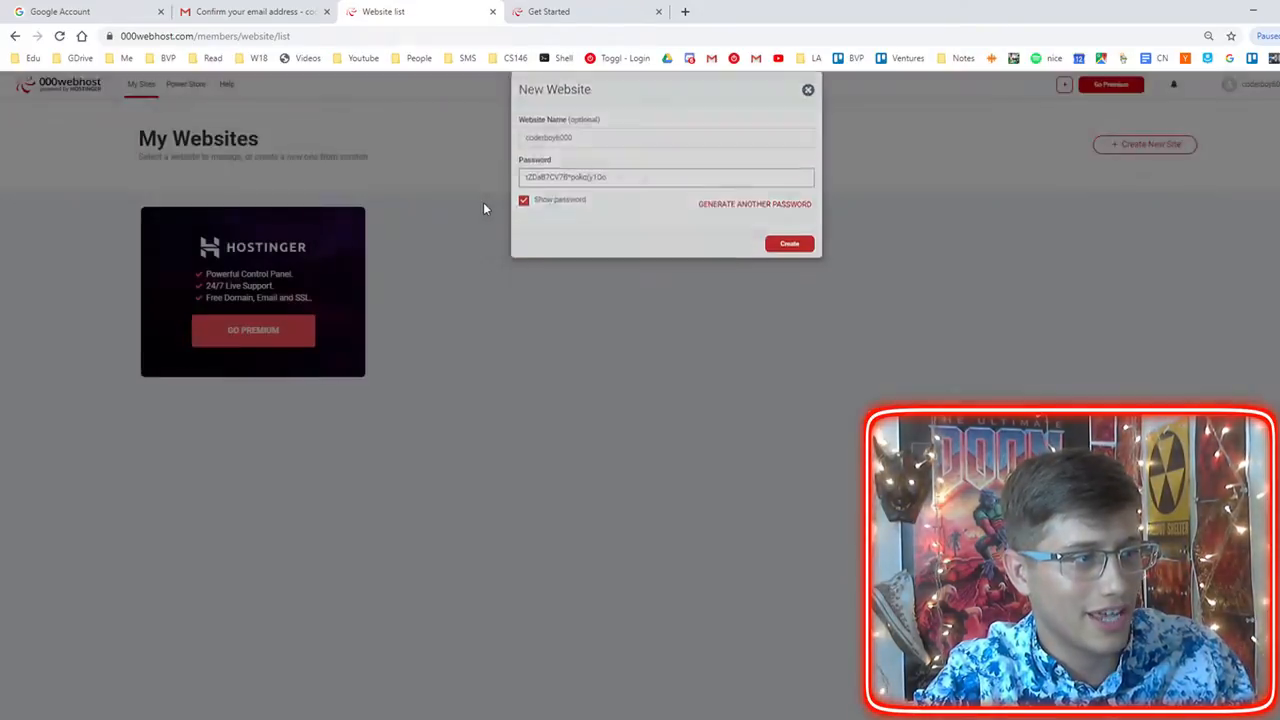
{"action": "left_click", "coordinate": [754, 218]}
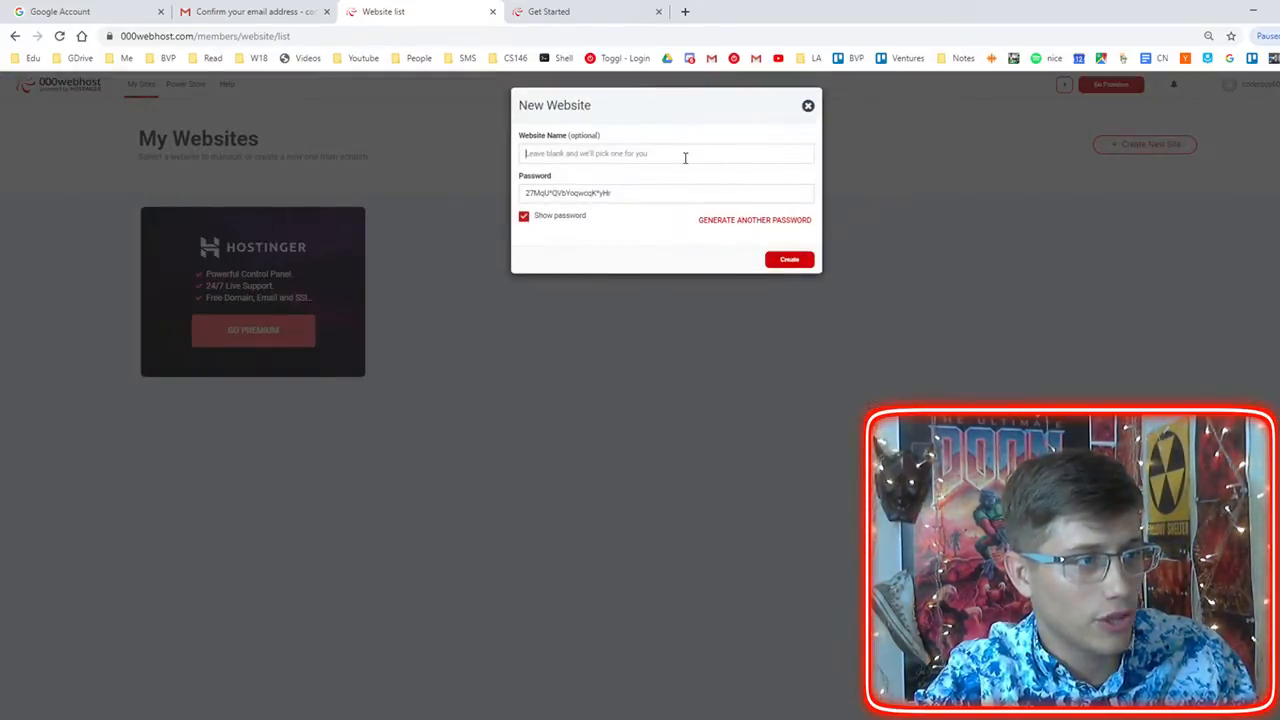
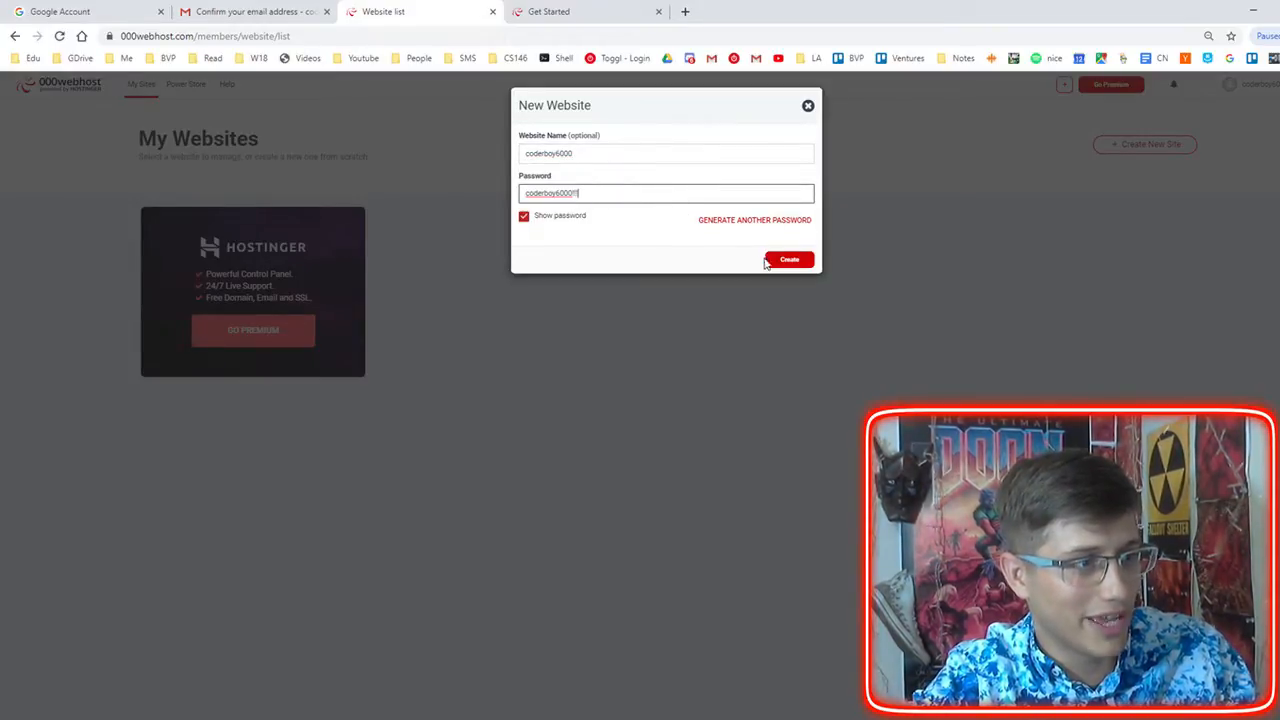
{"action": "left_click", "coordinate": [788, 260]}
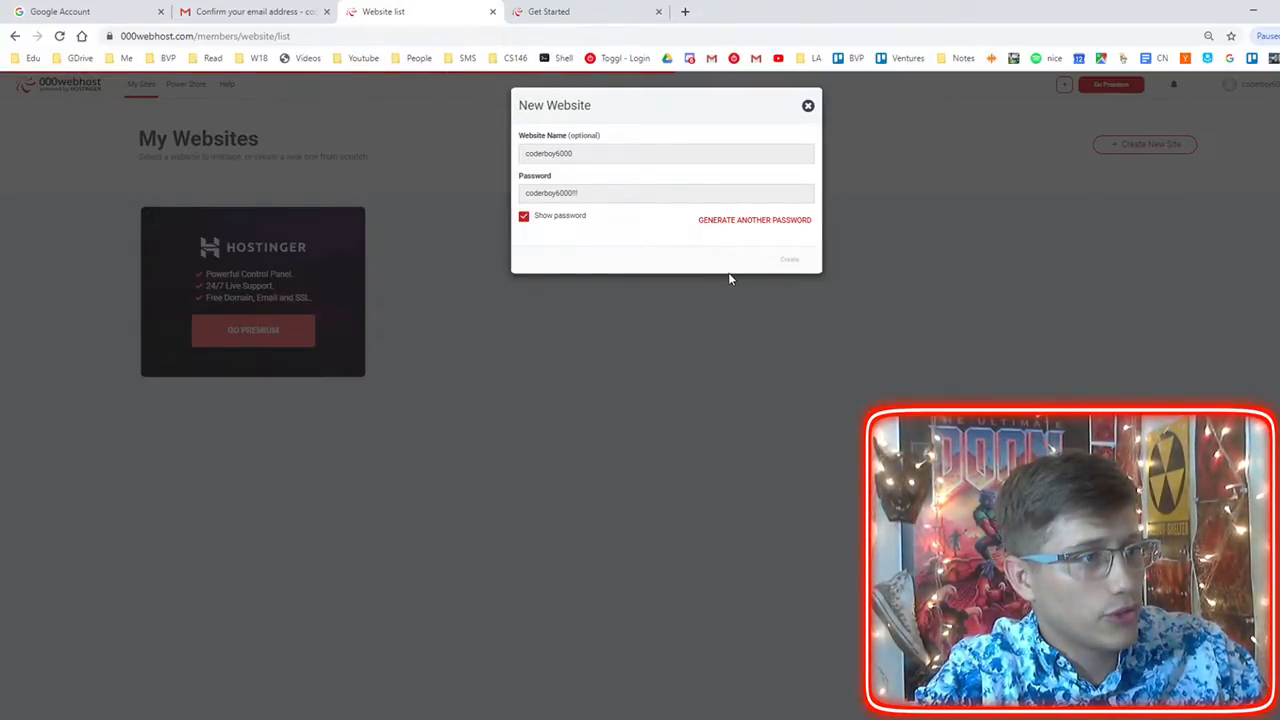
{"action": "mouse_move", "coordinate": [752, 268]}
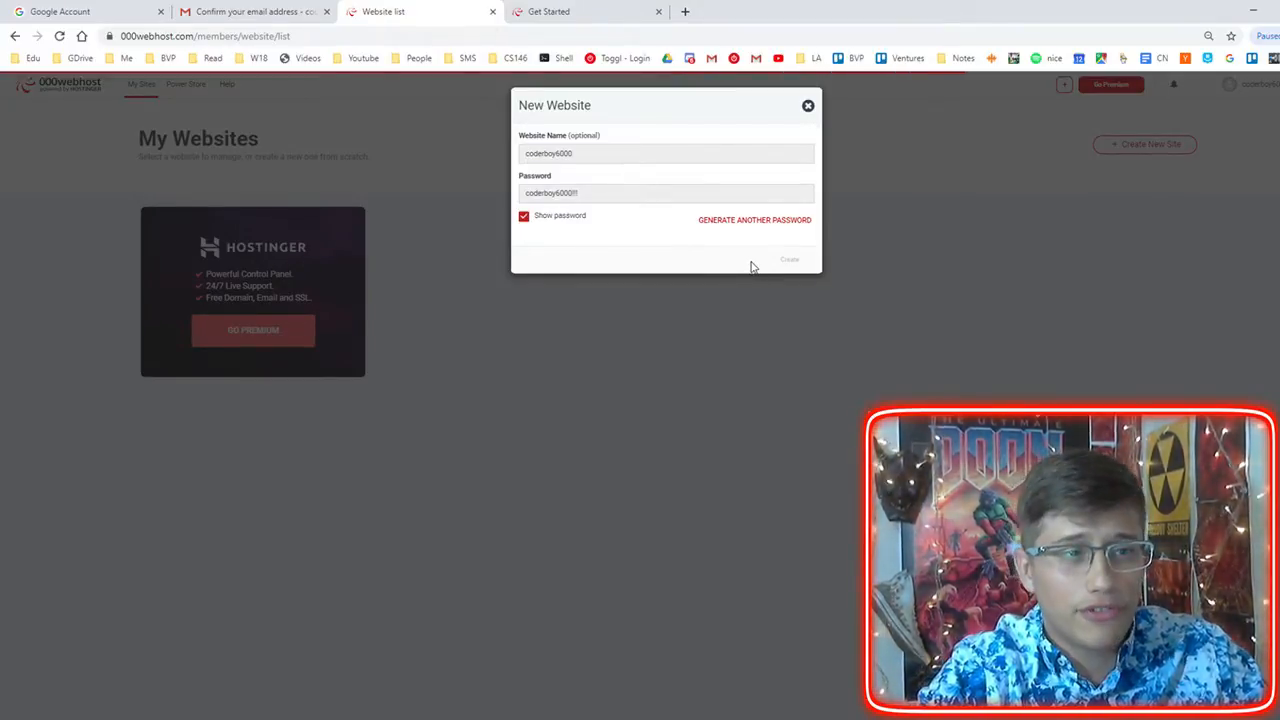
{"action": "left_click", "coordinate": [788, 260]}
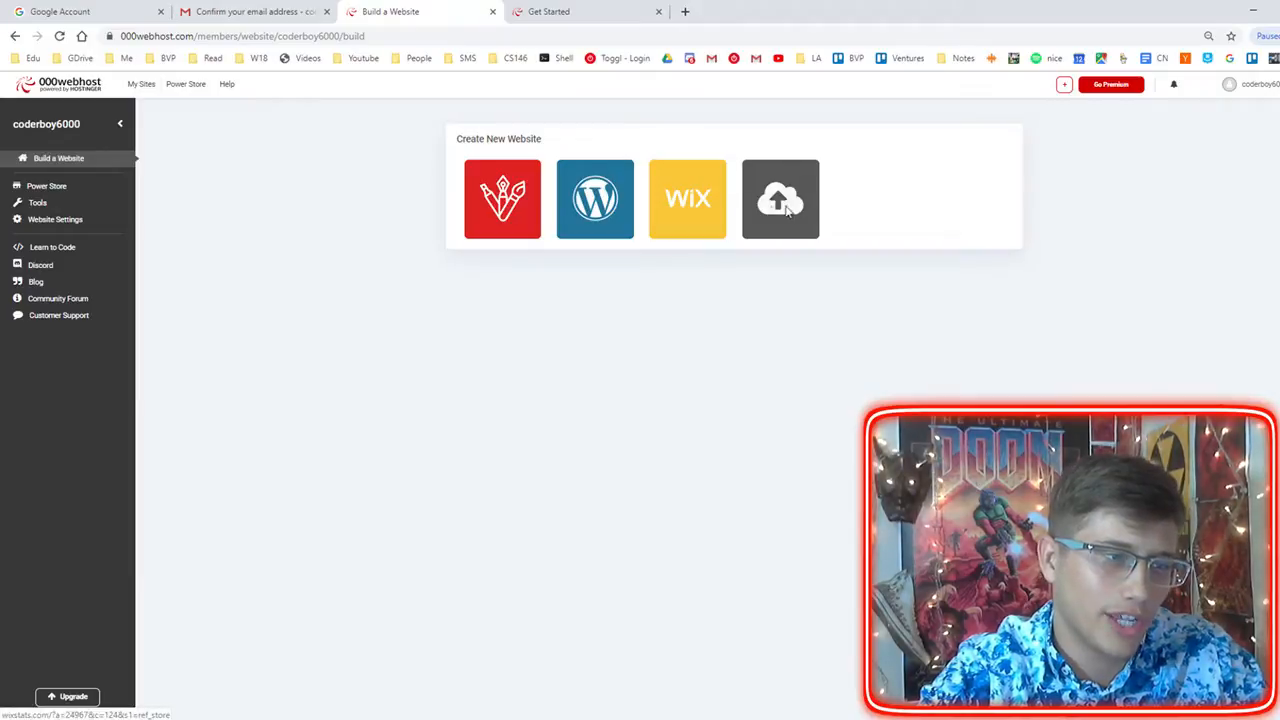
- Create a new file emailer.php in public_html via the File Manager
{"action": "left_click", "coordinate": [780, 198]}
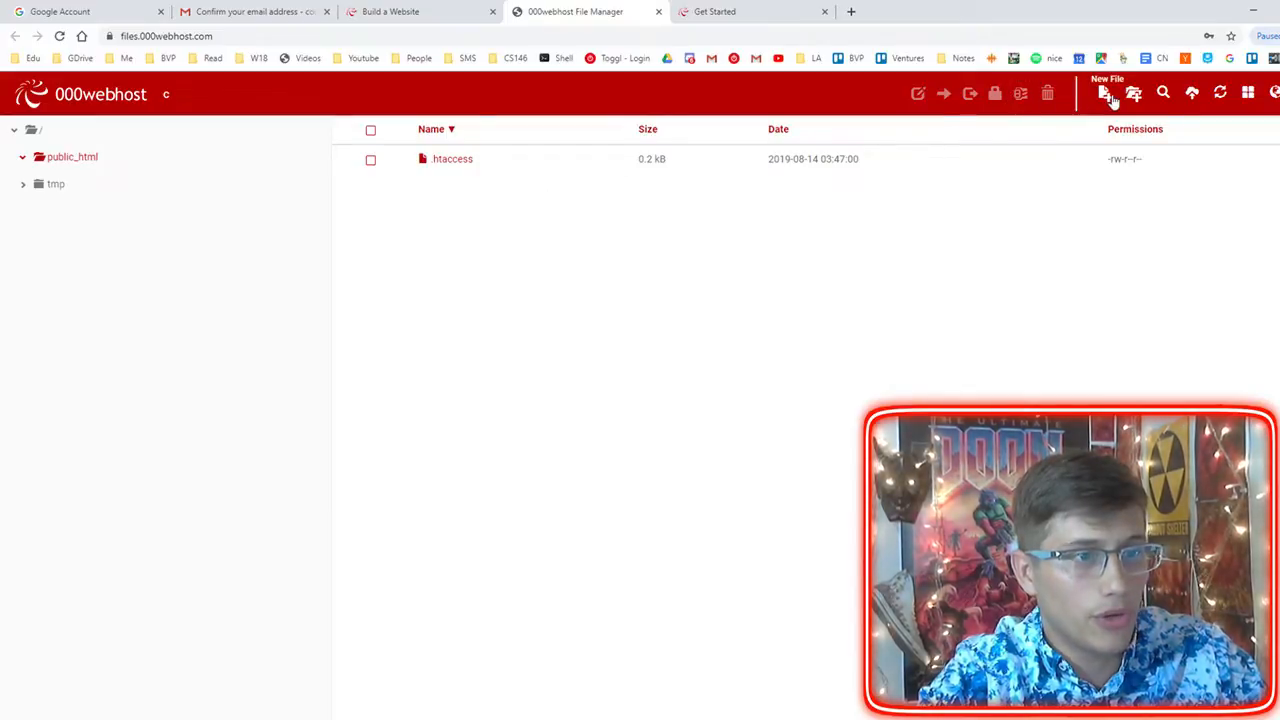
{"action": "left_click", "coordinate": [1108, 94]}
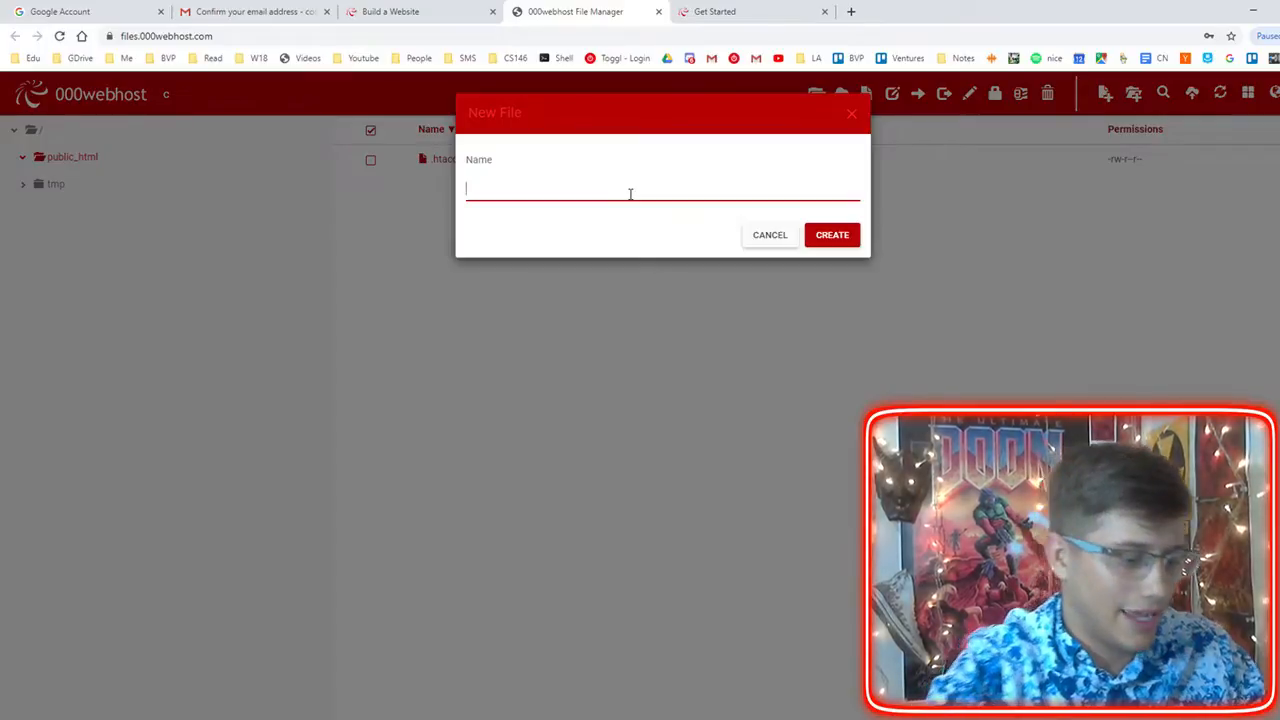
{"action": "type", "text": "emailer.php"}
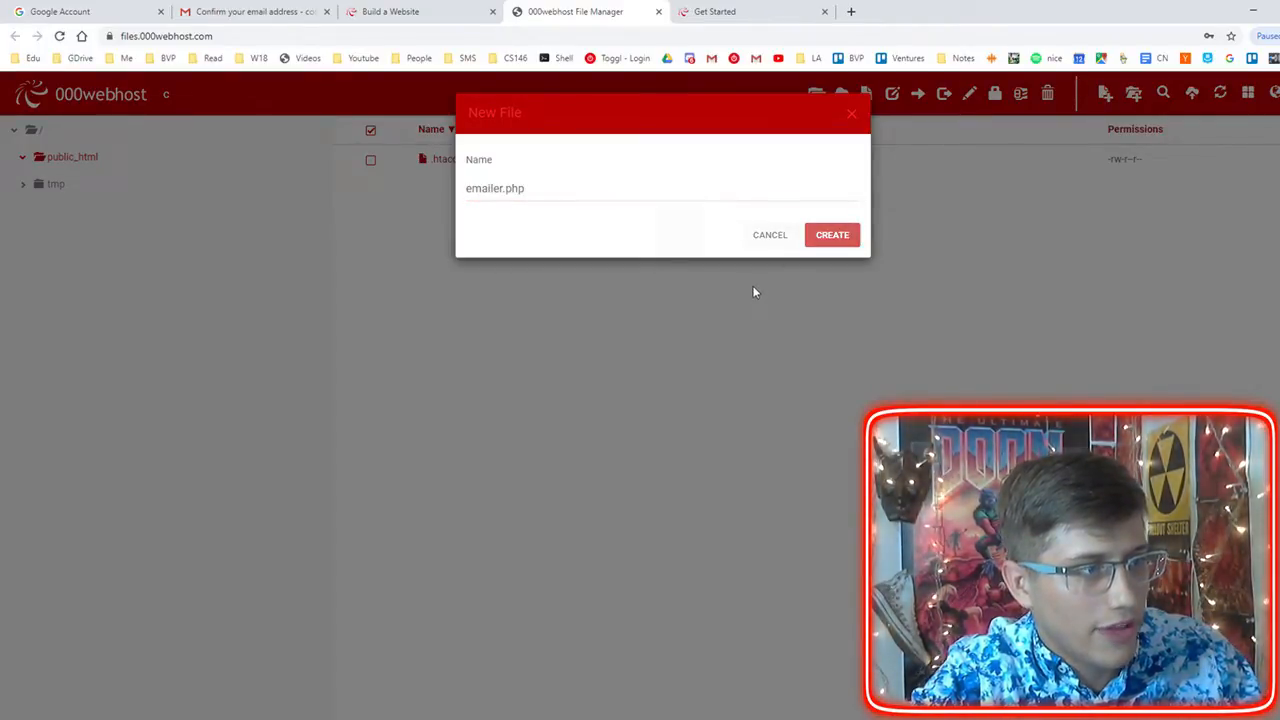
{"action": "left_click", "coordinate": [832, 234]}
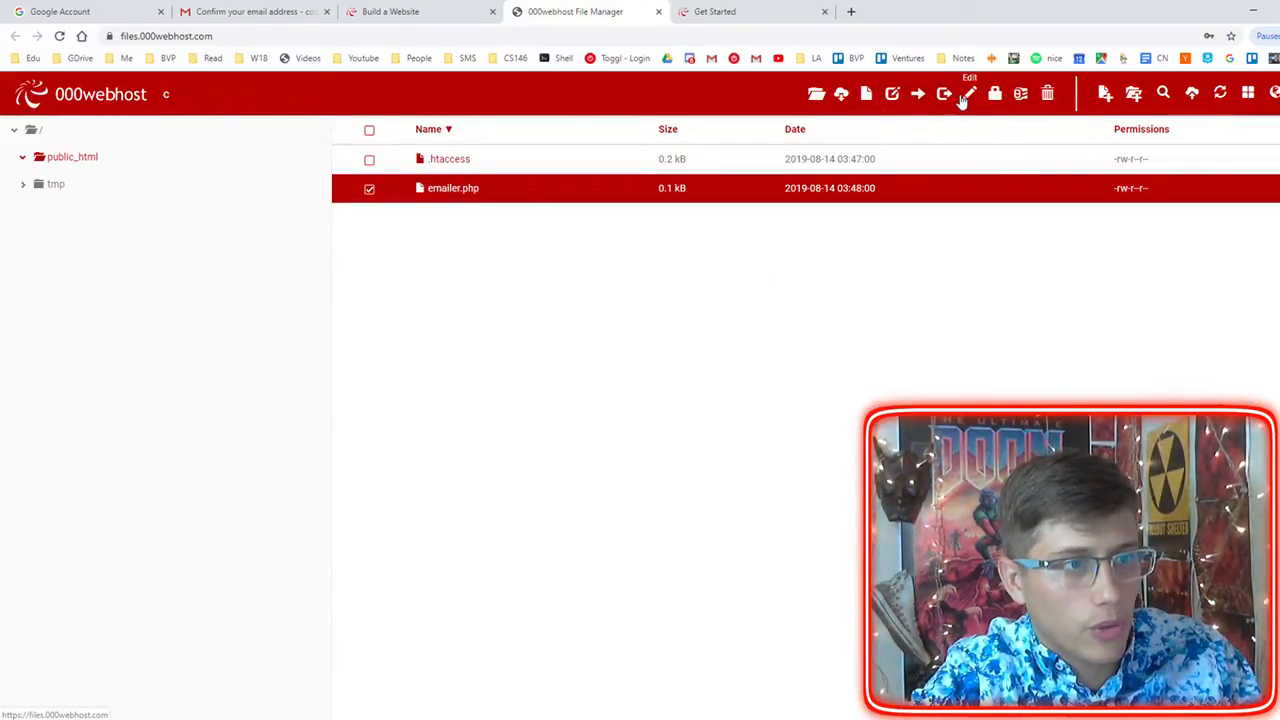
{"action": "left_click", "coordinate": [968, 94]}
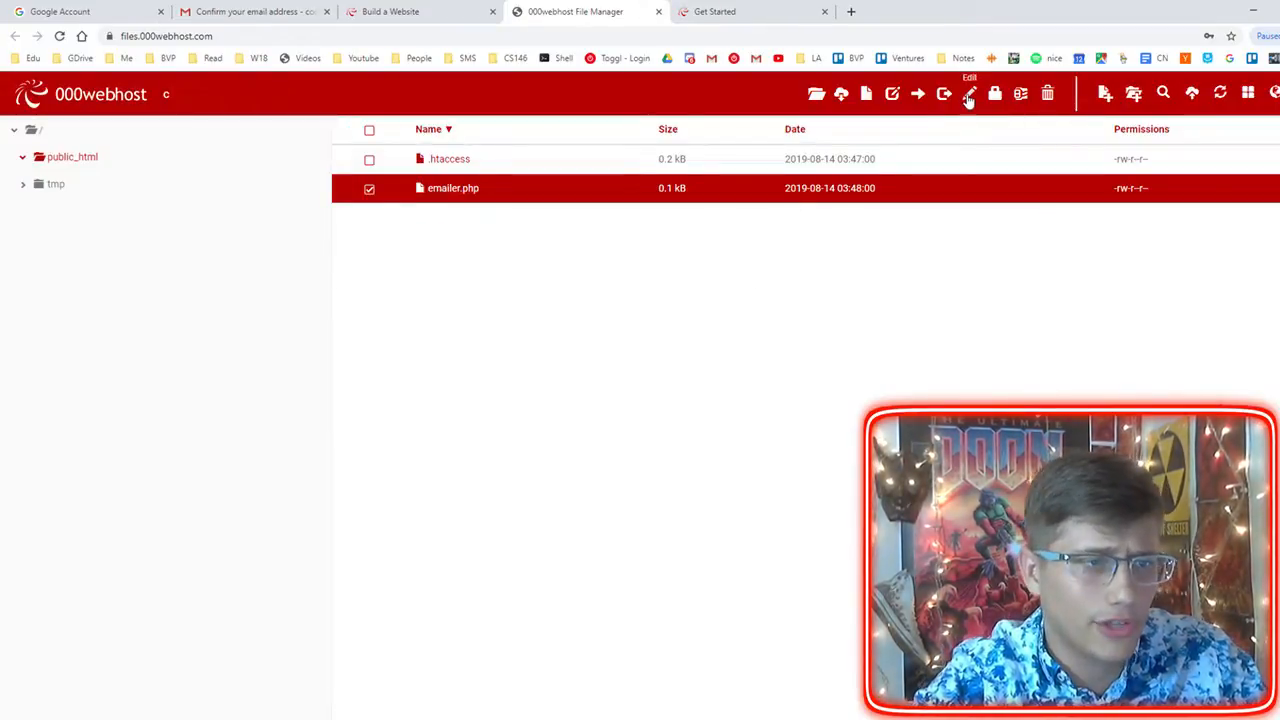
- Review emailer.php's mail-sending code in the editor, then view the file from its actions menu
{"action": "left_click", "coordinate": [968, 94]}
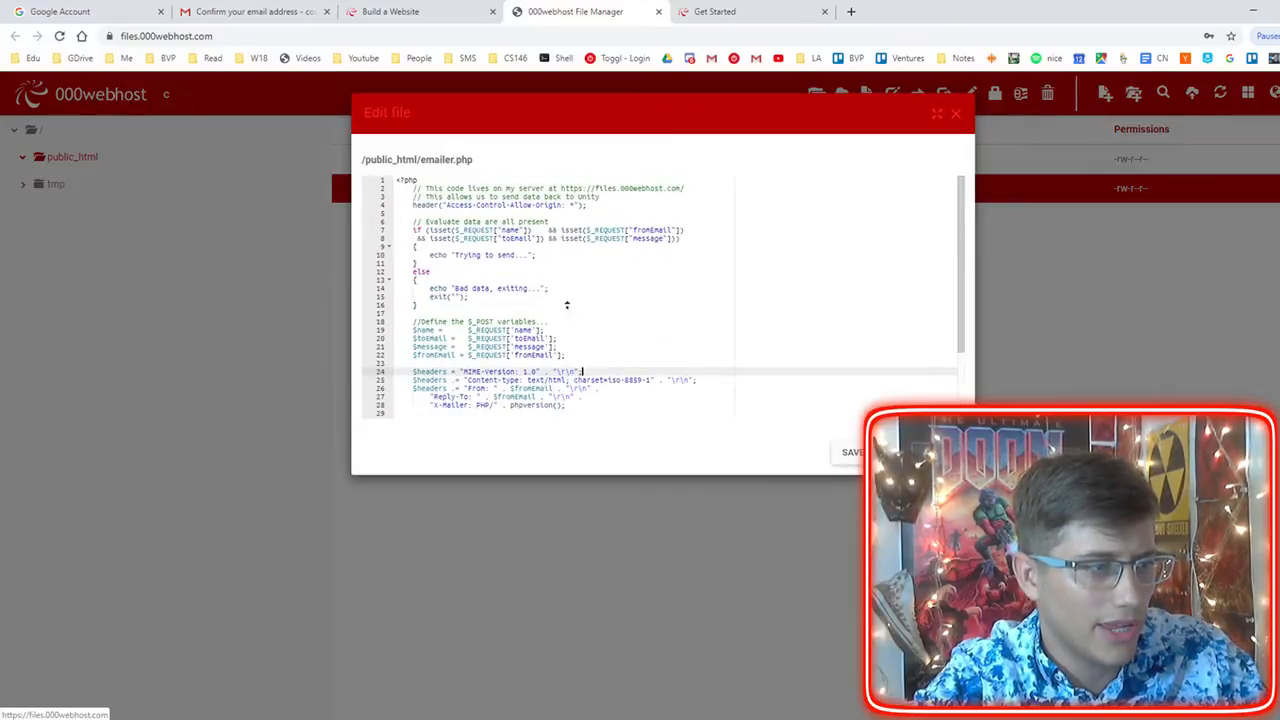
{"action": "scroll", "scroll_direction": "down", "scroll_amount": 3}
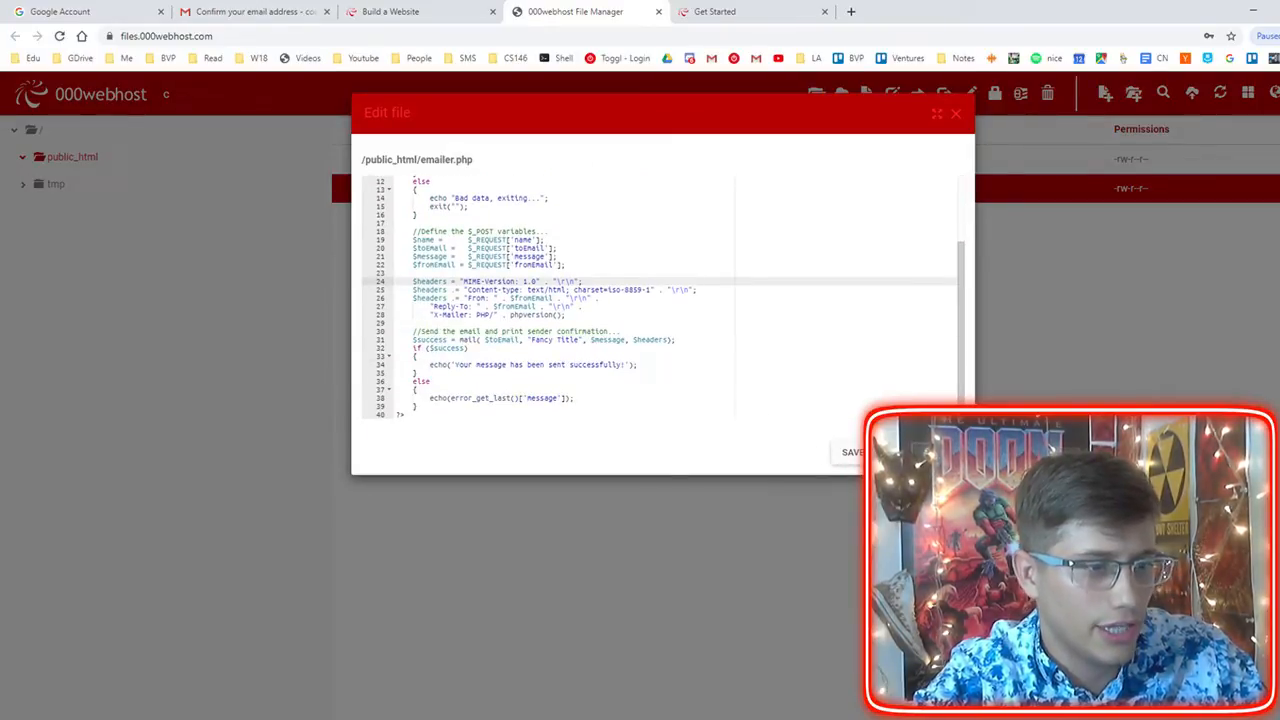
{"action": "left_click", "coordinate": [956, 112]}
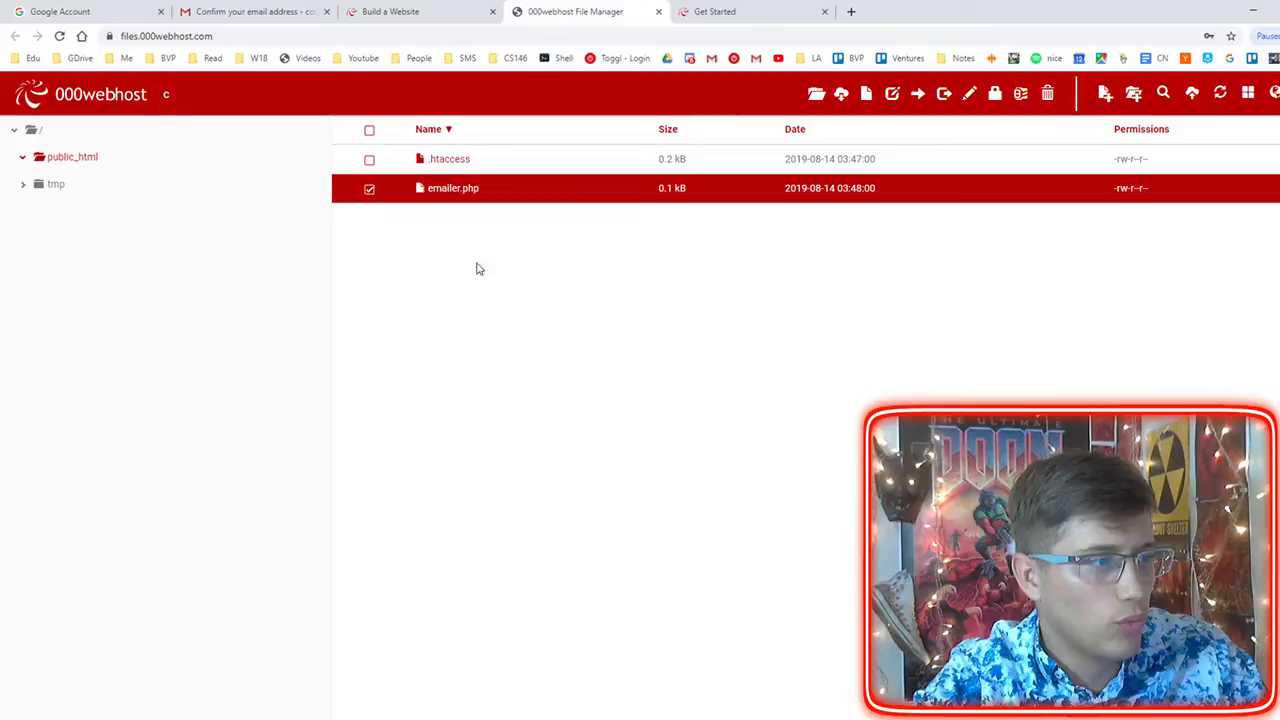
{"action": "right_click", "coordinate": [452, 188]}
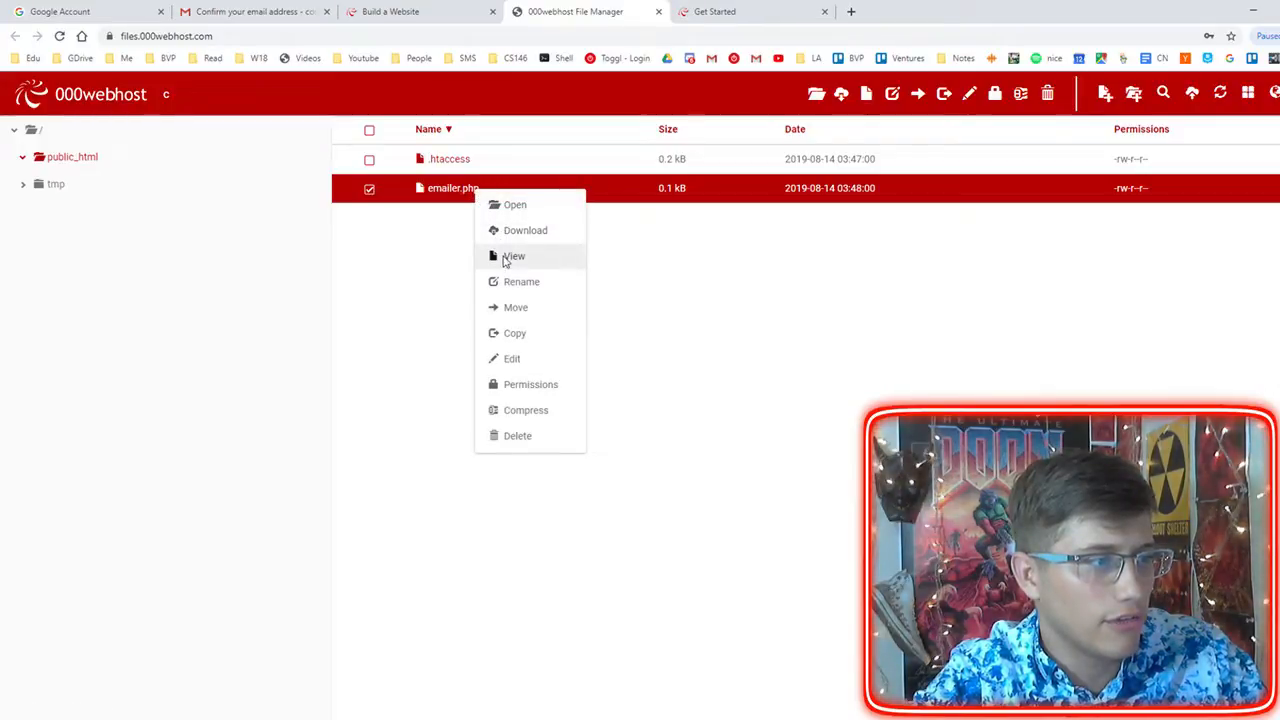
{"action": "left_click", "coordinate": [512, 256]}
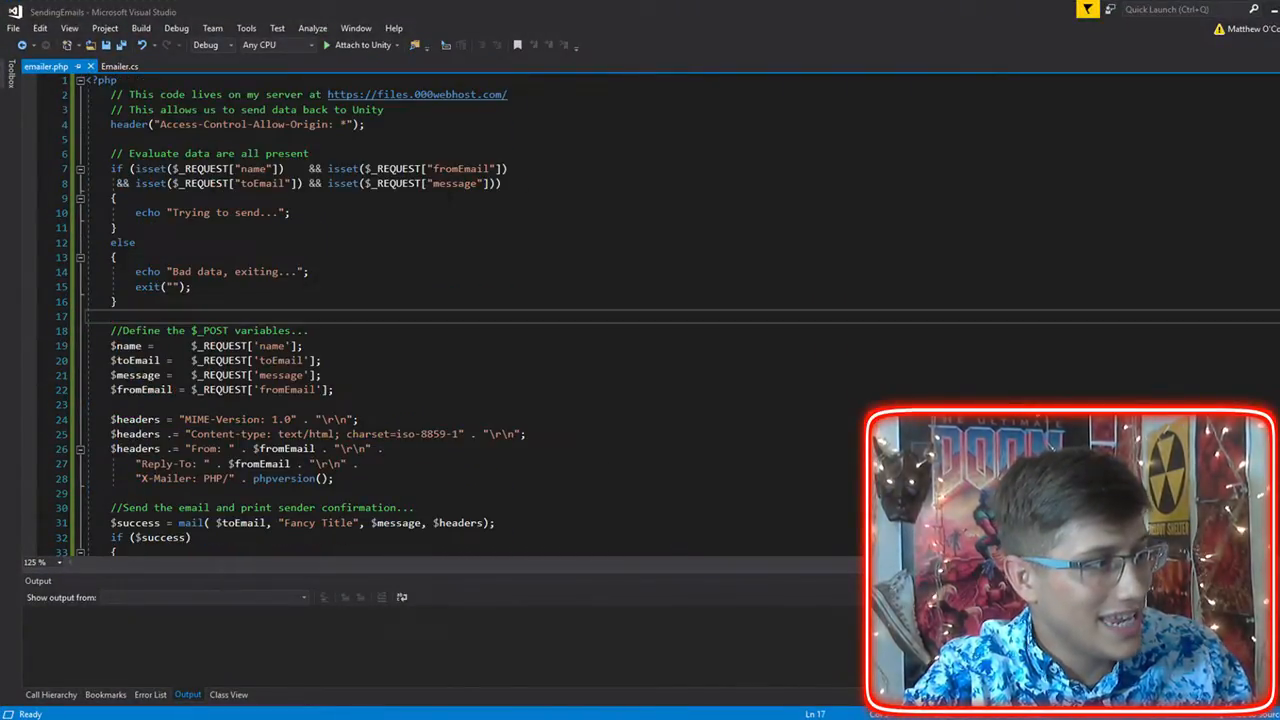
- Load the hosted emailer.php URL in a new tab, which answers 'Bad data, exiting...'
{"action": "left_click_drag", "start_coordinate": [110, 168], "coordinate": [504, 184]}
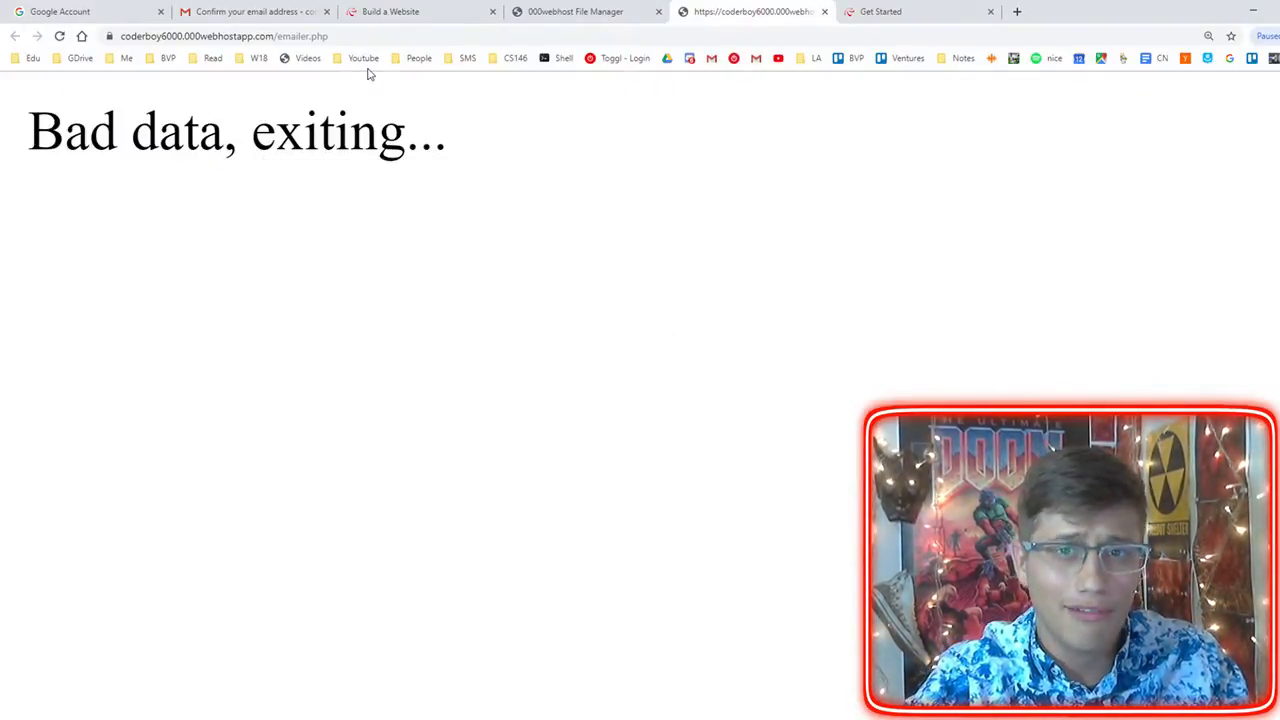
{"action": "left_click", "coordinate": [224, 36]}
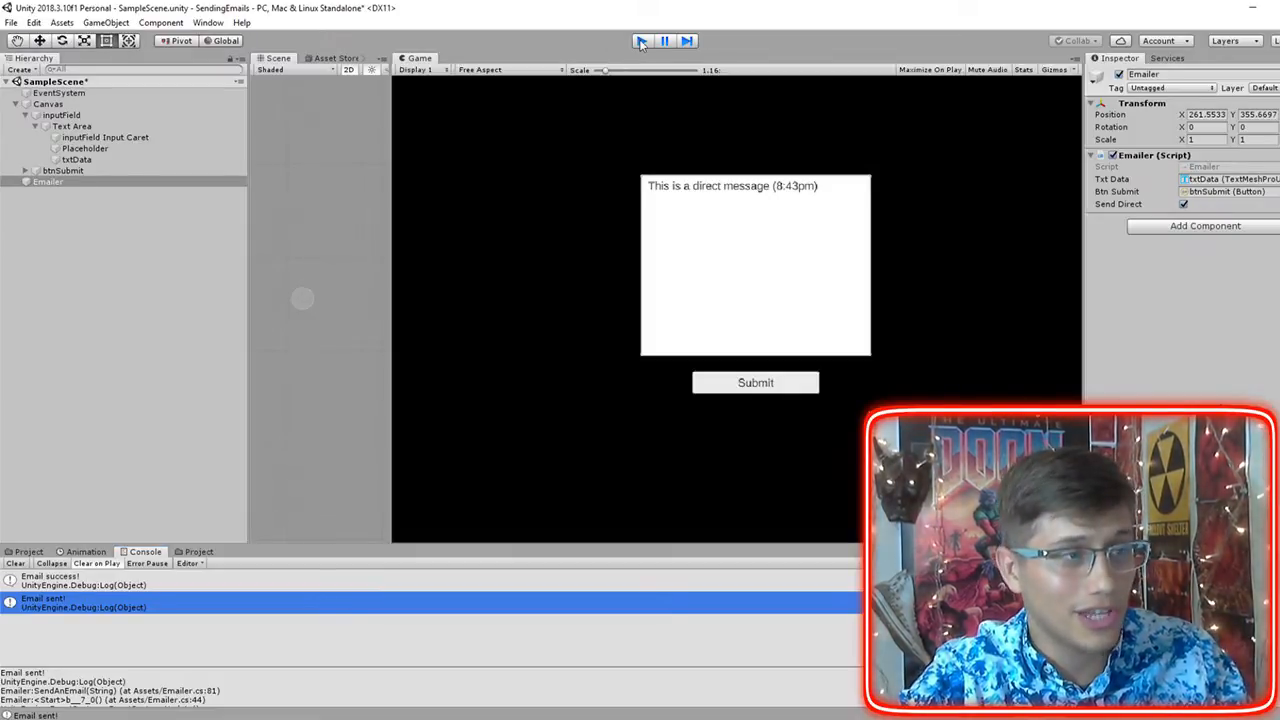
- Stop the running scene and bring the Emailer script up in Visual Studio
{"action": "left_click", "coordinate": [640, 40]}
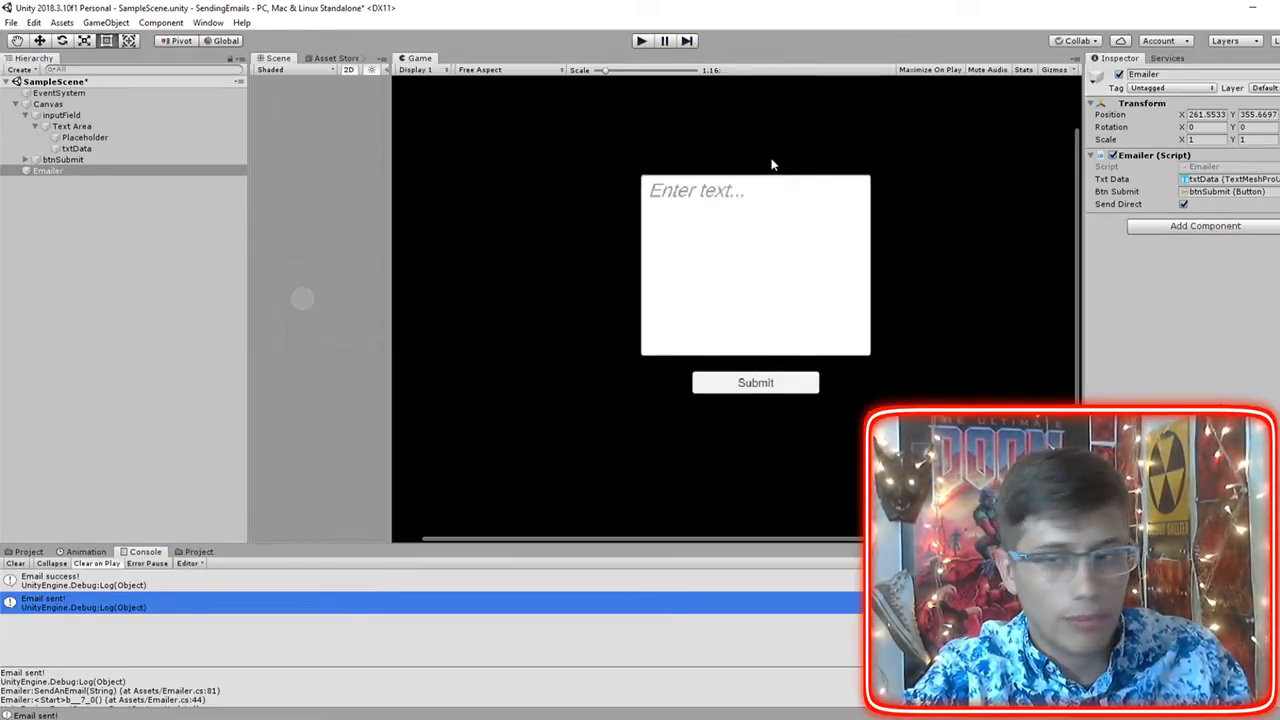
{"action": "left_click", "coordinate": [1184, 204]}
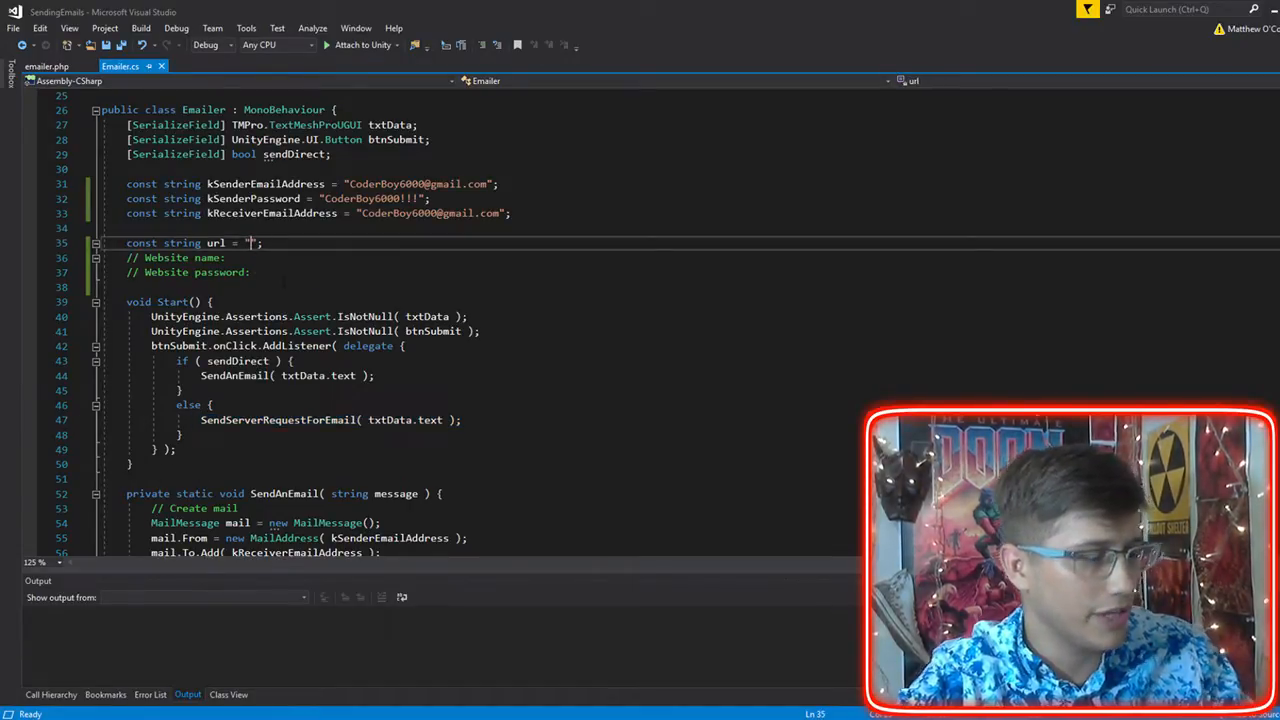
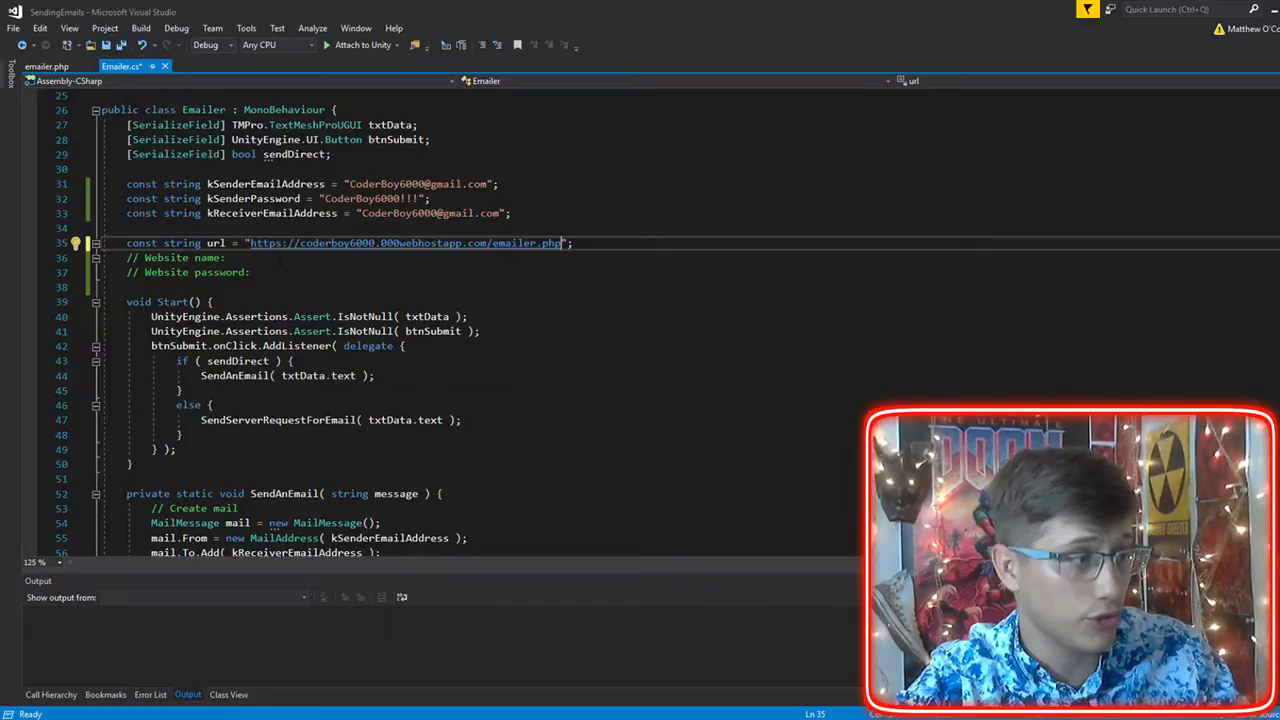
{"action": "double_click", "coordinate": [384, 184]}
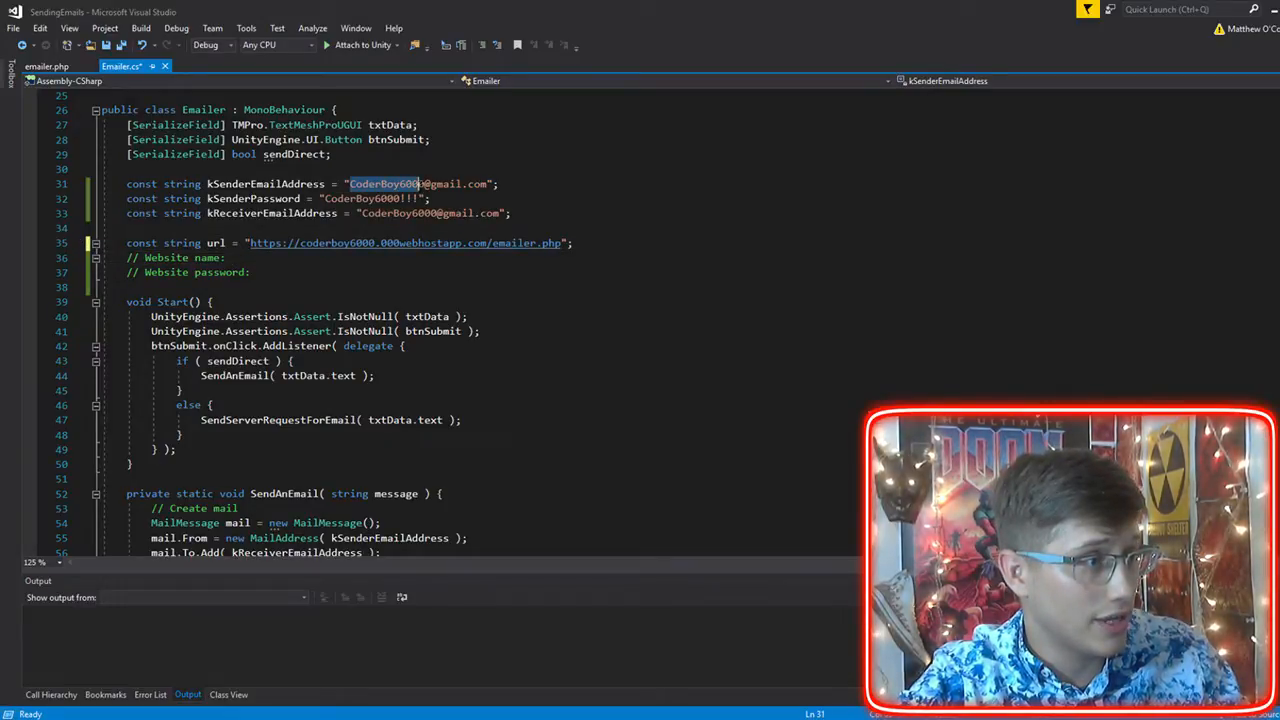
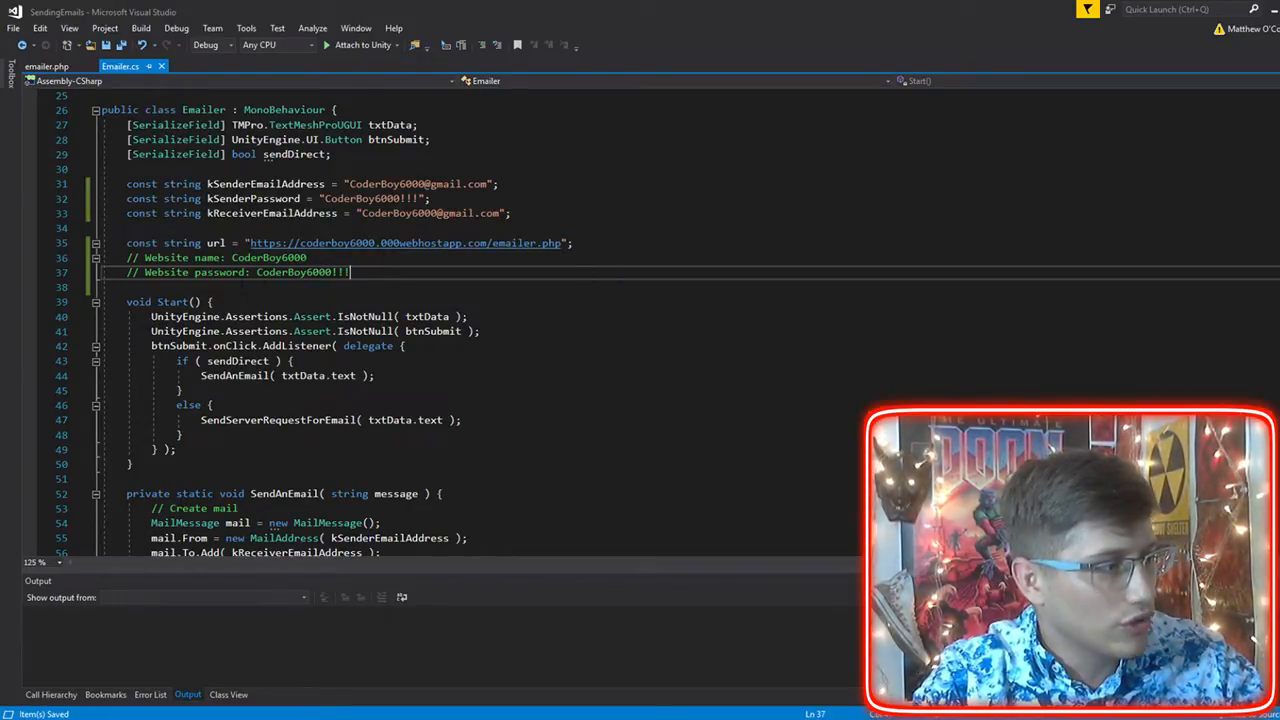
{"action": "double_click", "coordinate": [276, 288]}
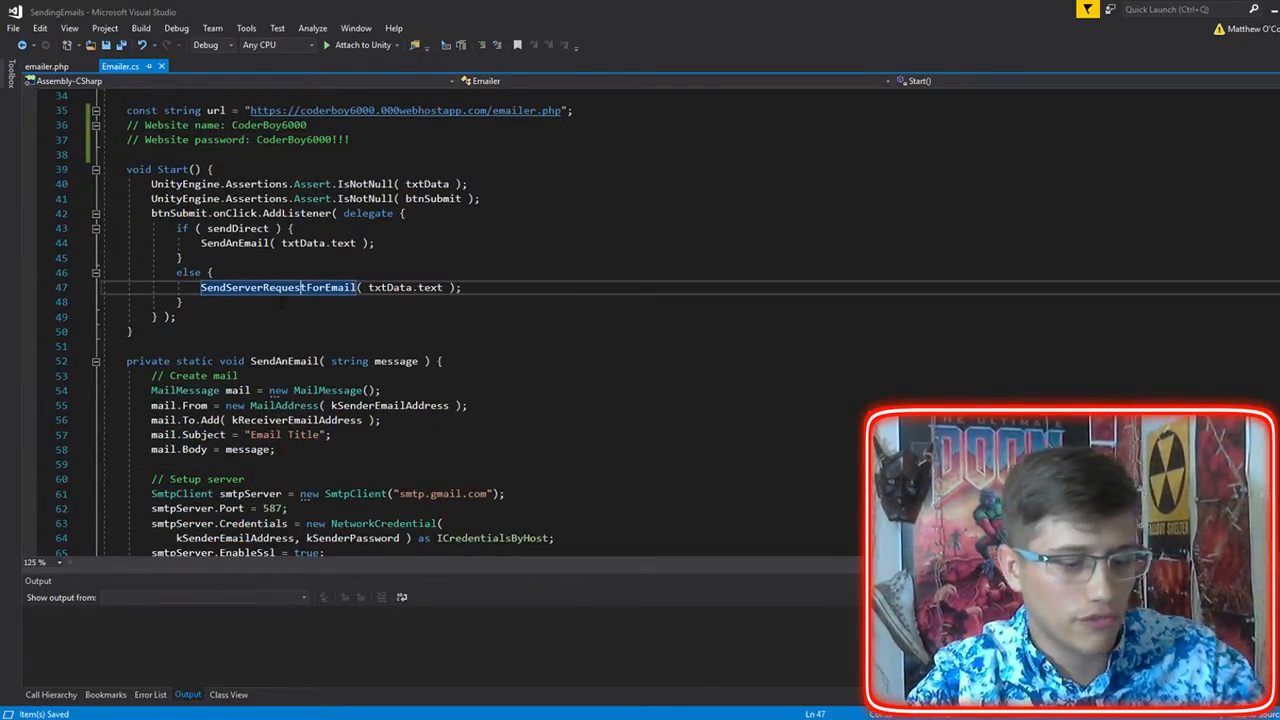
- Scroll to the SendMailRequestToServer coroutine building the WWWForm name, fromEmail and toEmail fields
{"action": "scroll", "scroll_direction": "down", "scroll_amount": 3}
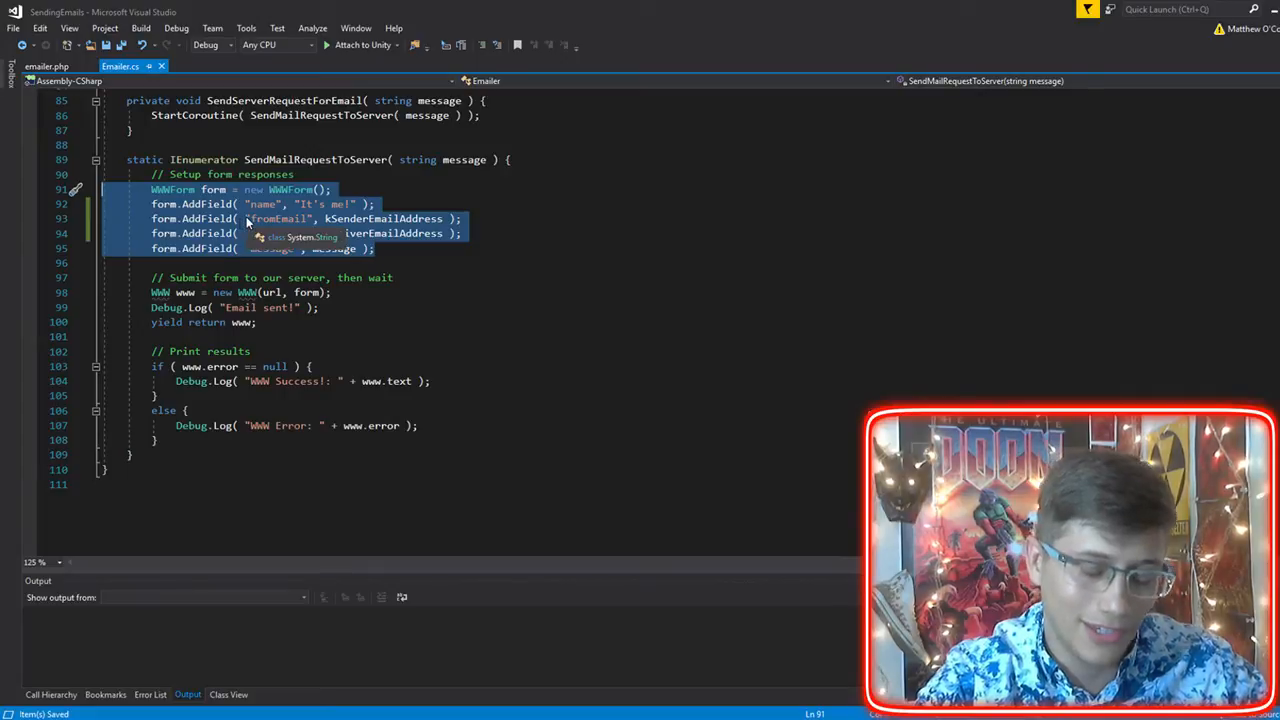
{"action": "mouse_move", "coordinate": [236, 232]}
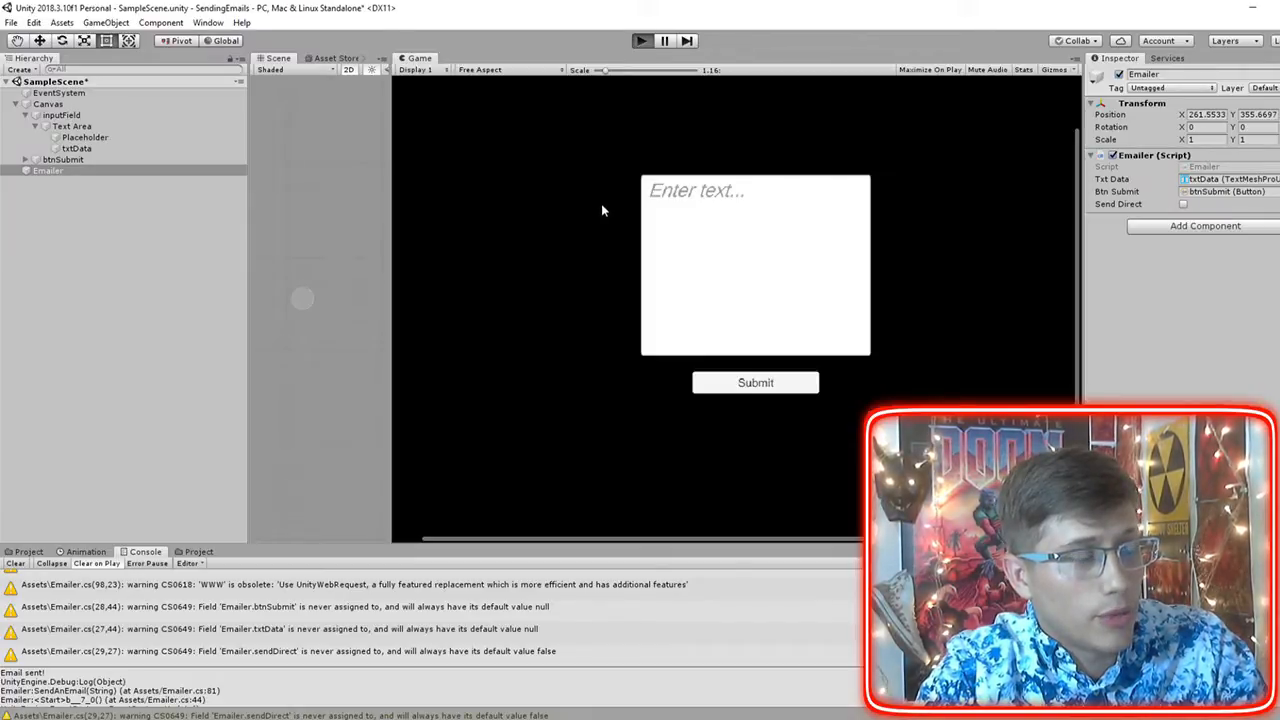
- Run the scene, submit 'This is the looooong way (8:51pm)' via the server, then stop after WWW Success
{"action": "left_click", "coordinate": [756, 250]}
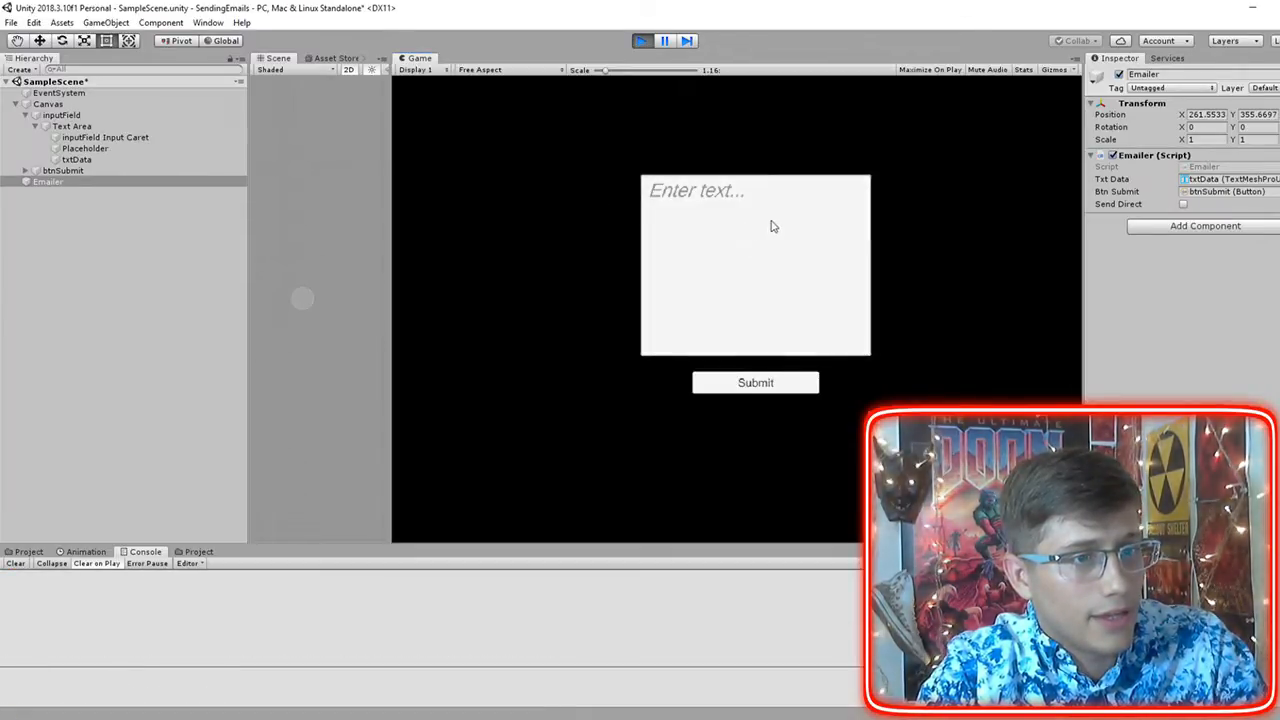
{"action": "type", "text": "This is the looooong w"}
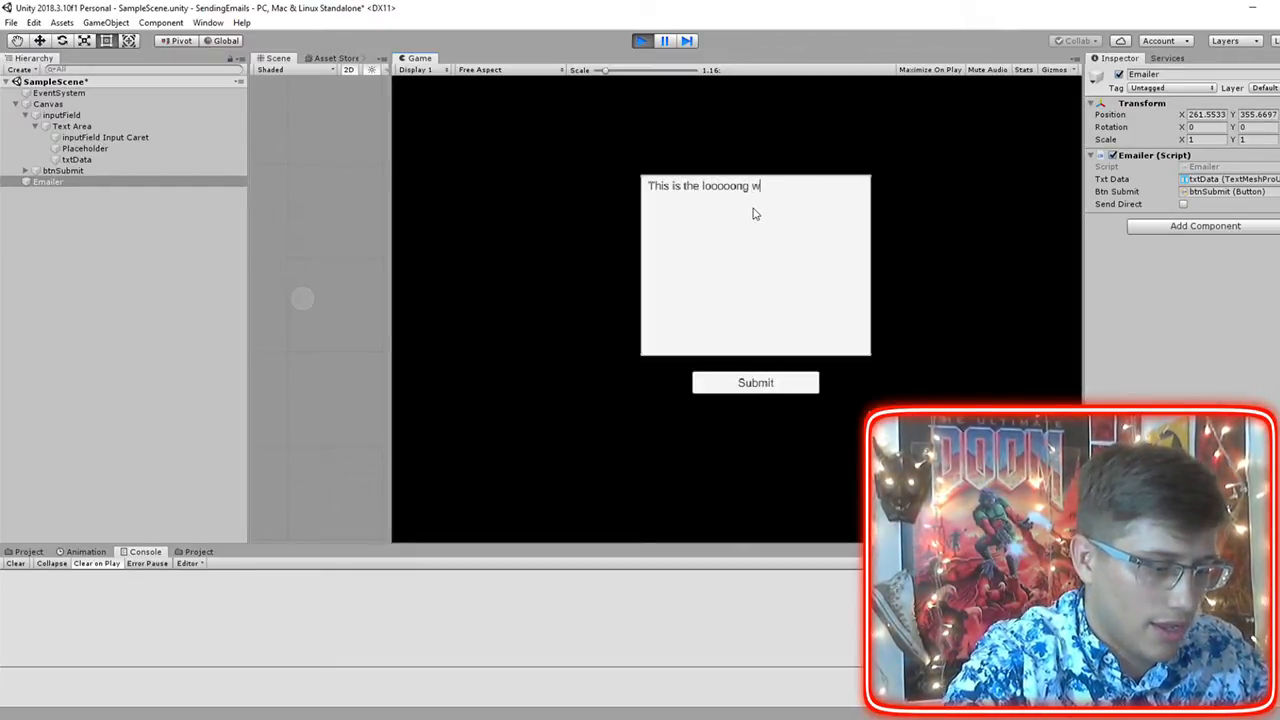
{"action": "type", "text": "ay (8:51pm"}
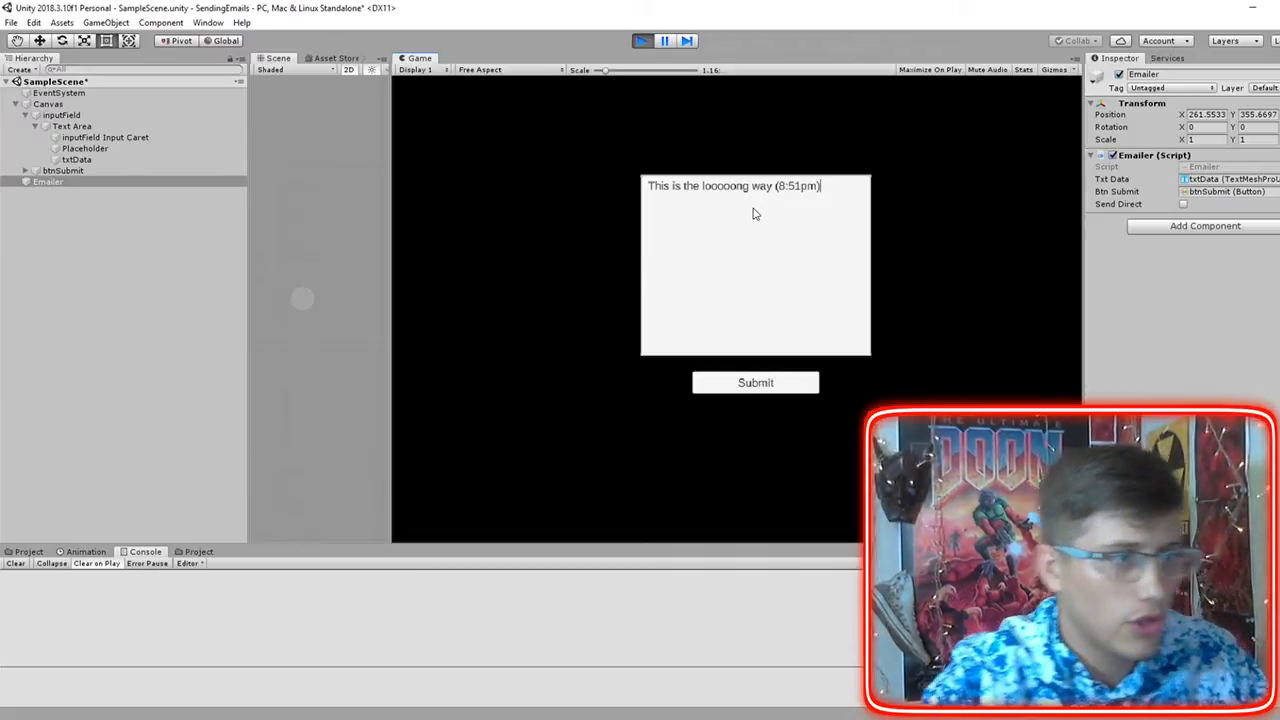
{"action": "left_click", "coordinate": [756, 382]}
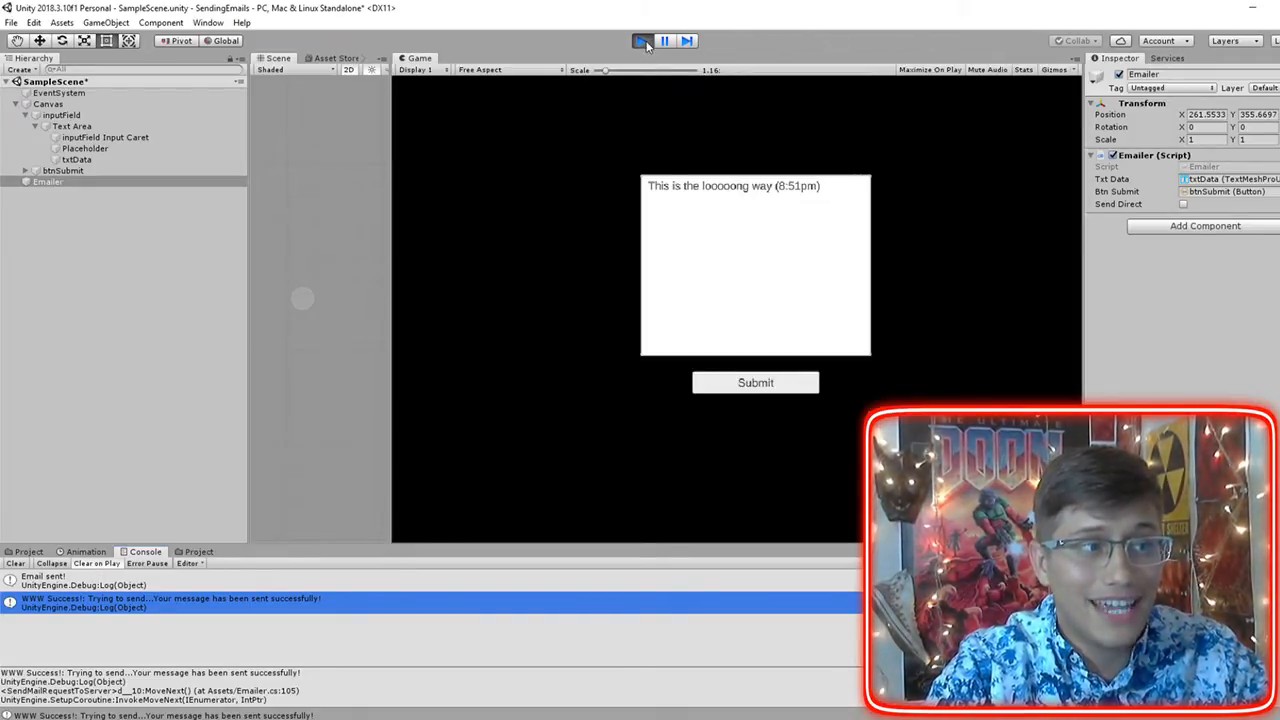
{"action": "left_click", "coordinate": [640, 40]}
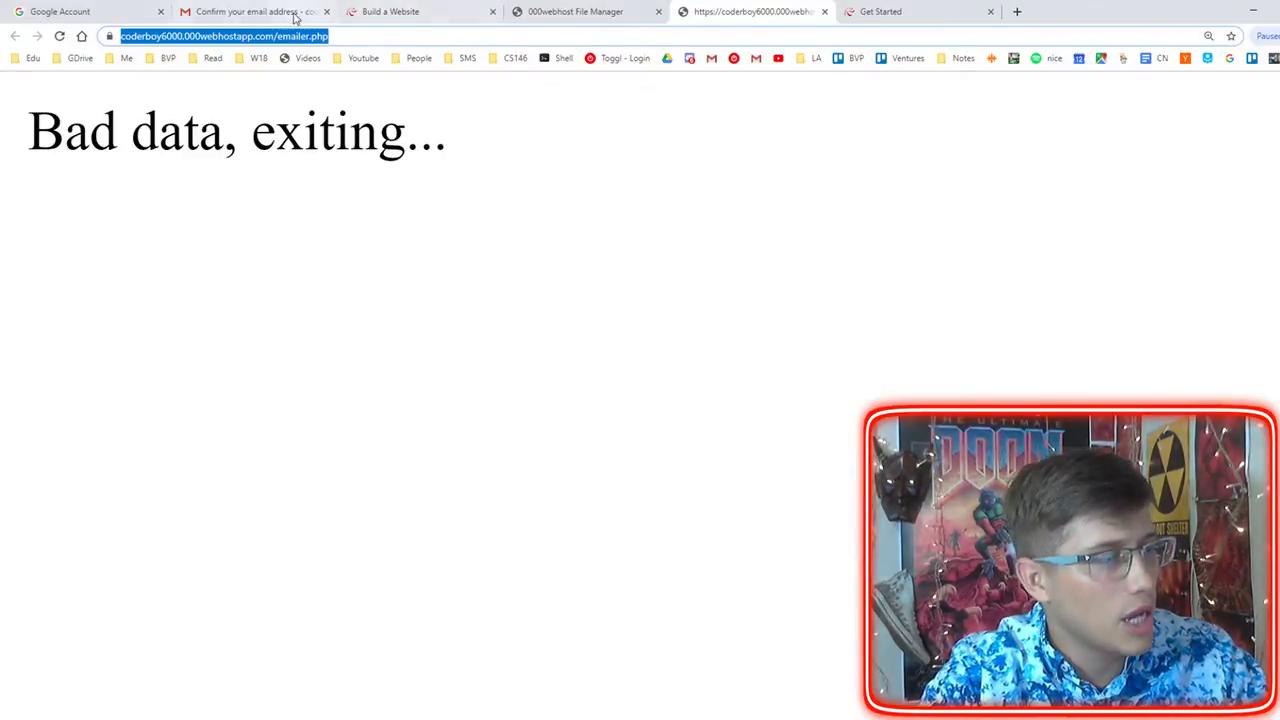
- Delete the two 000webhost welcome emails from the Gmail inbox and go to the Spam folder
{"action": "left_click", "coordinate": [750, 12]}
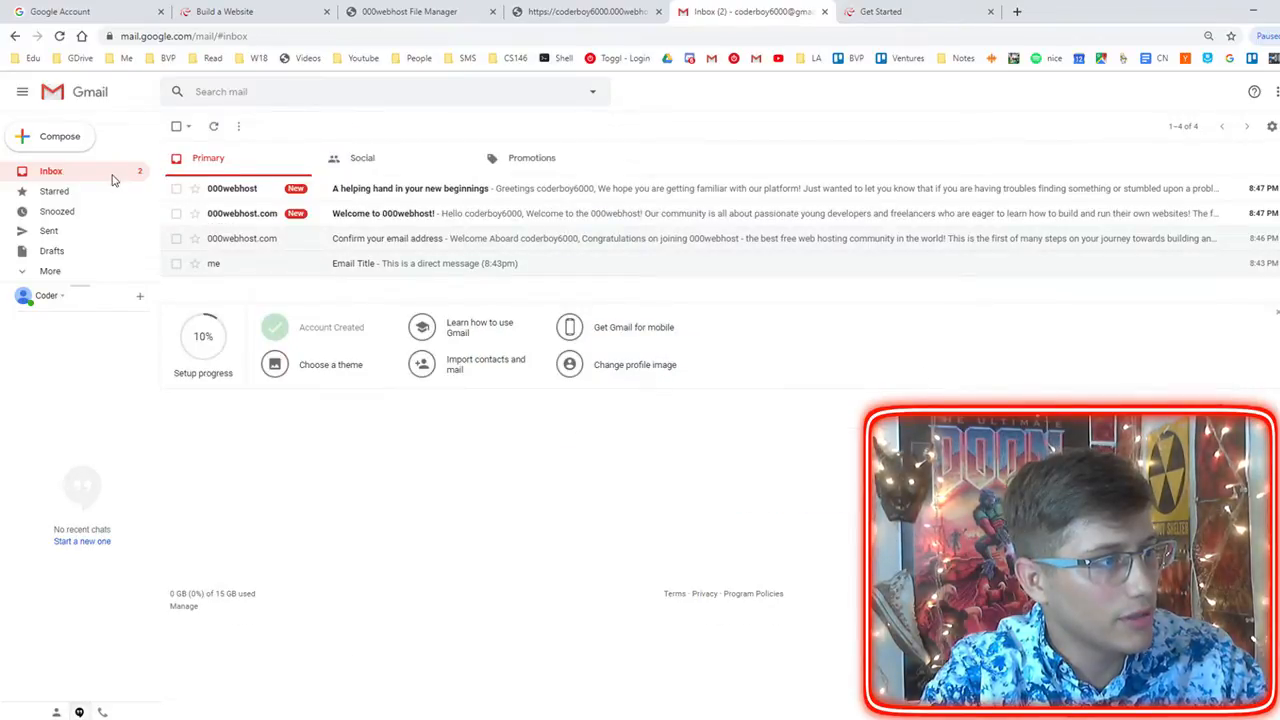
{"action": "left_click", "coordinate": [176, 188]}
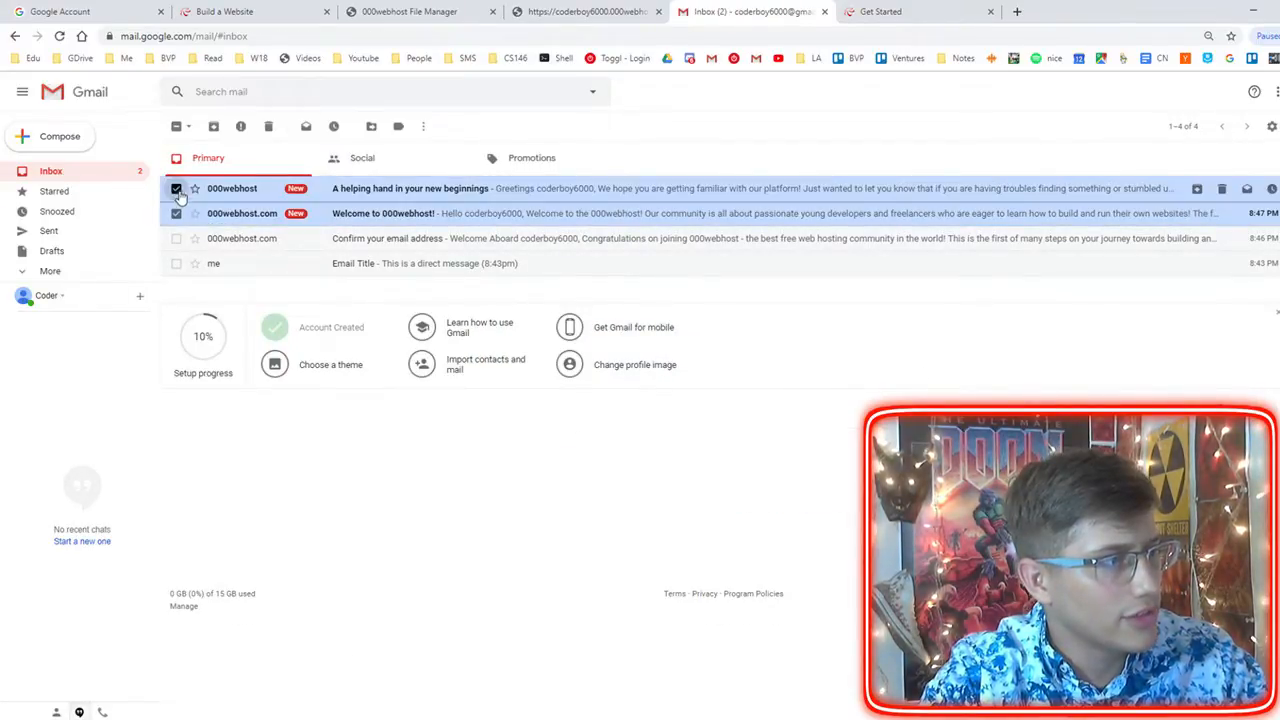
{"action": "left_click", "coordinate": [268, 126]}
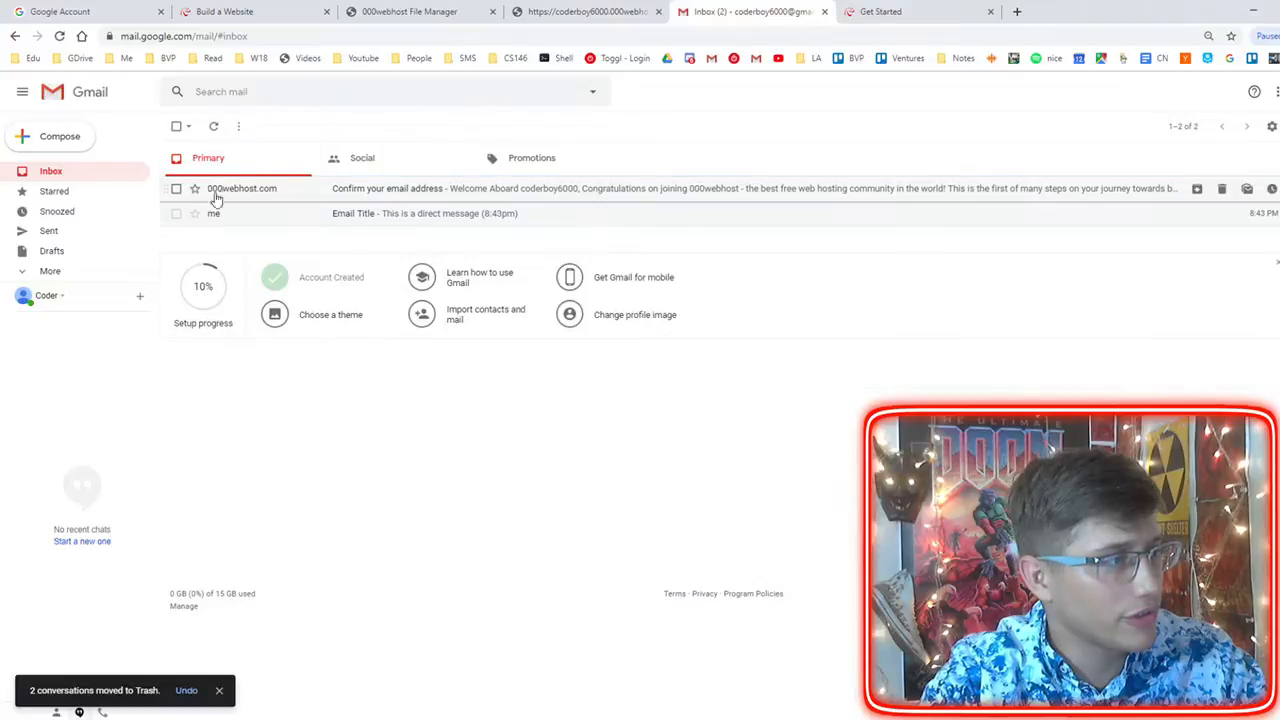
{"action": "left_click", "coordinate": [48, 272]}
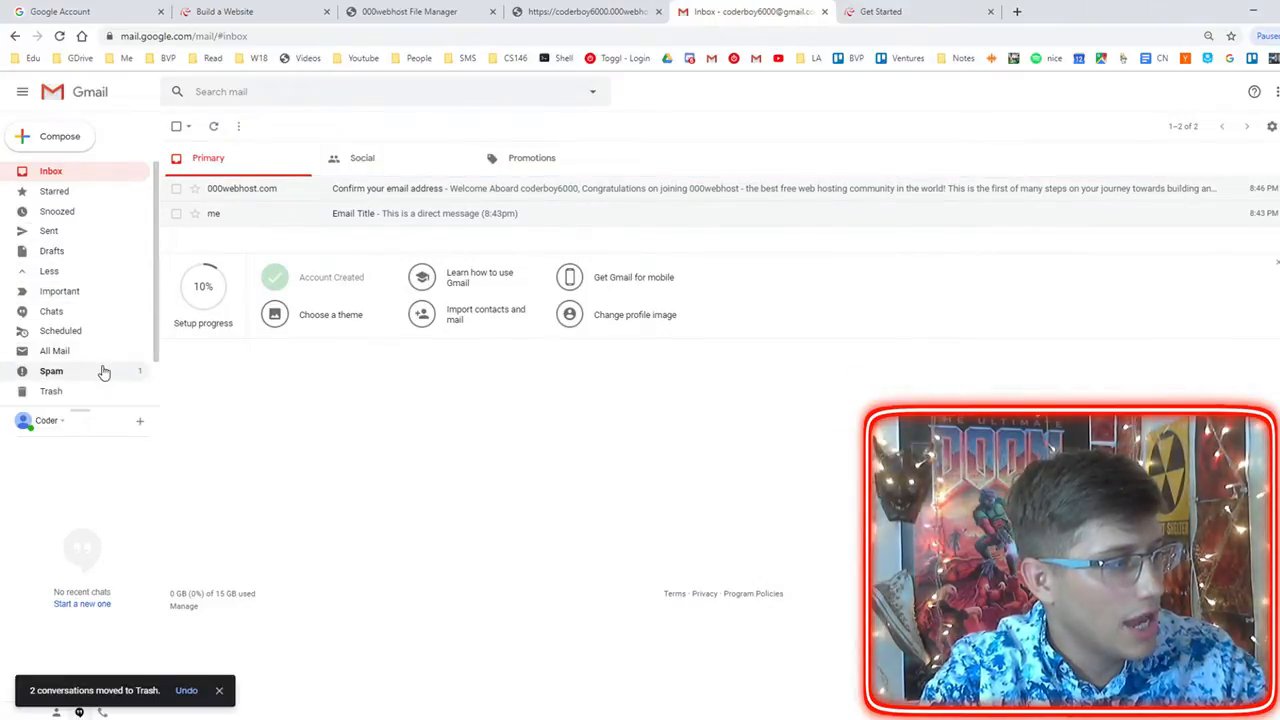
{"action": "left_click", "coordinate": [52, 370]}
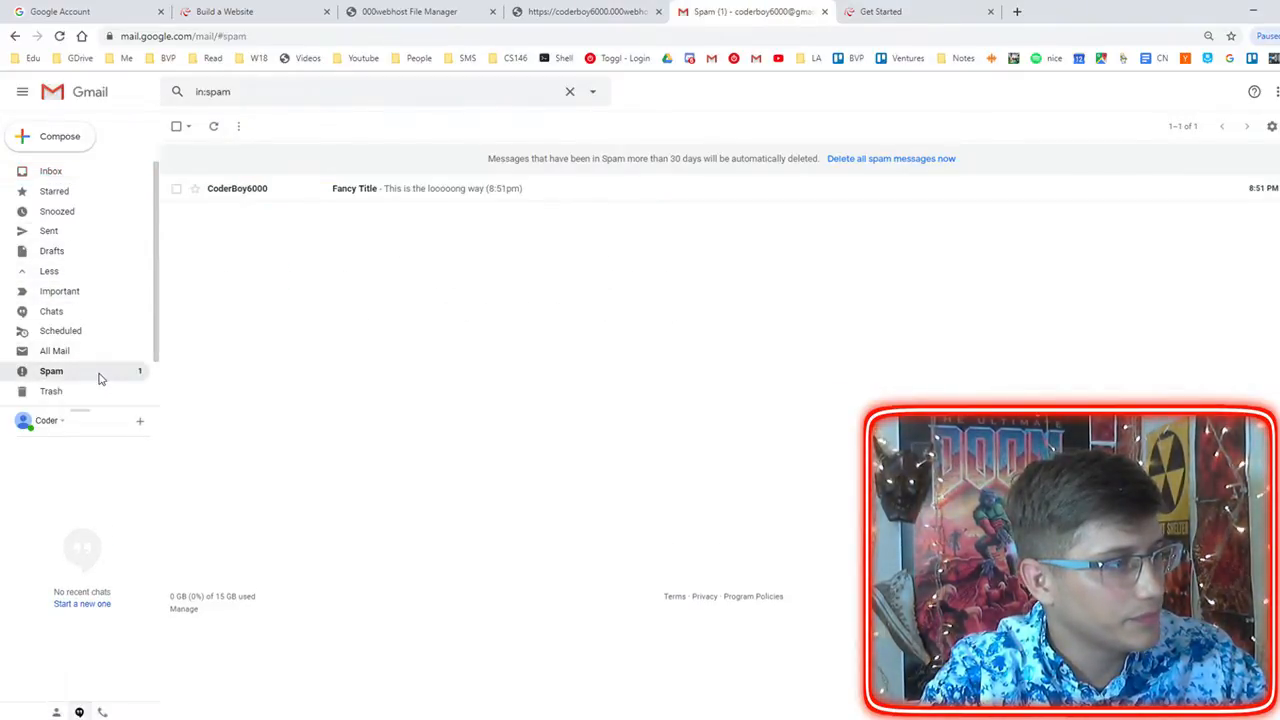
{"action": "mouse_move", "coordinate": [476, 196]}
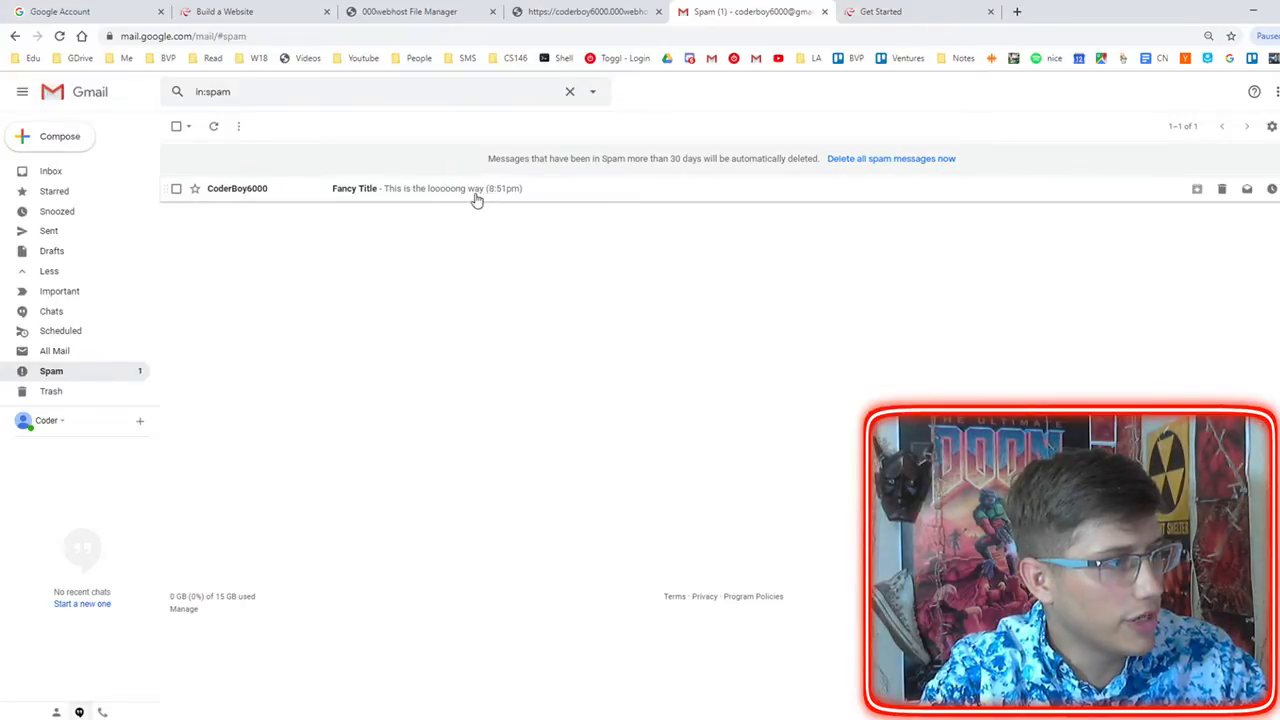
- Report the Fancy Title 'looooong way (8:51pm)' message as not spam so it returns to the inbox
{"action": "left_click", "coordinate": [354, 188]}
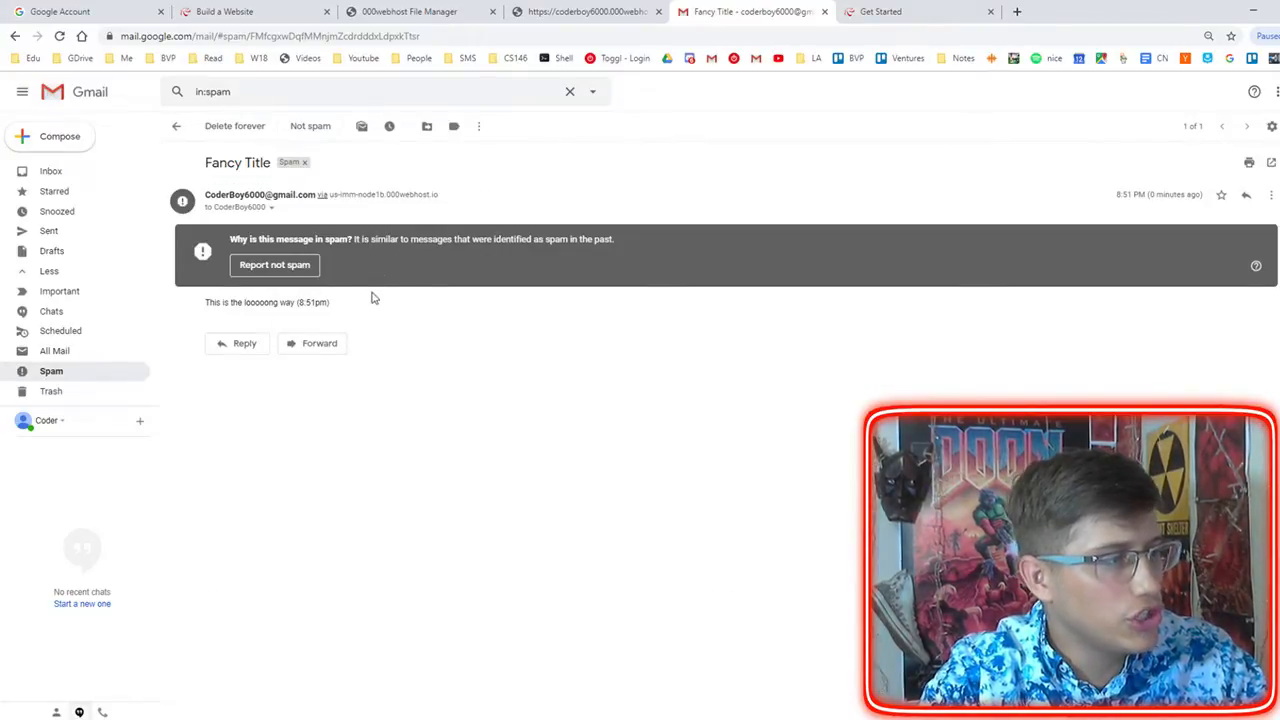
{"action": "mouse_move", "coordinate": [356, 264]}
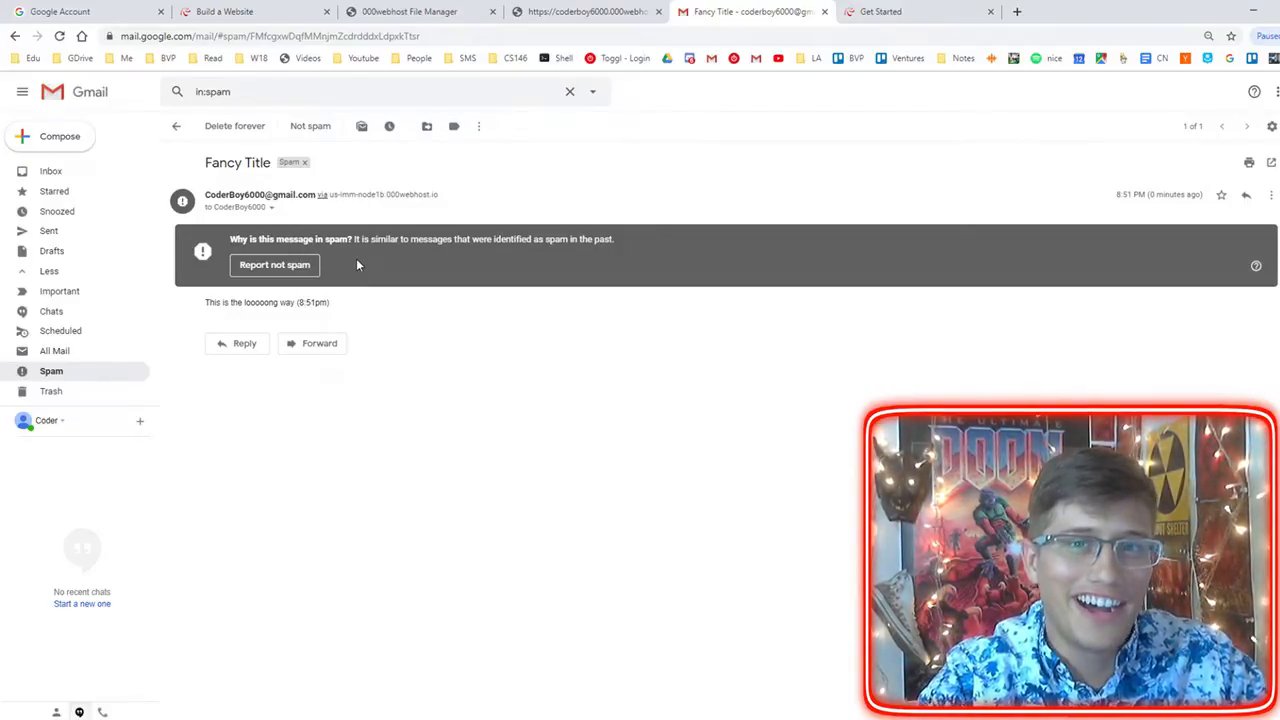
{"action": "mouse_move", "coordinate": [338, 278]}
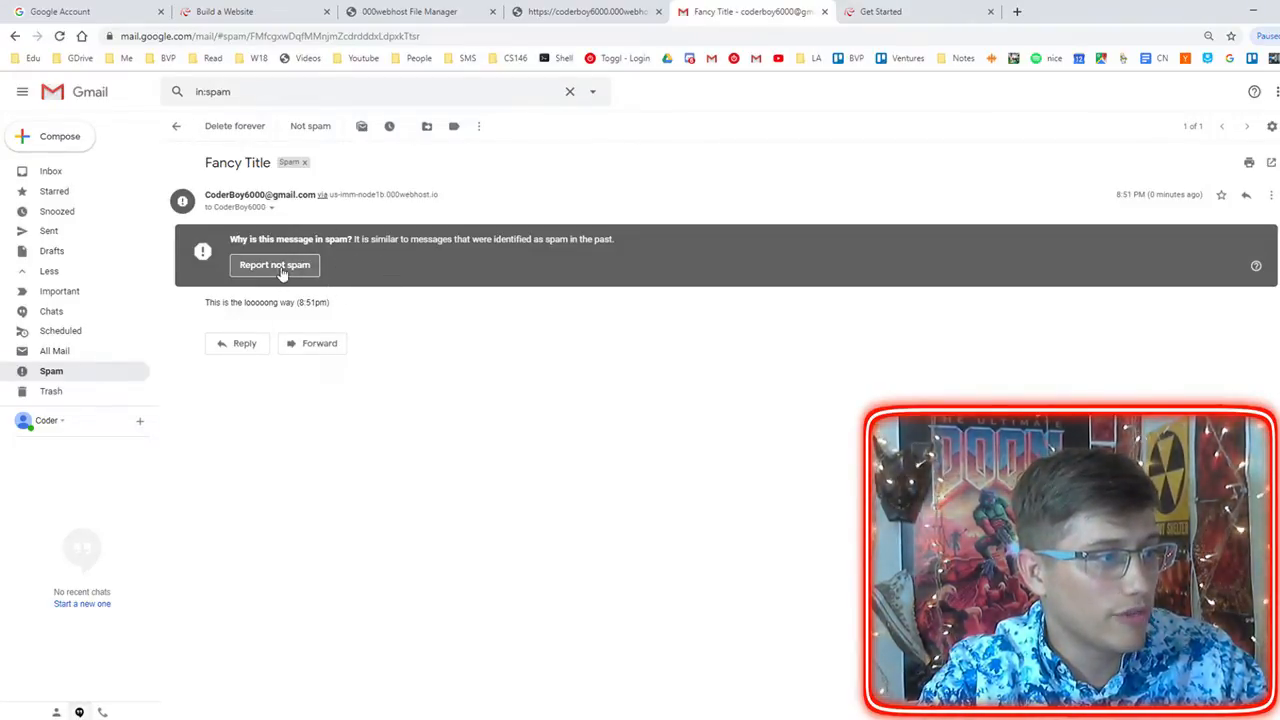
{"action": "left_click", "coordinate": [274, 264]}
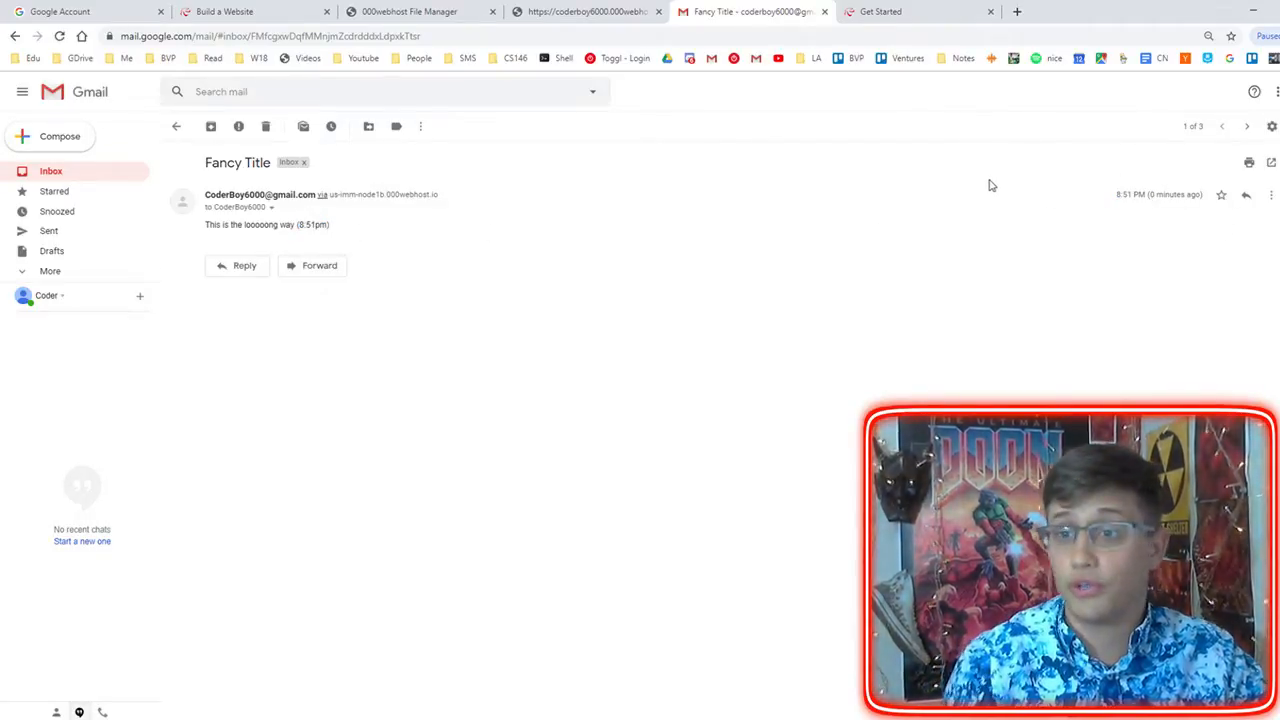
{"action": "mouse_move", "coordinate": [970, 176]}
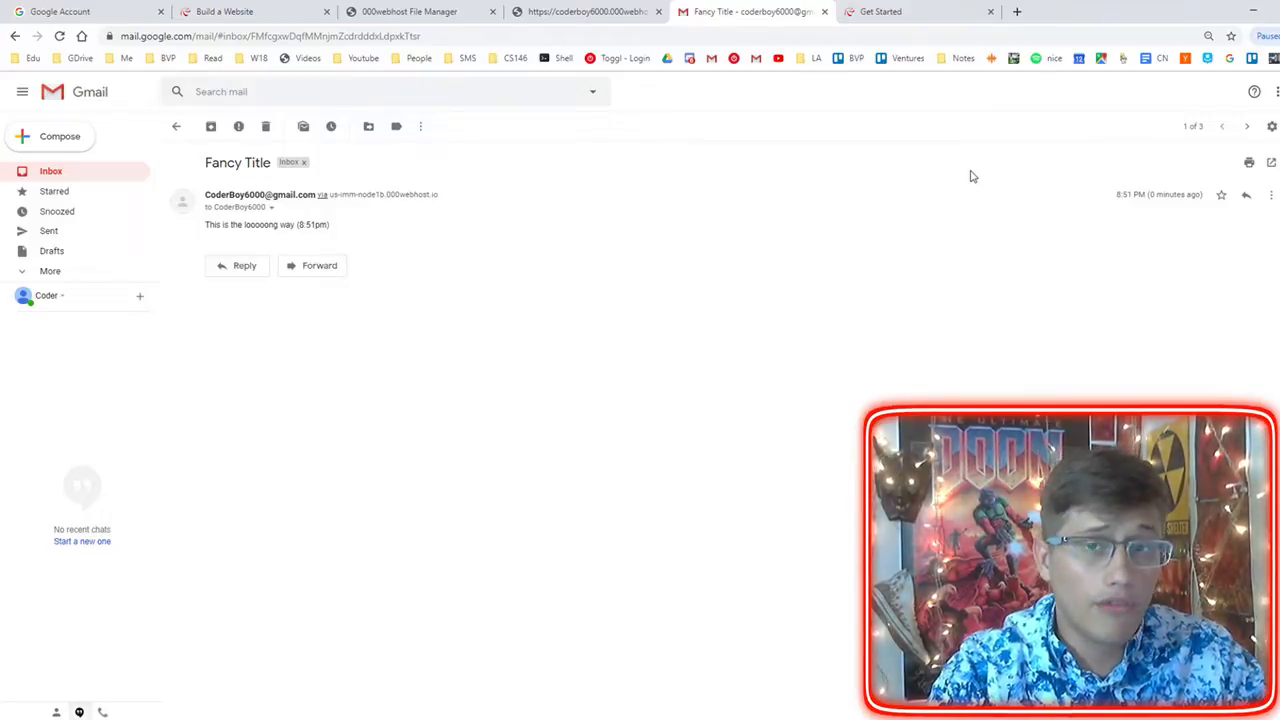